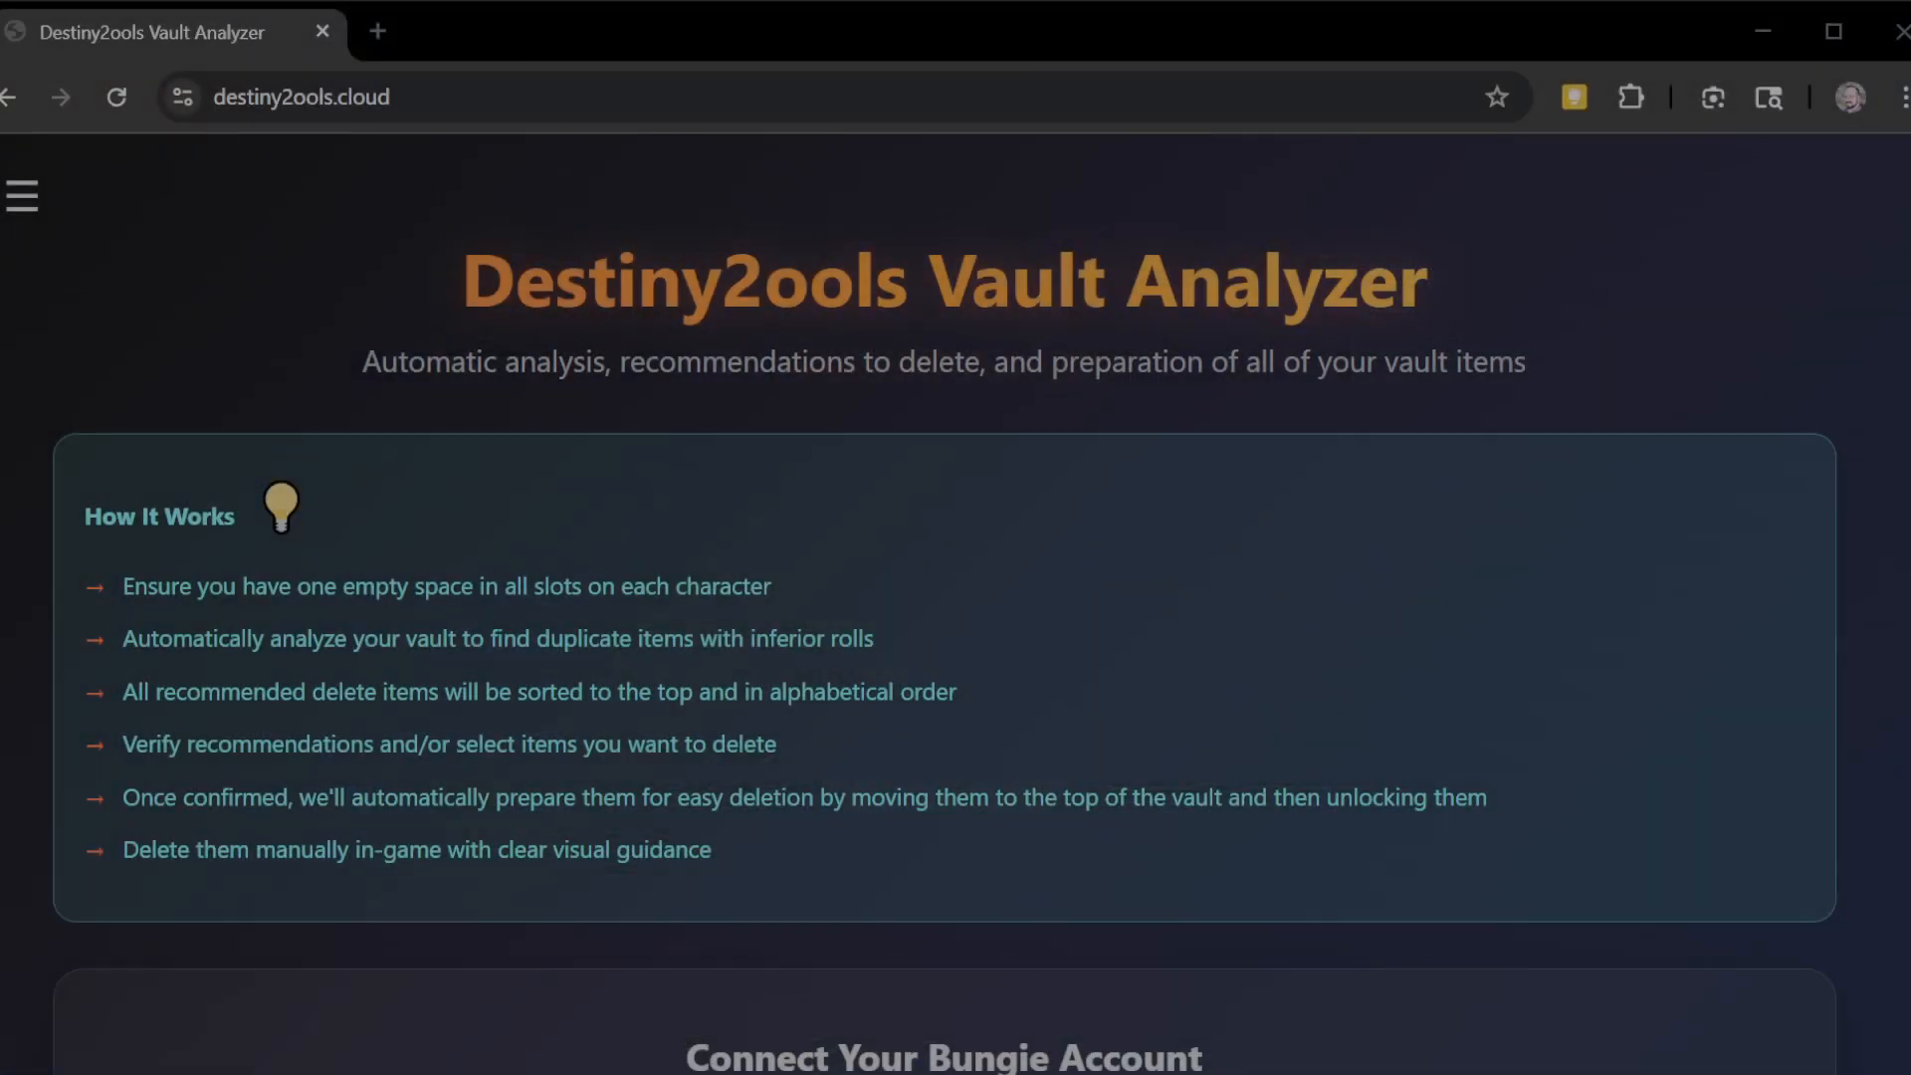
mouse_move(1431, 838)
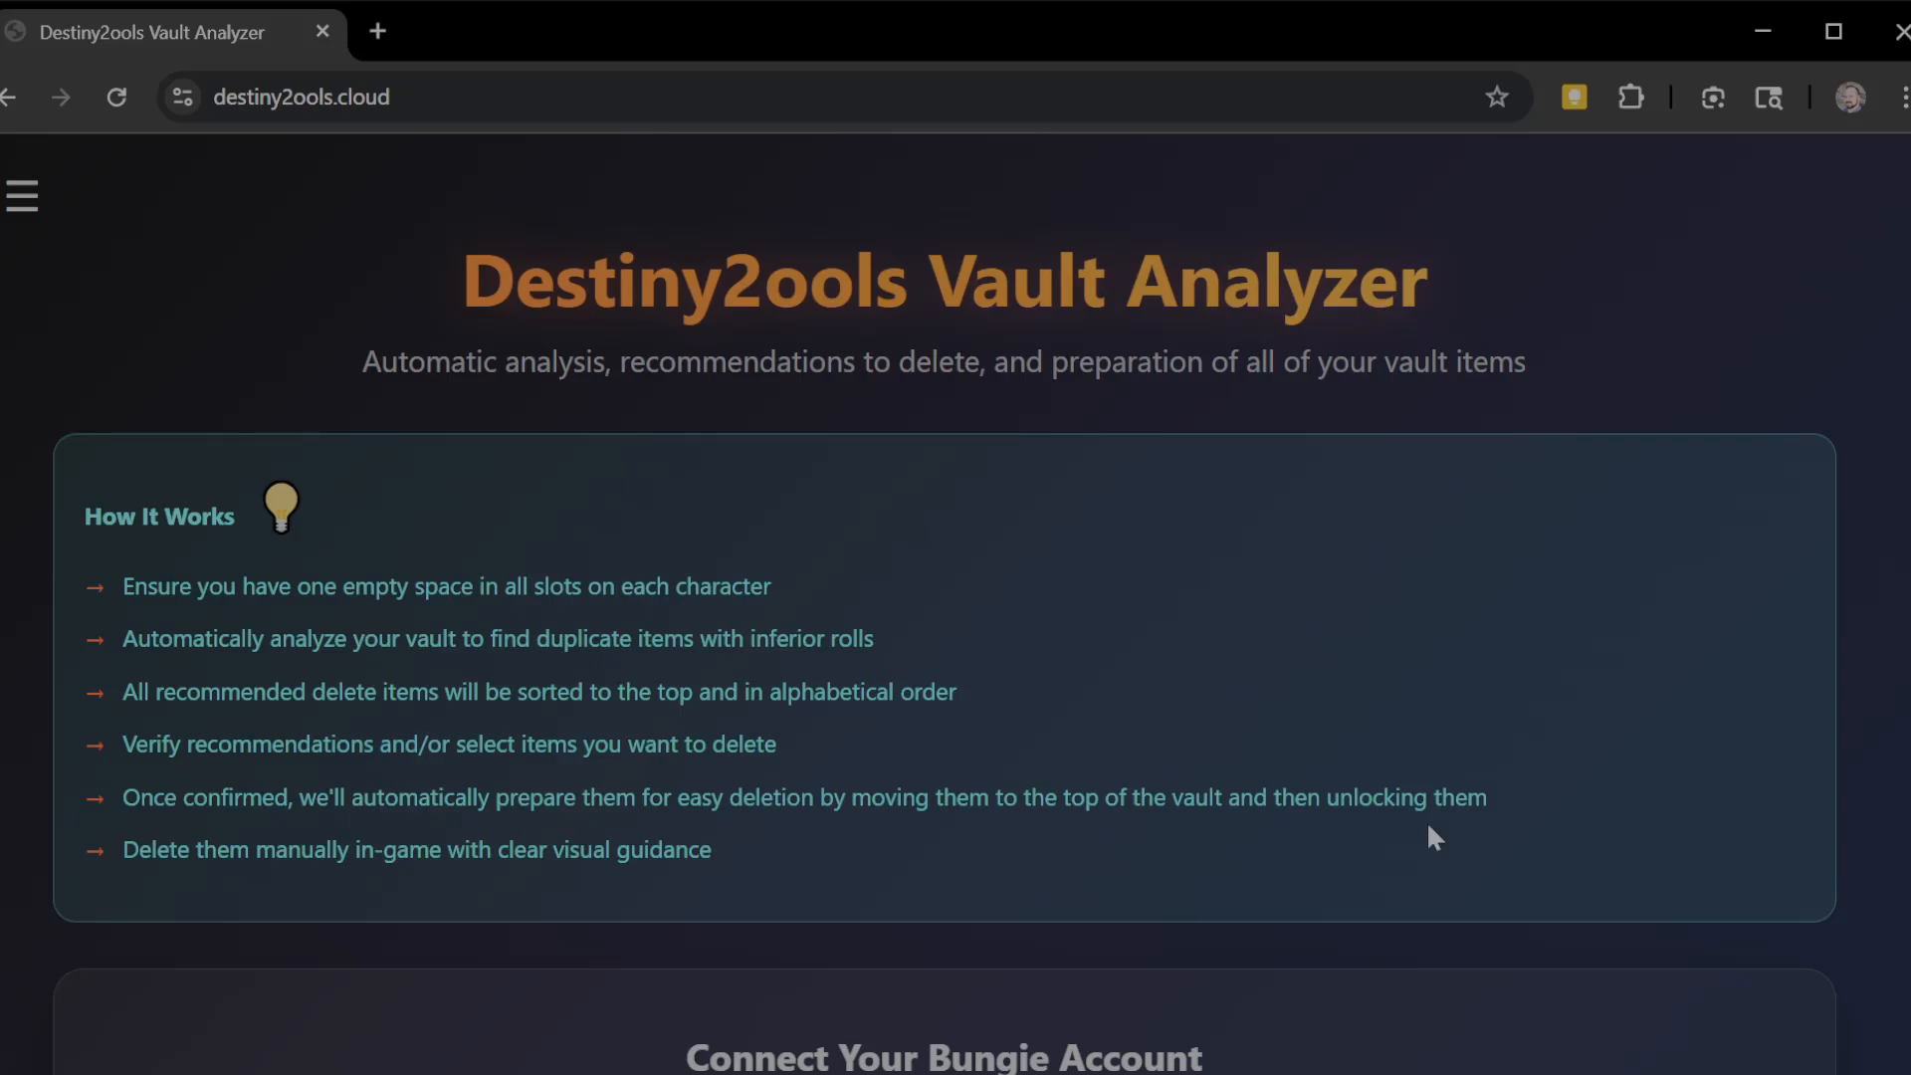
- Connect to Bungie.net choosing Steam as the Destiny platform
scroll(down, 3)
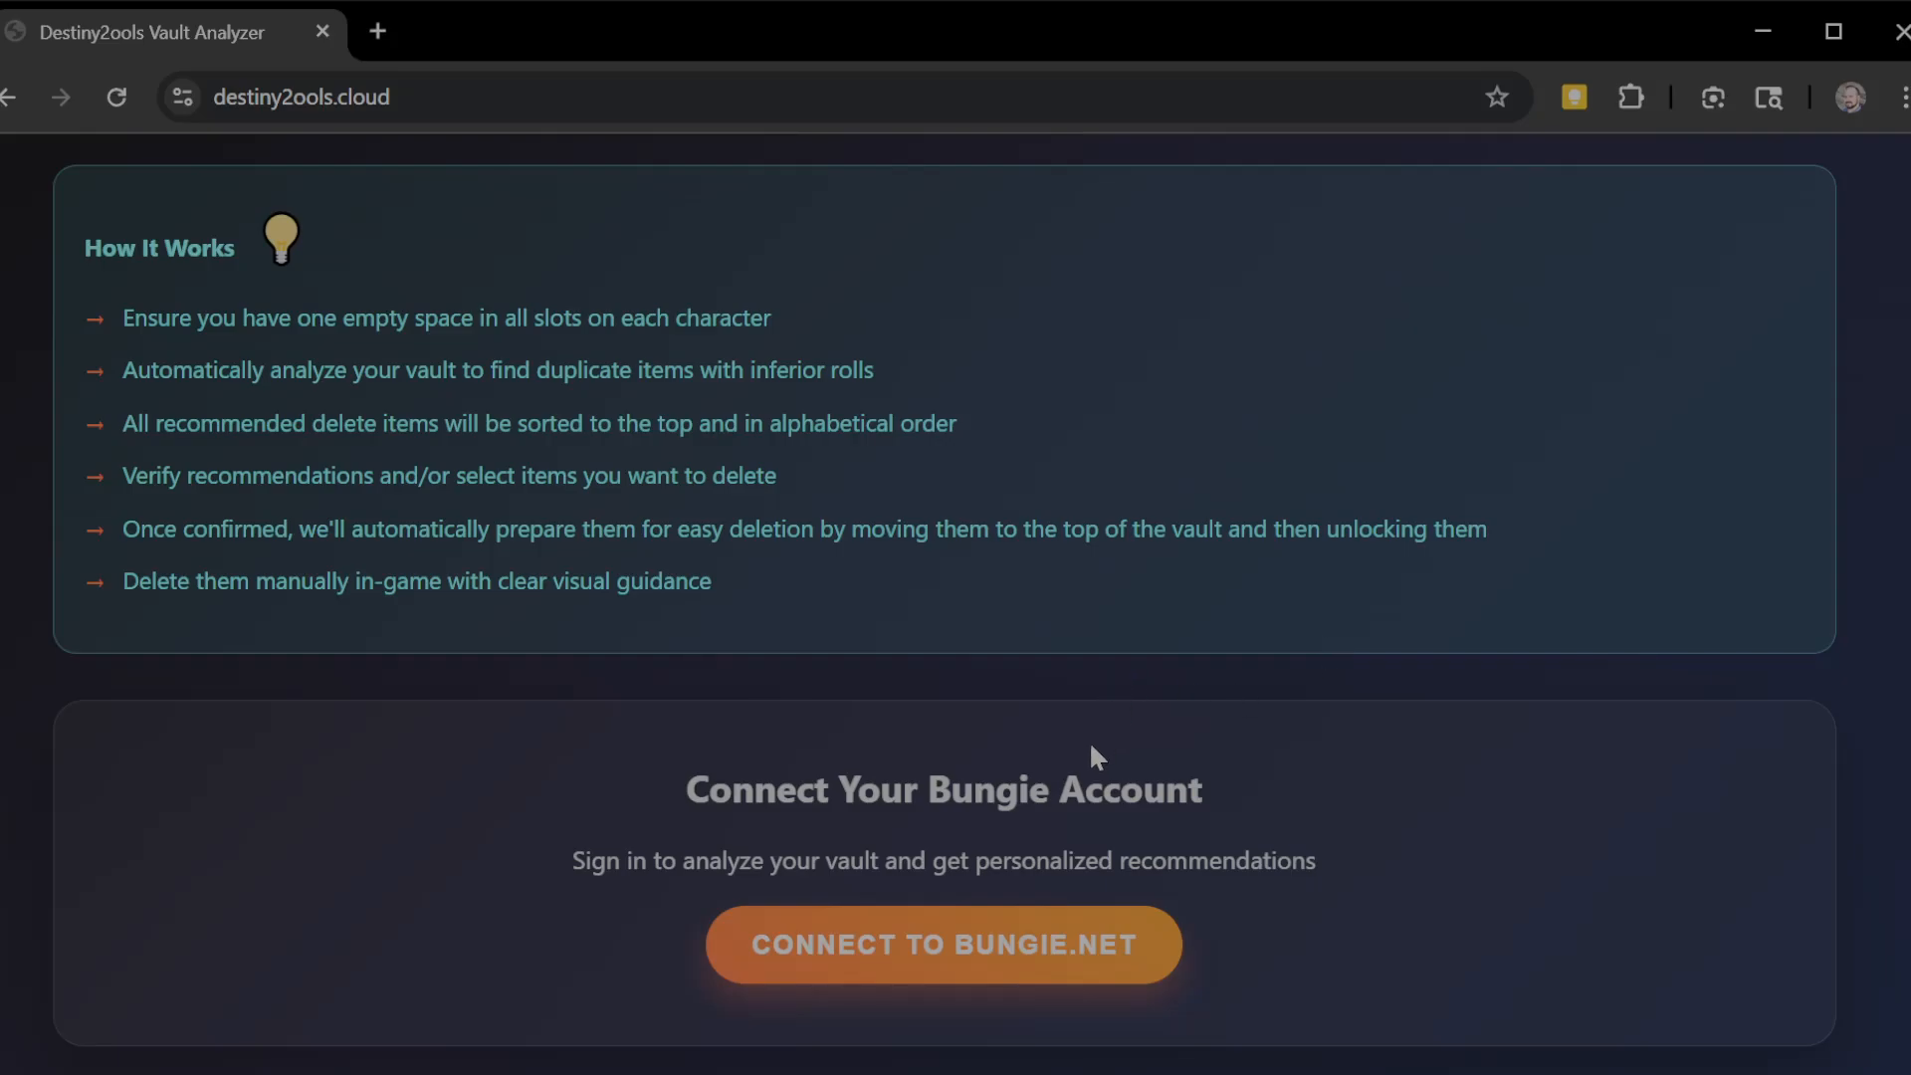
mouse_move(900, 942)
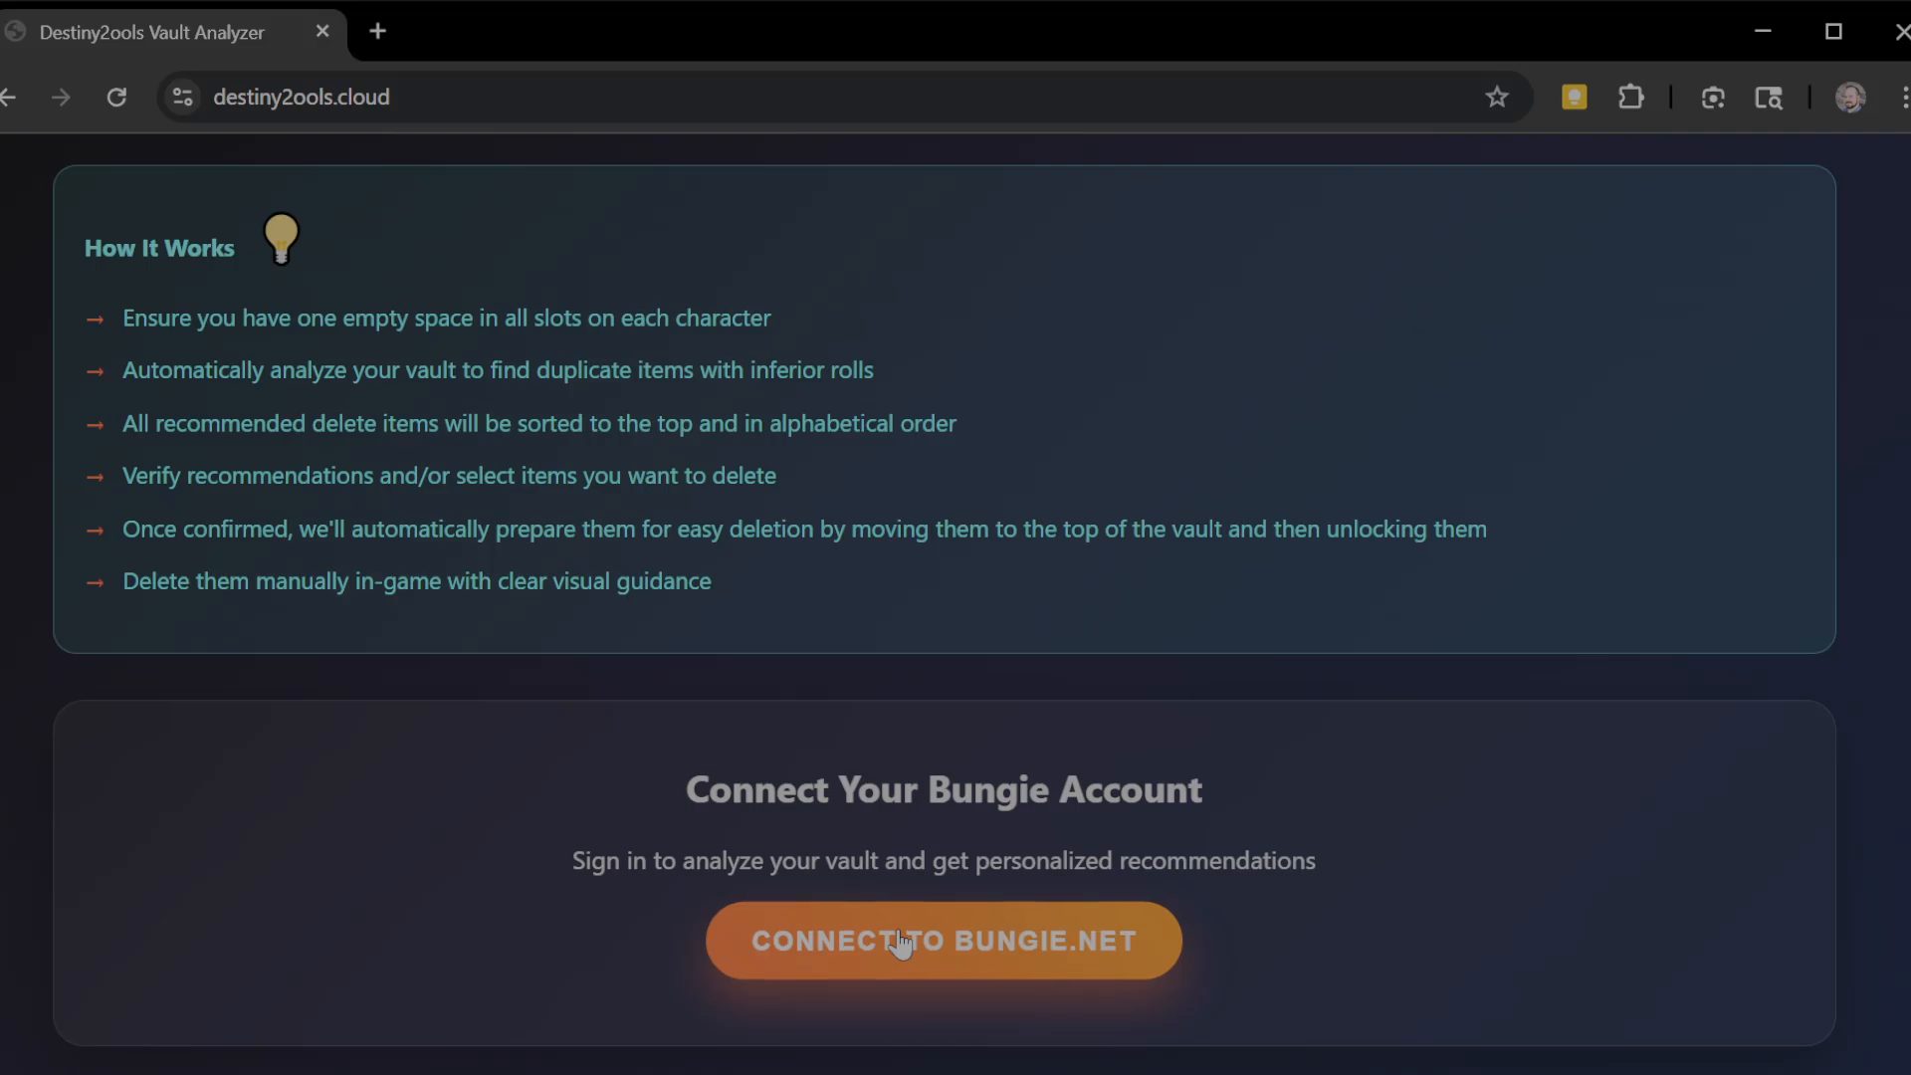
click(941, 939)
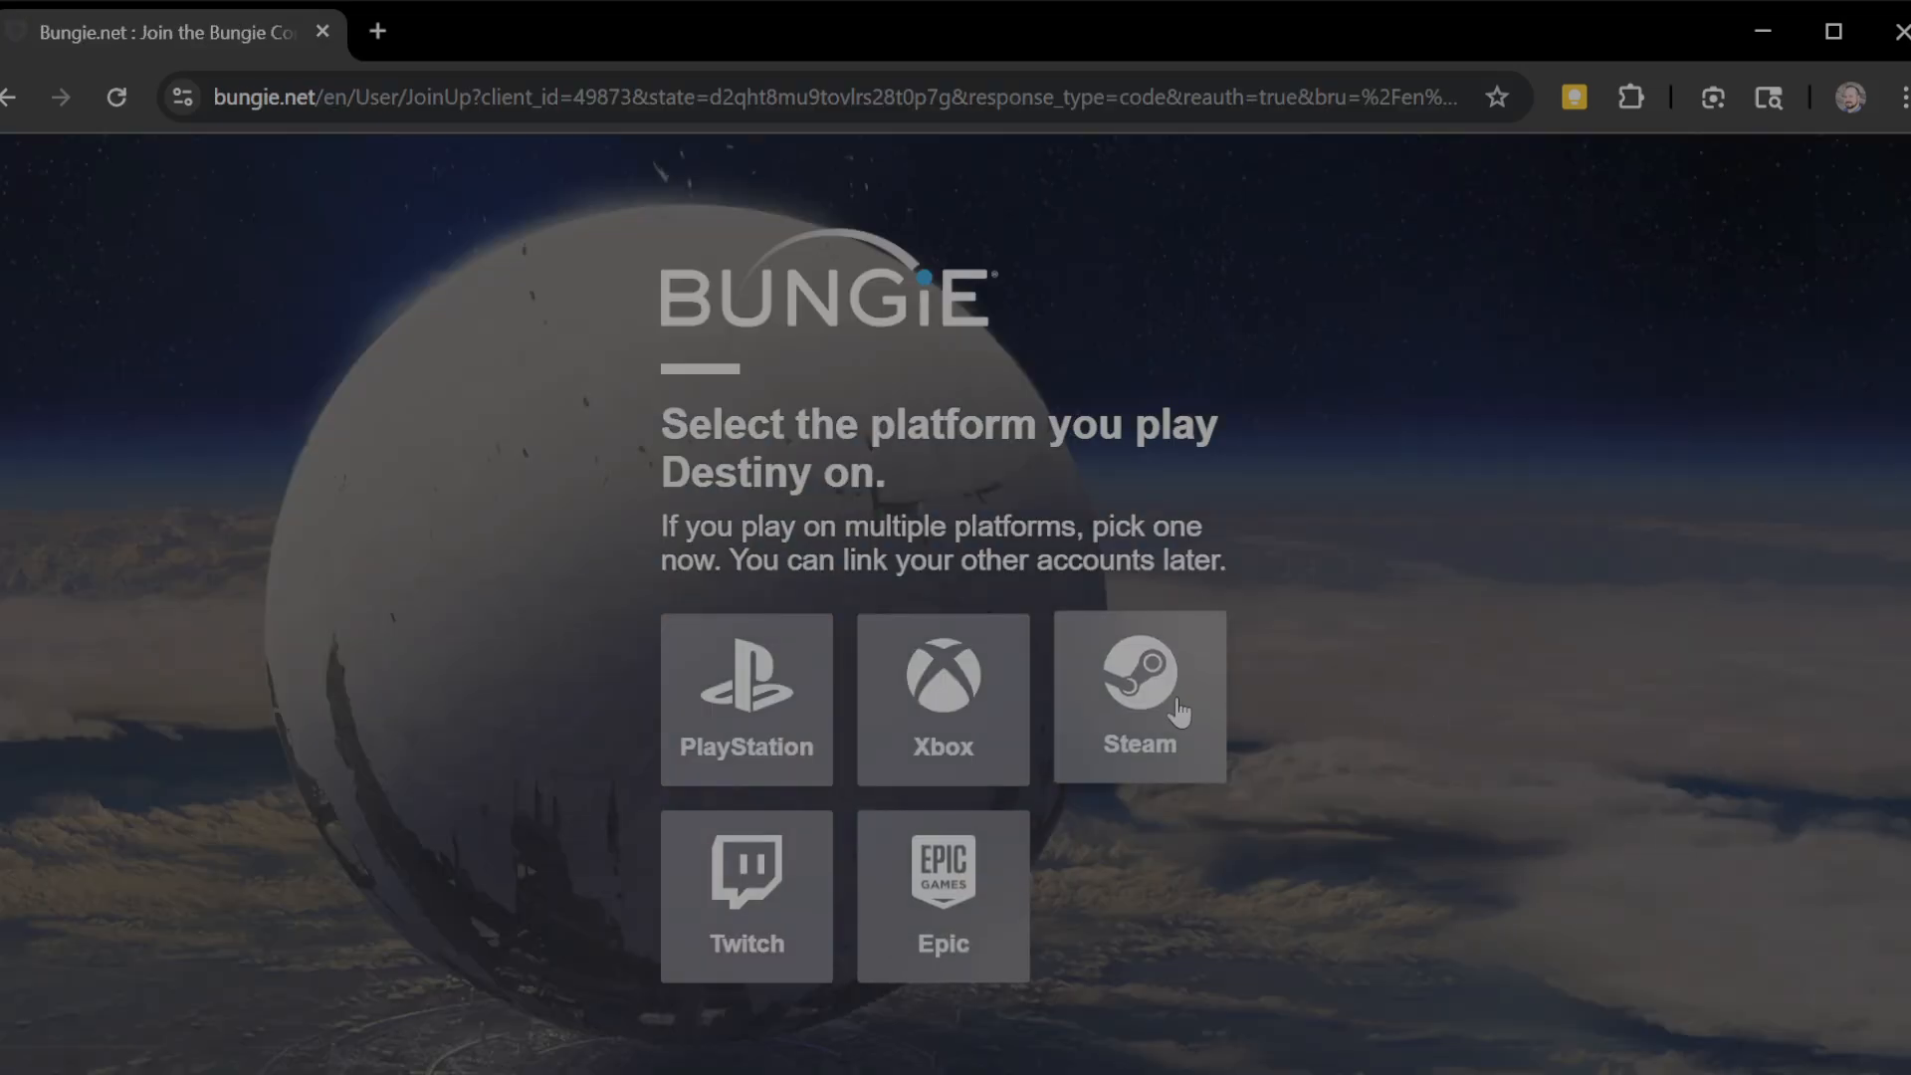
click(1137, 699)
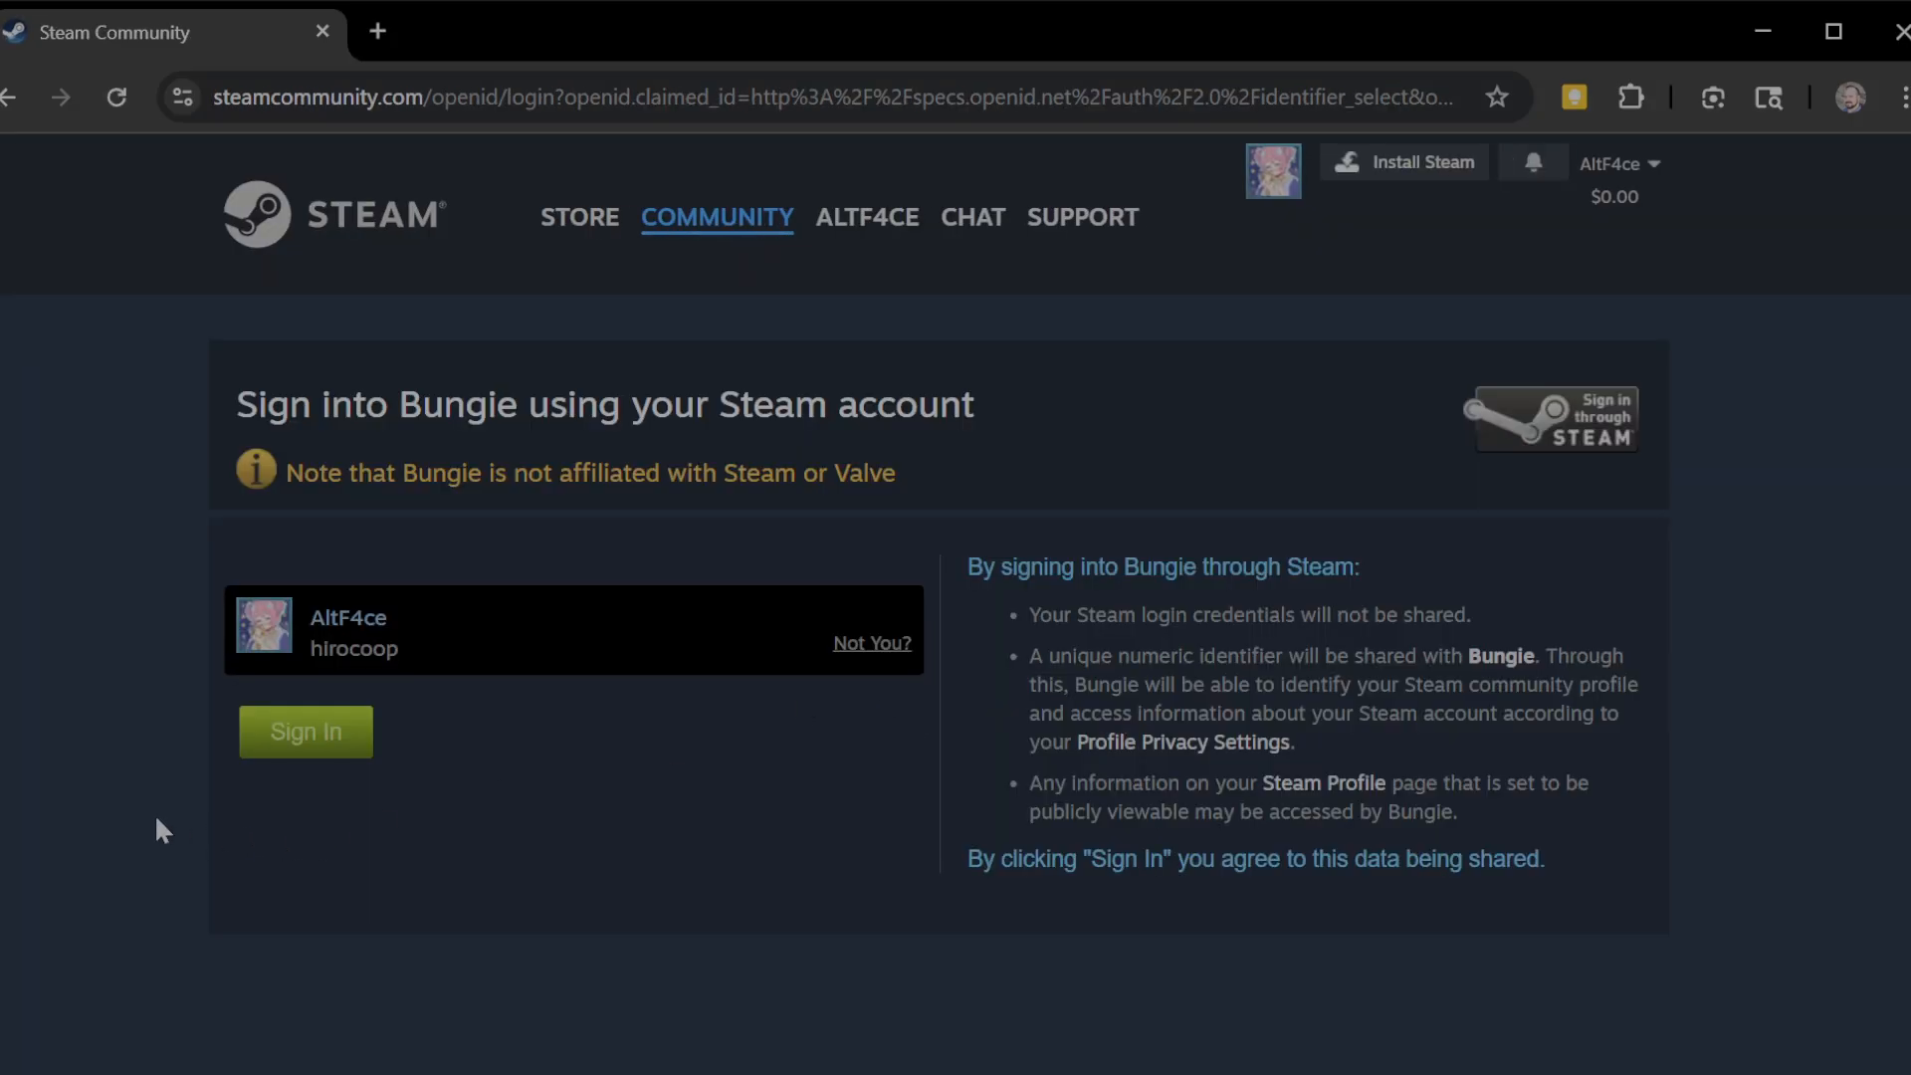
- Sign in with the Steam account and approve the vault app's access
click(304, 731)
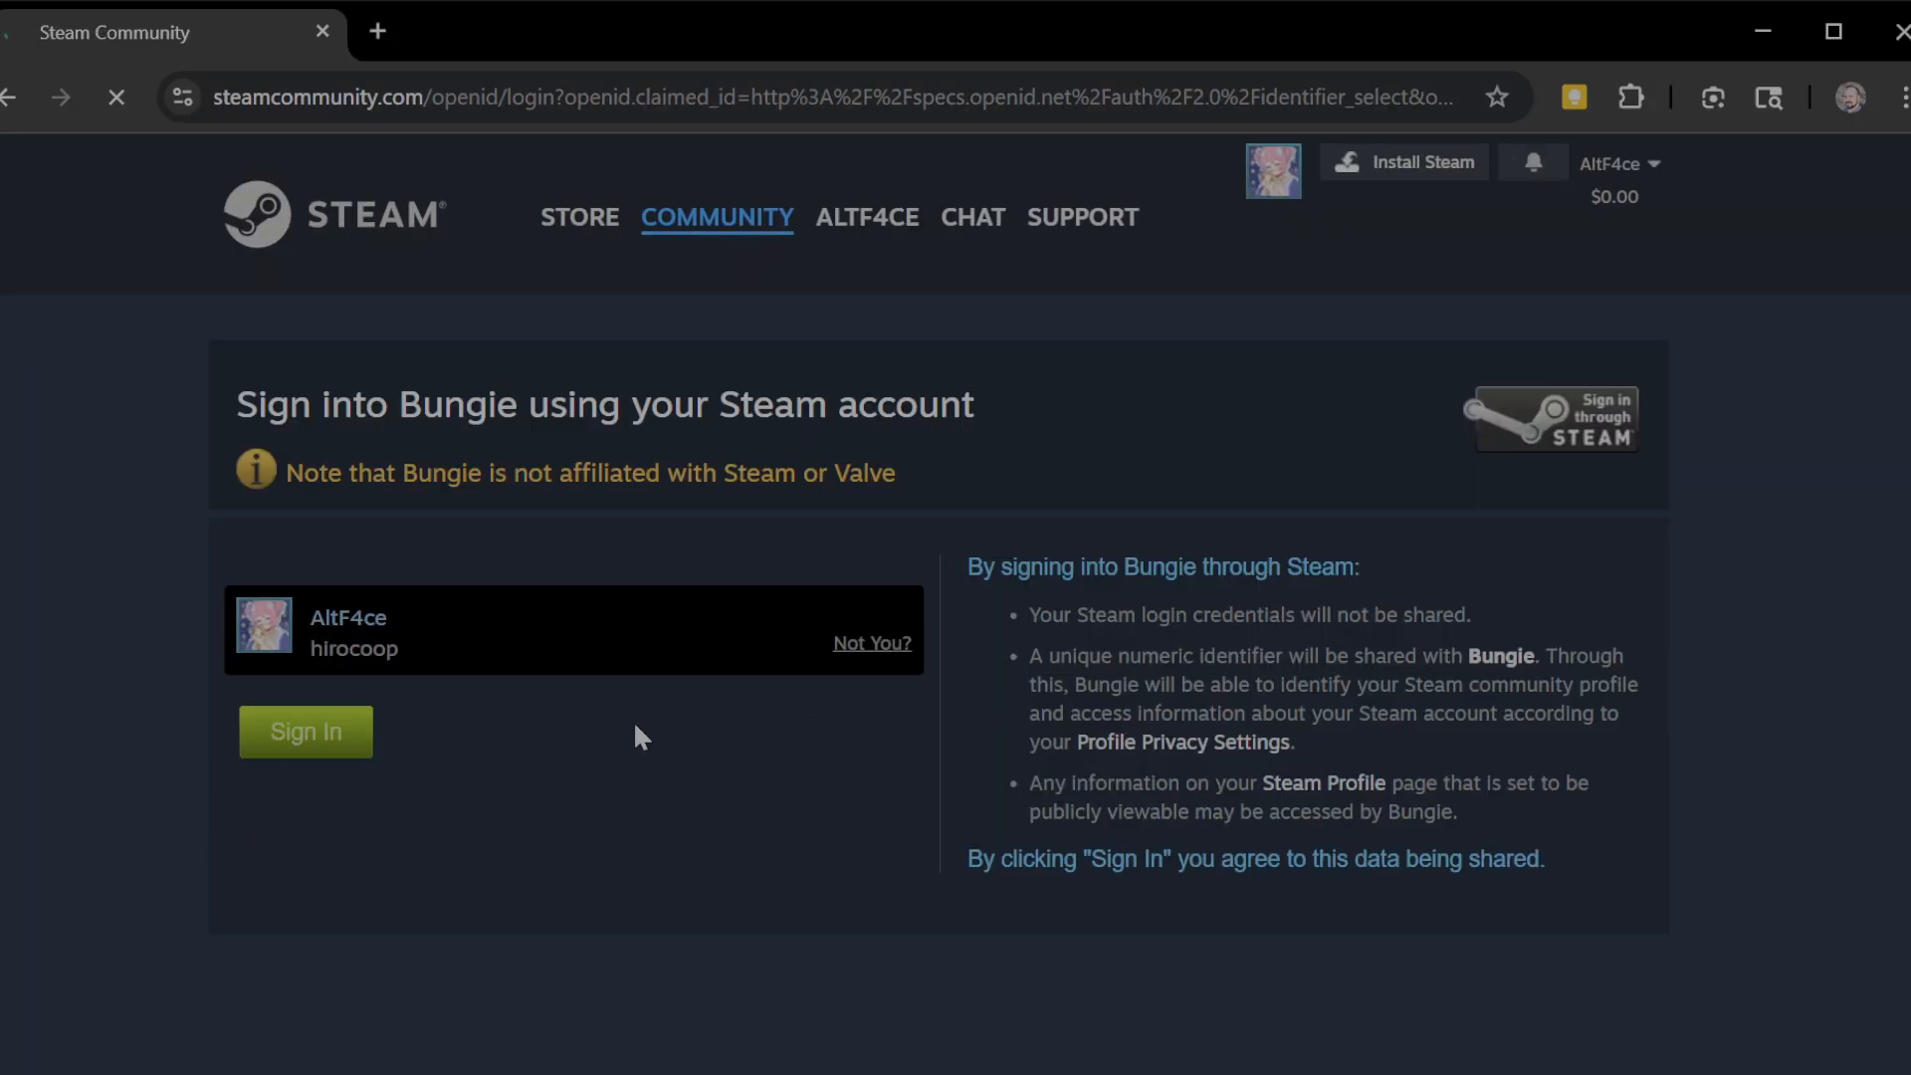
click(305, 730)
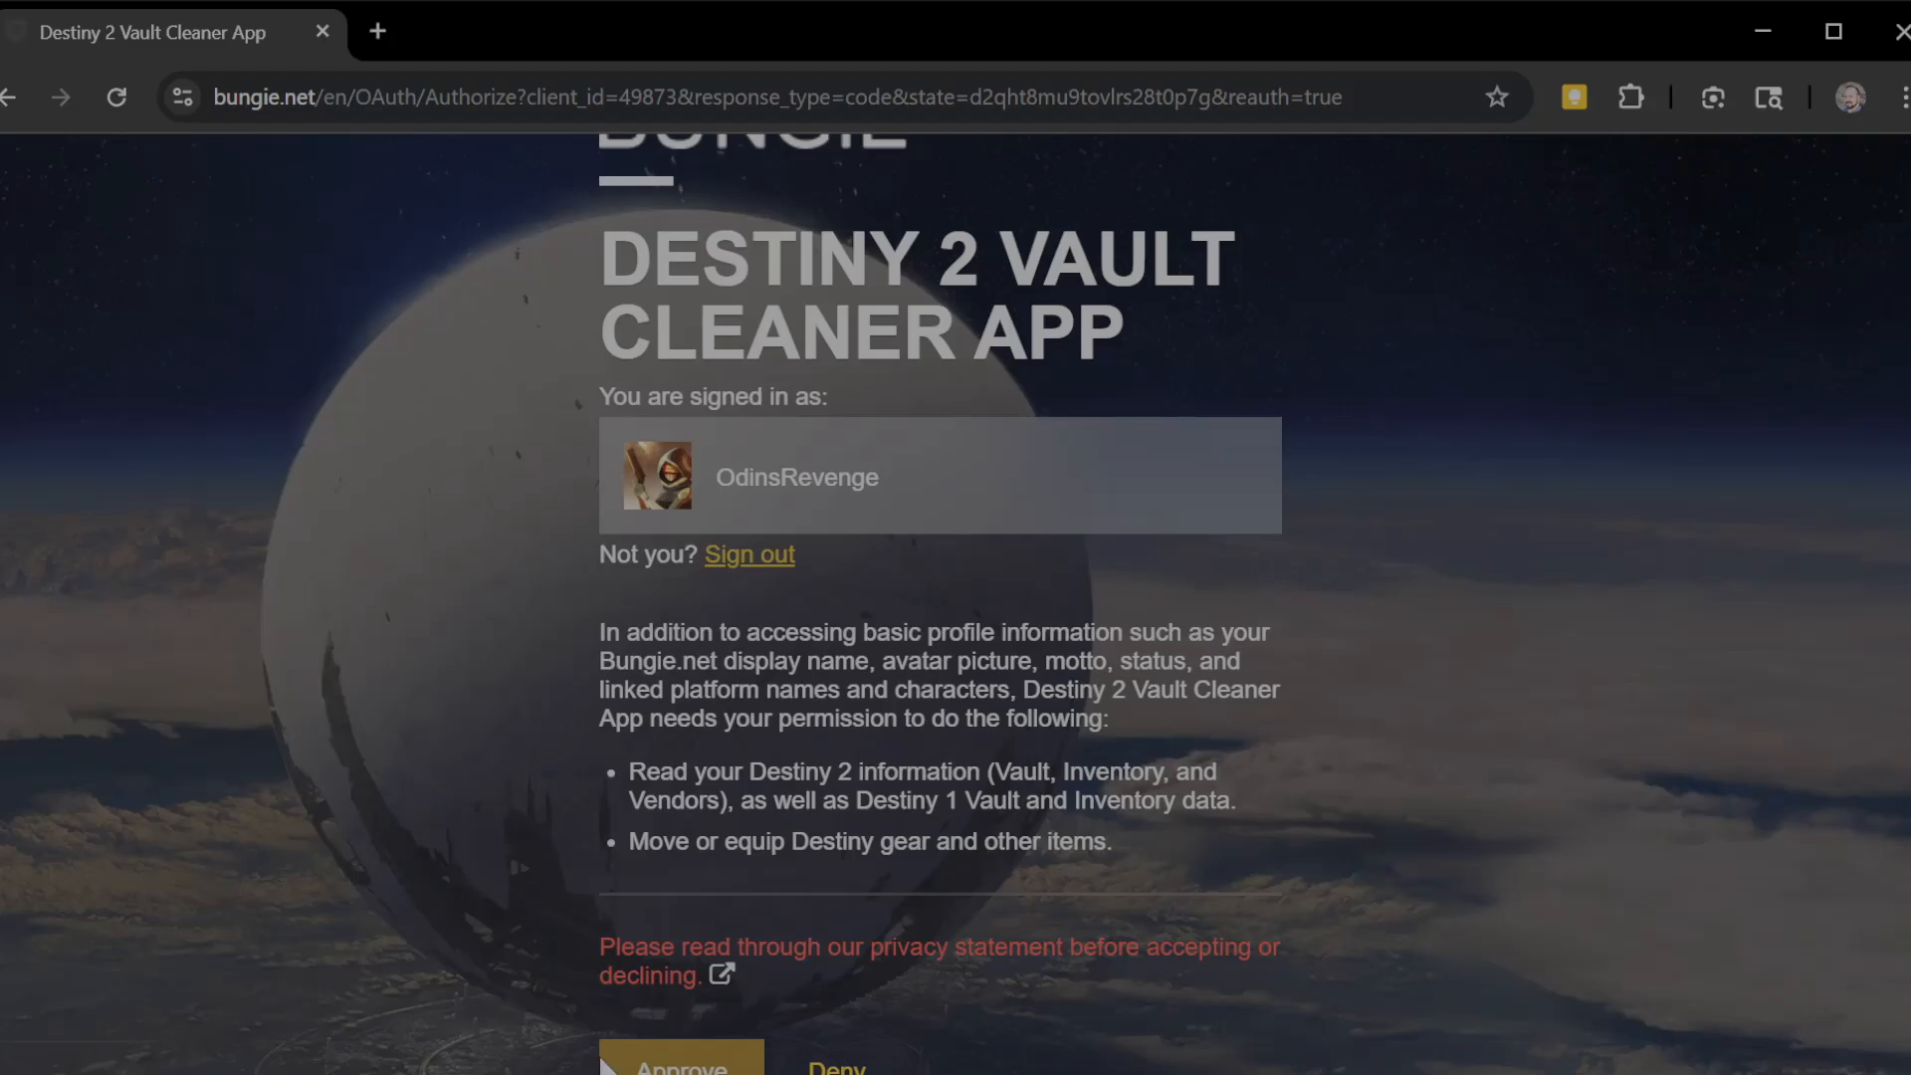
click(681, 1065)
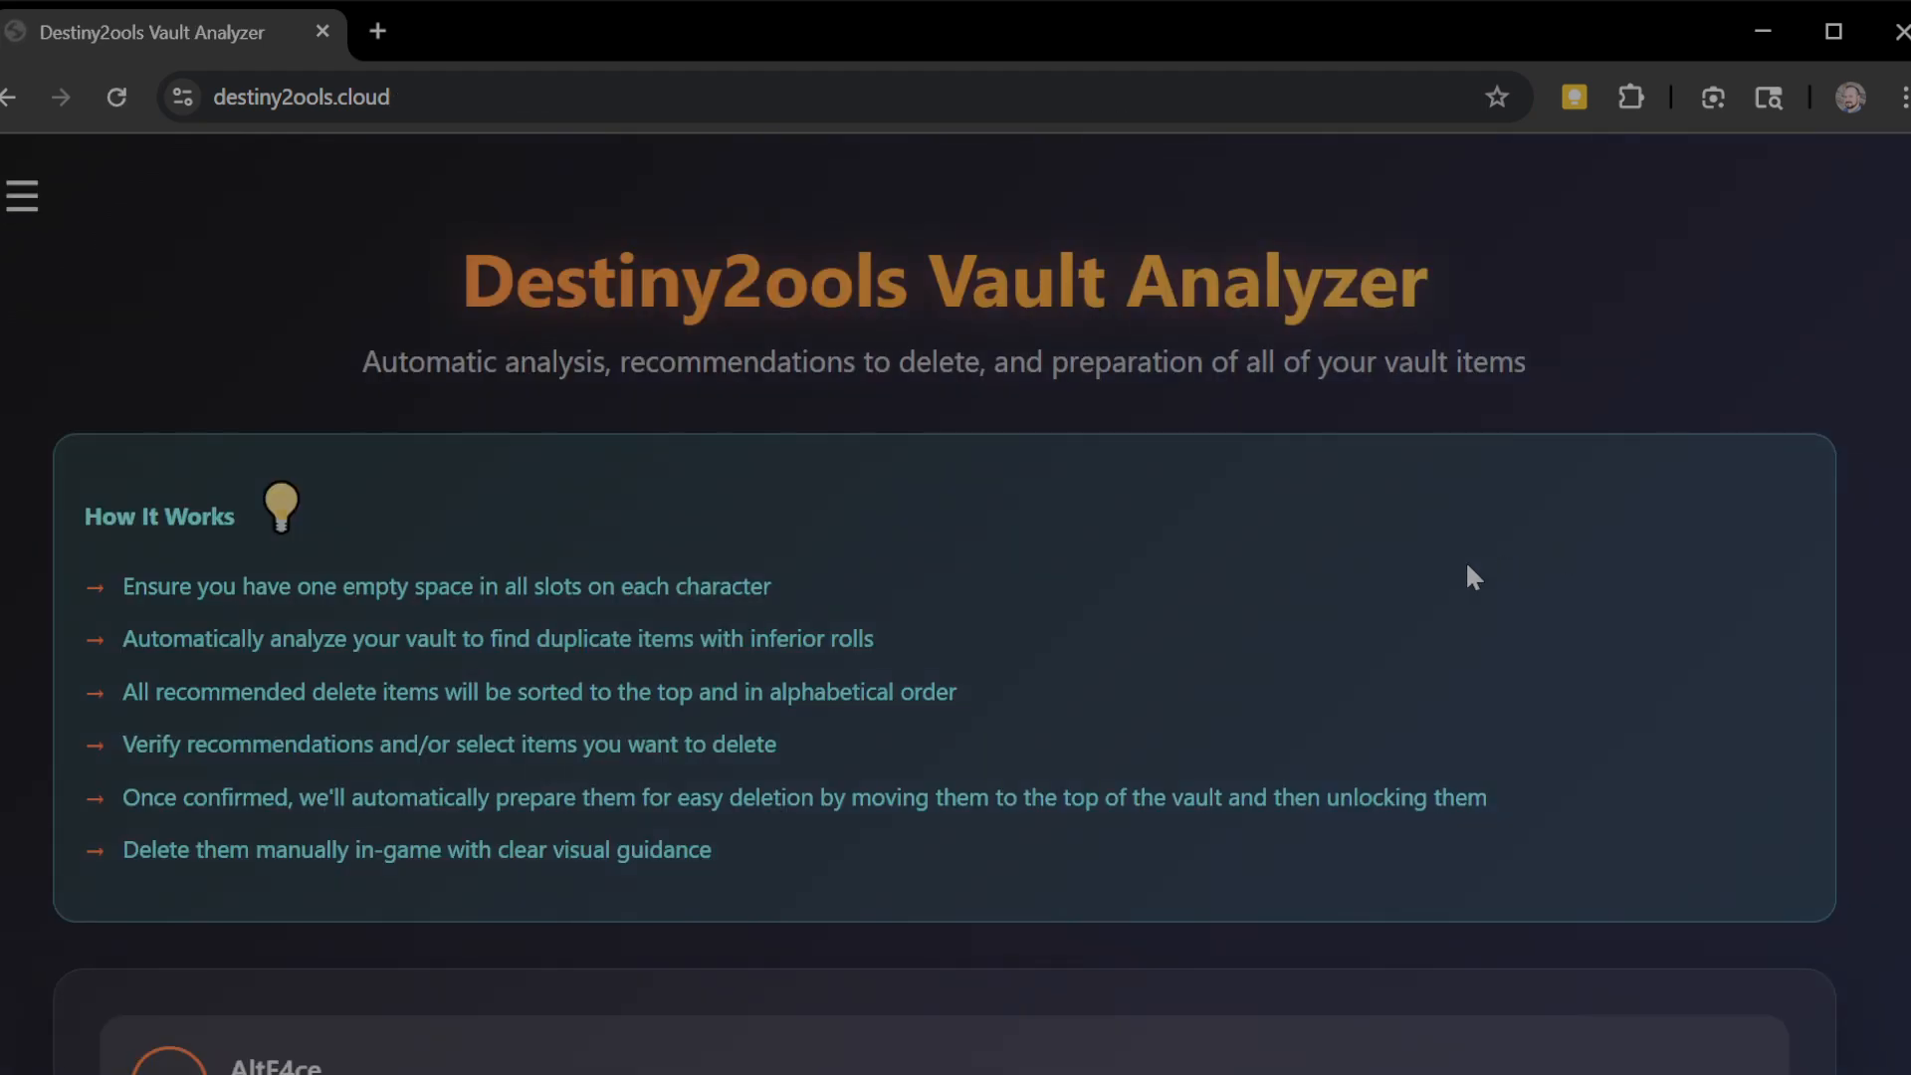
scroll(down, 3)
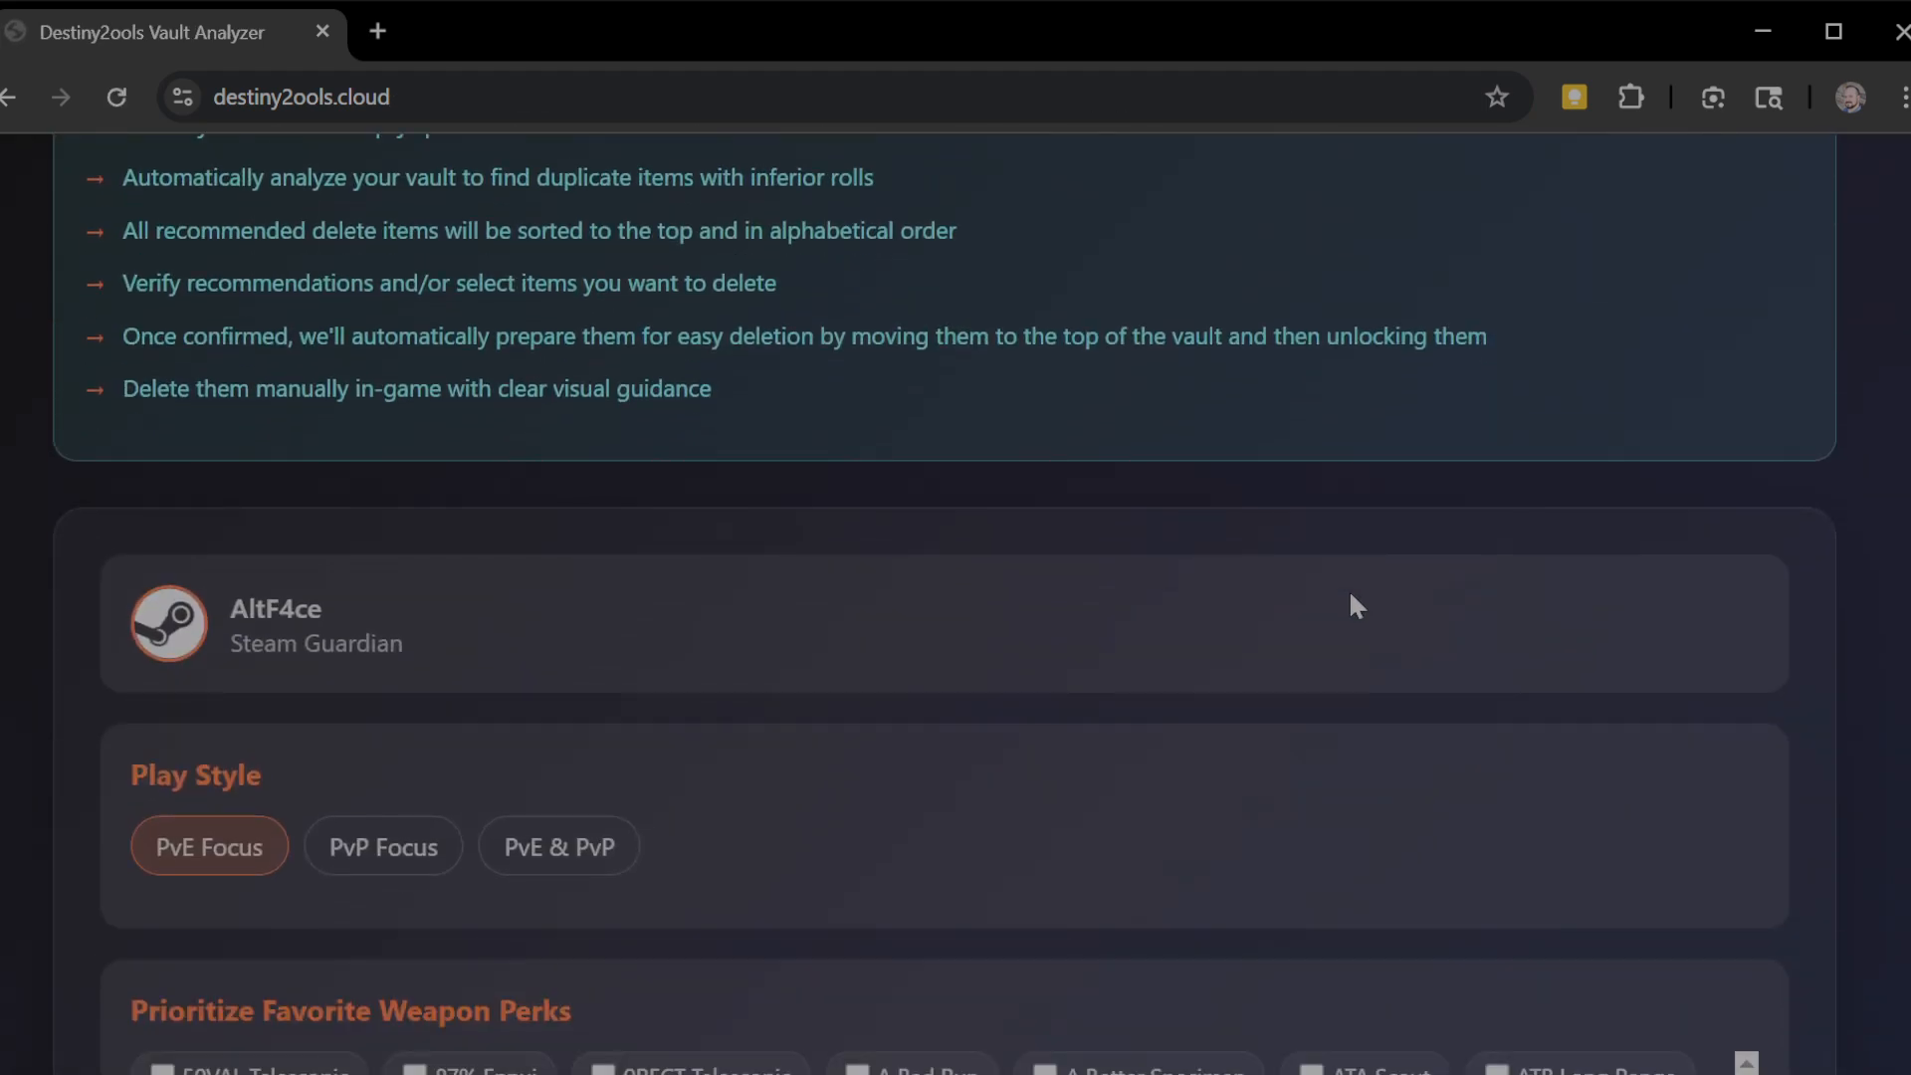
scroll(down, 3)
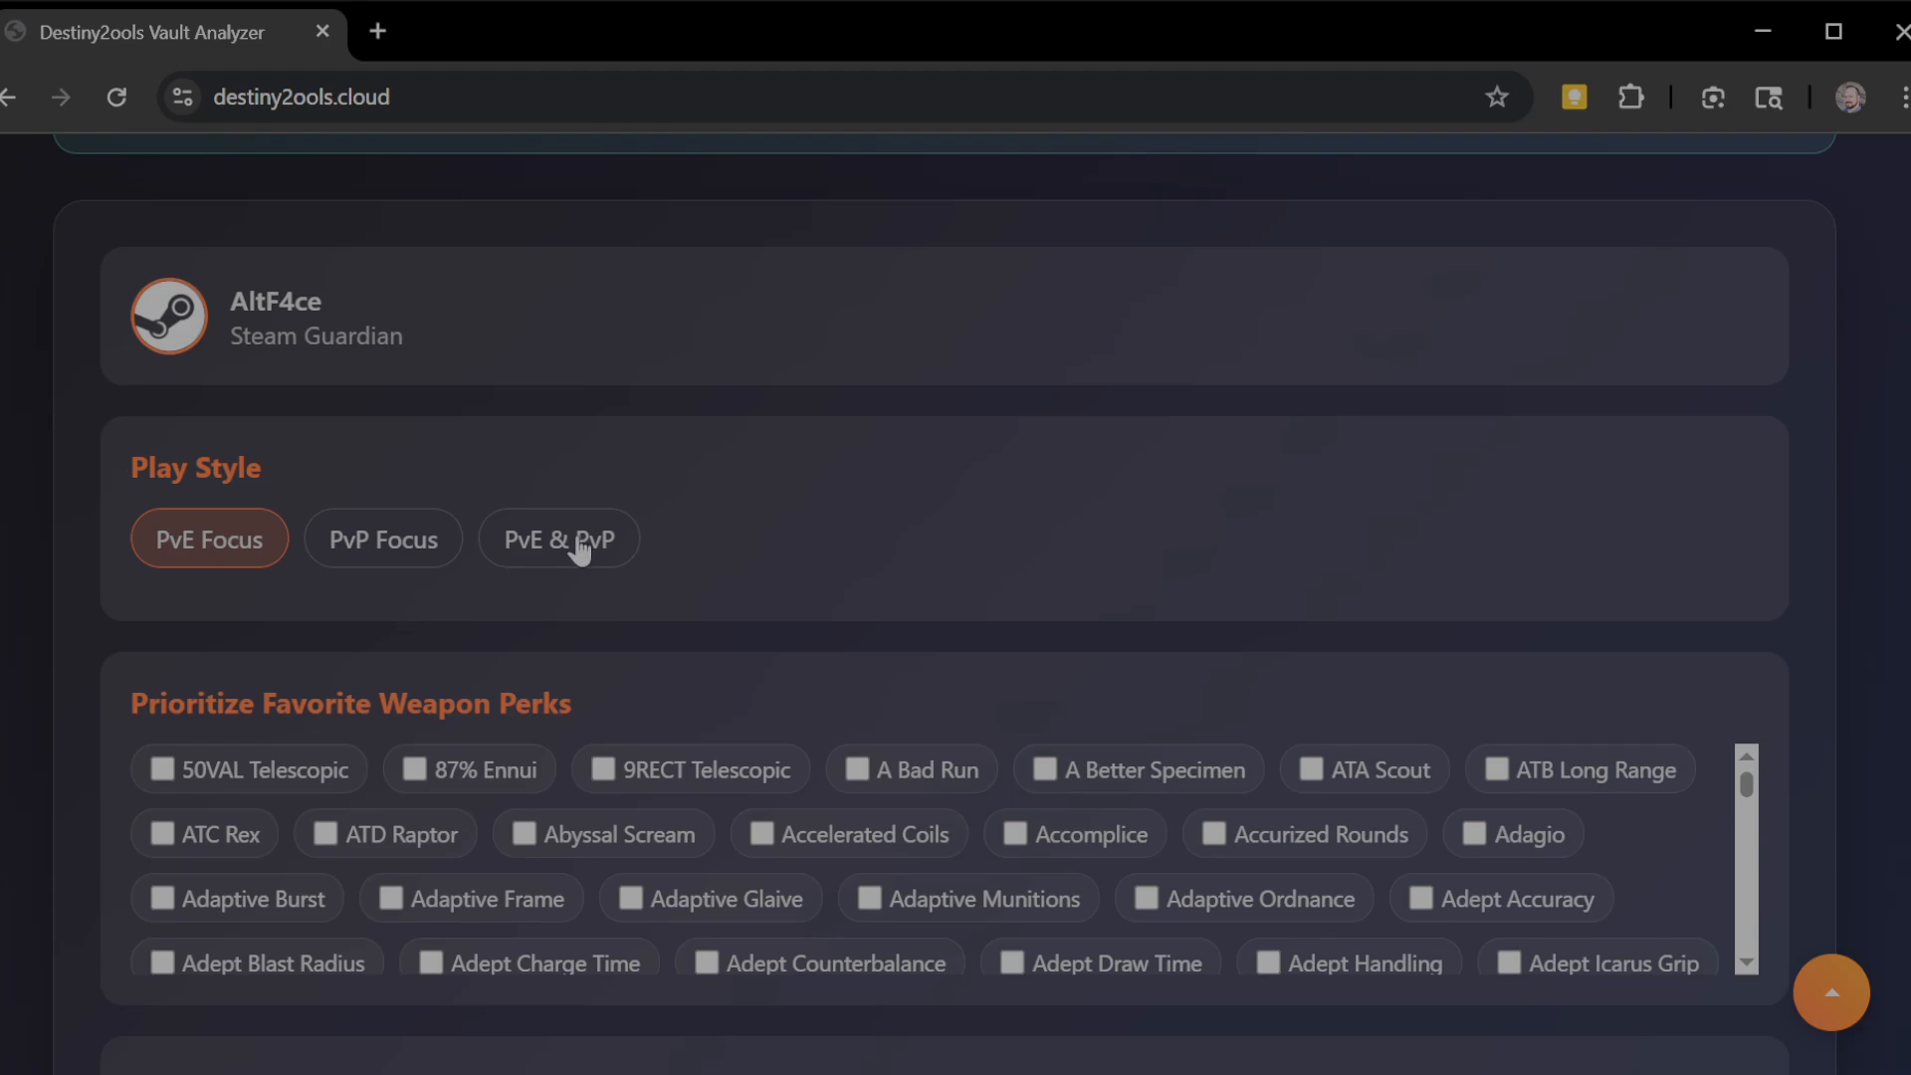
mouse_move(792, 550)
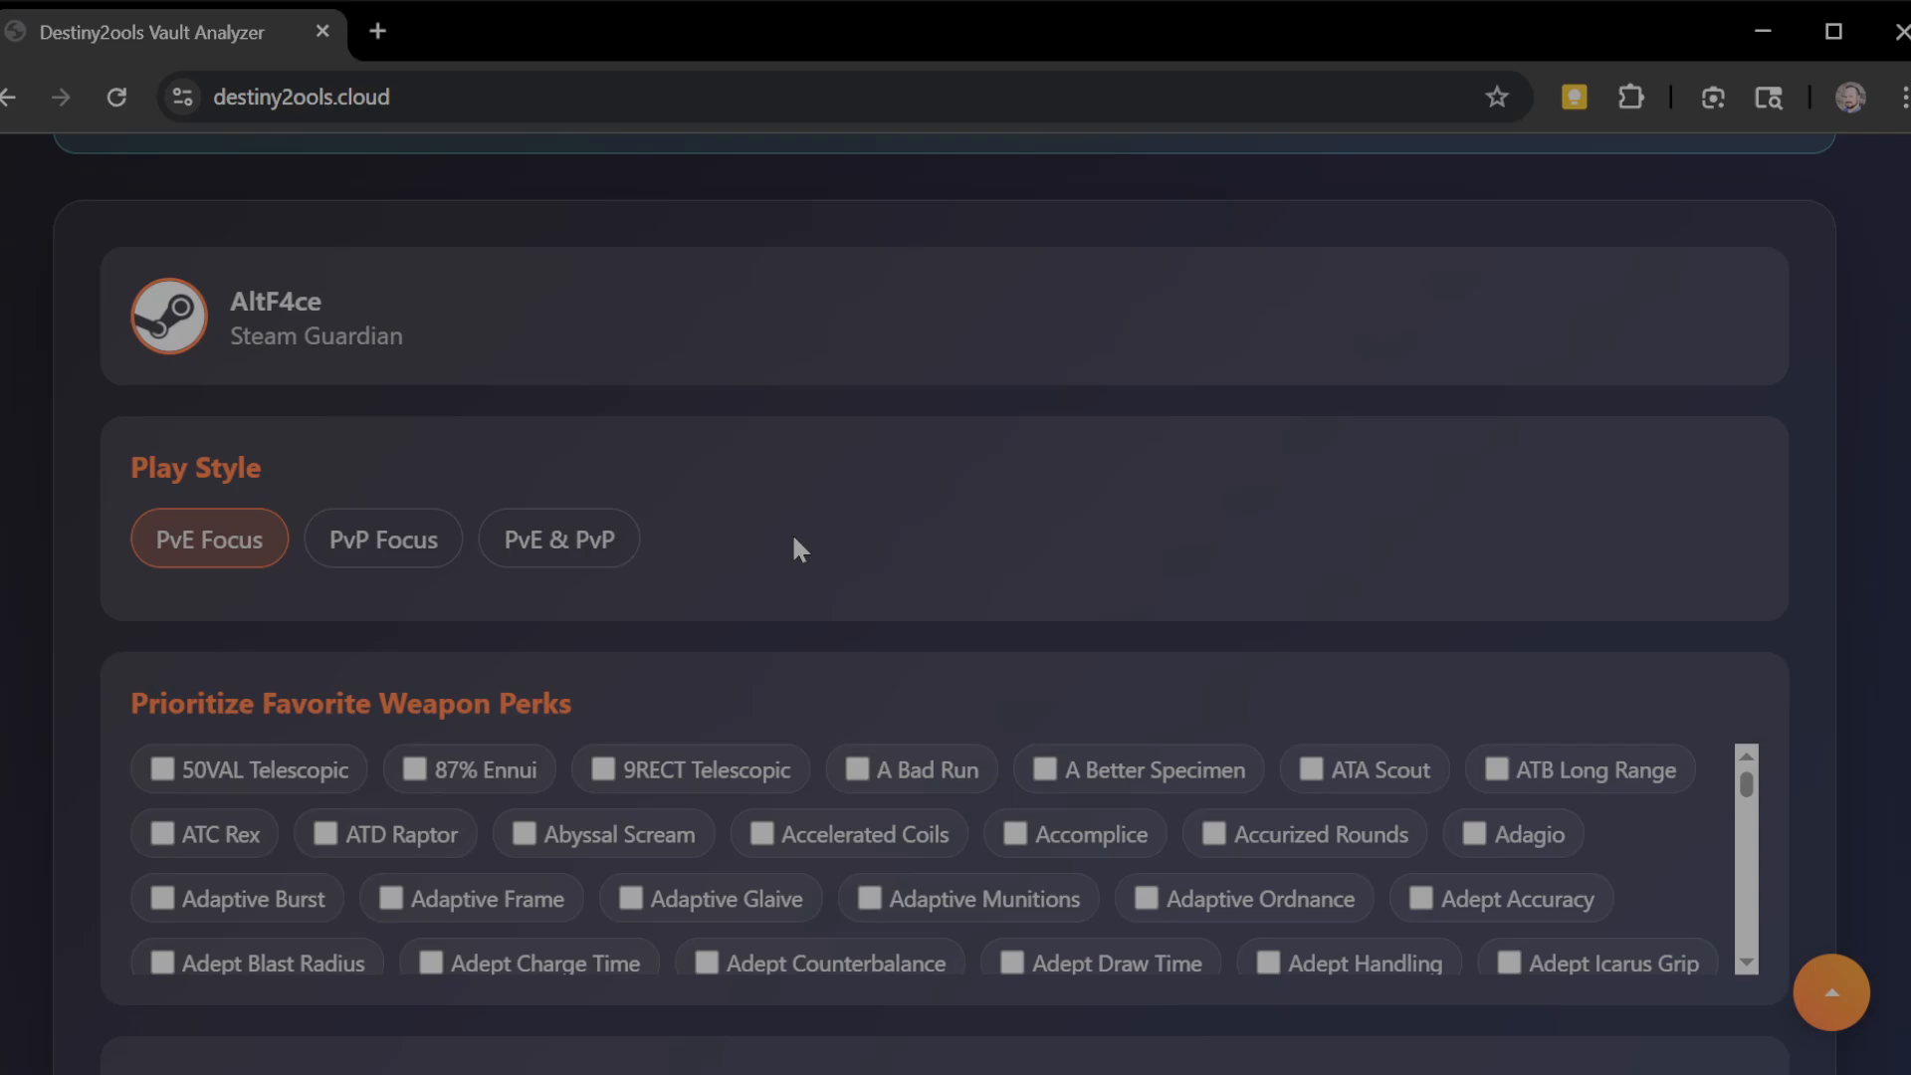
mouse_move(818, 707)
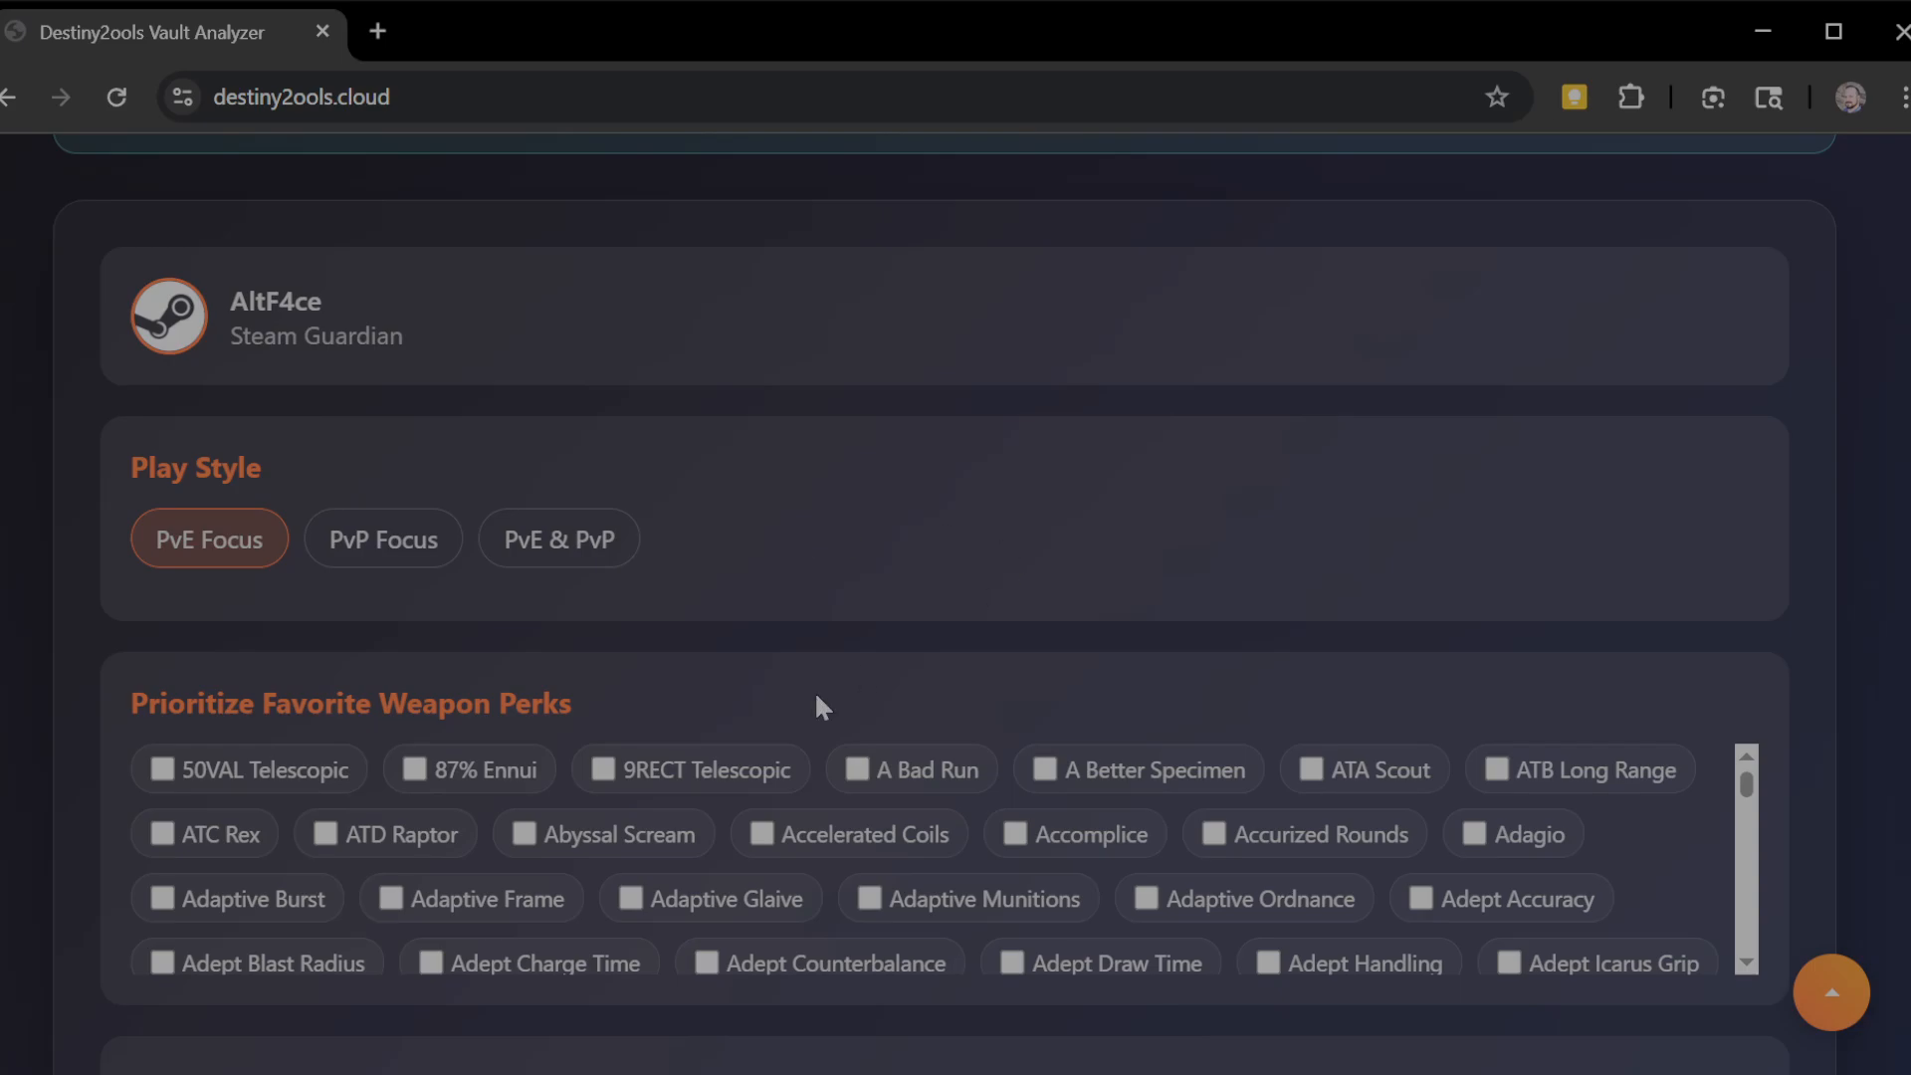
mouse_move(653, 564)
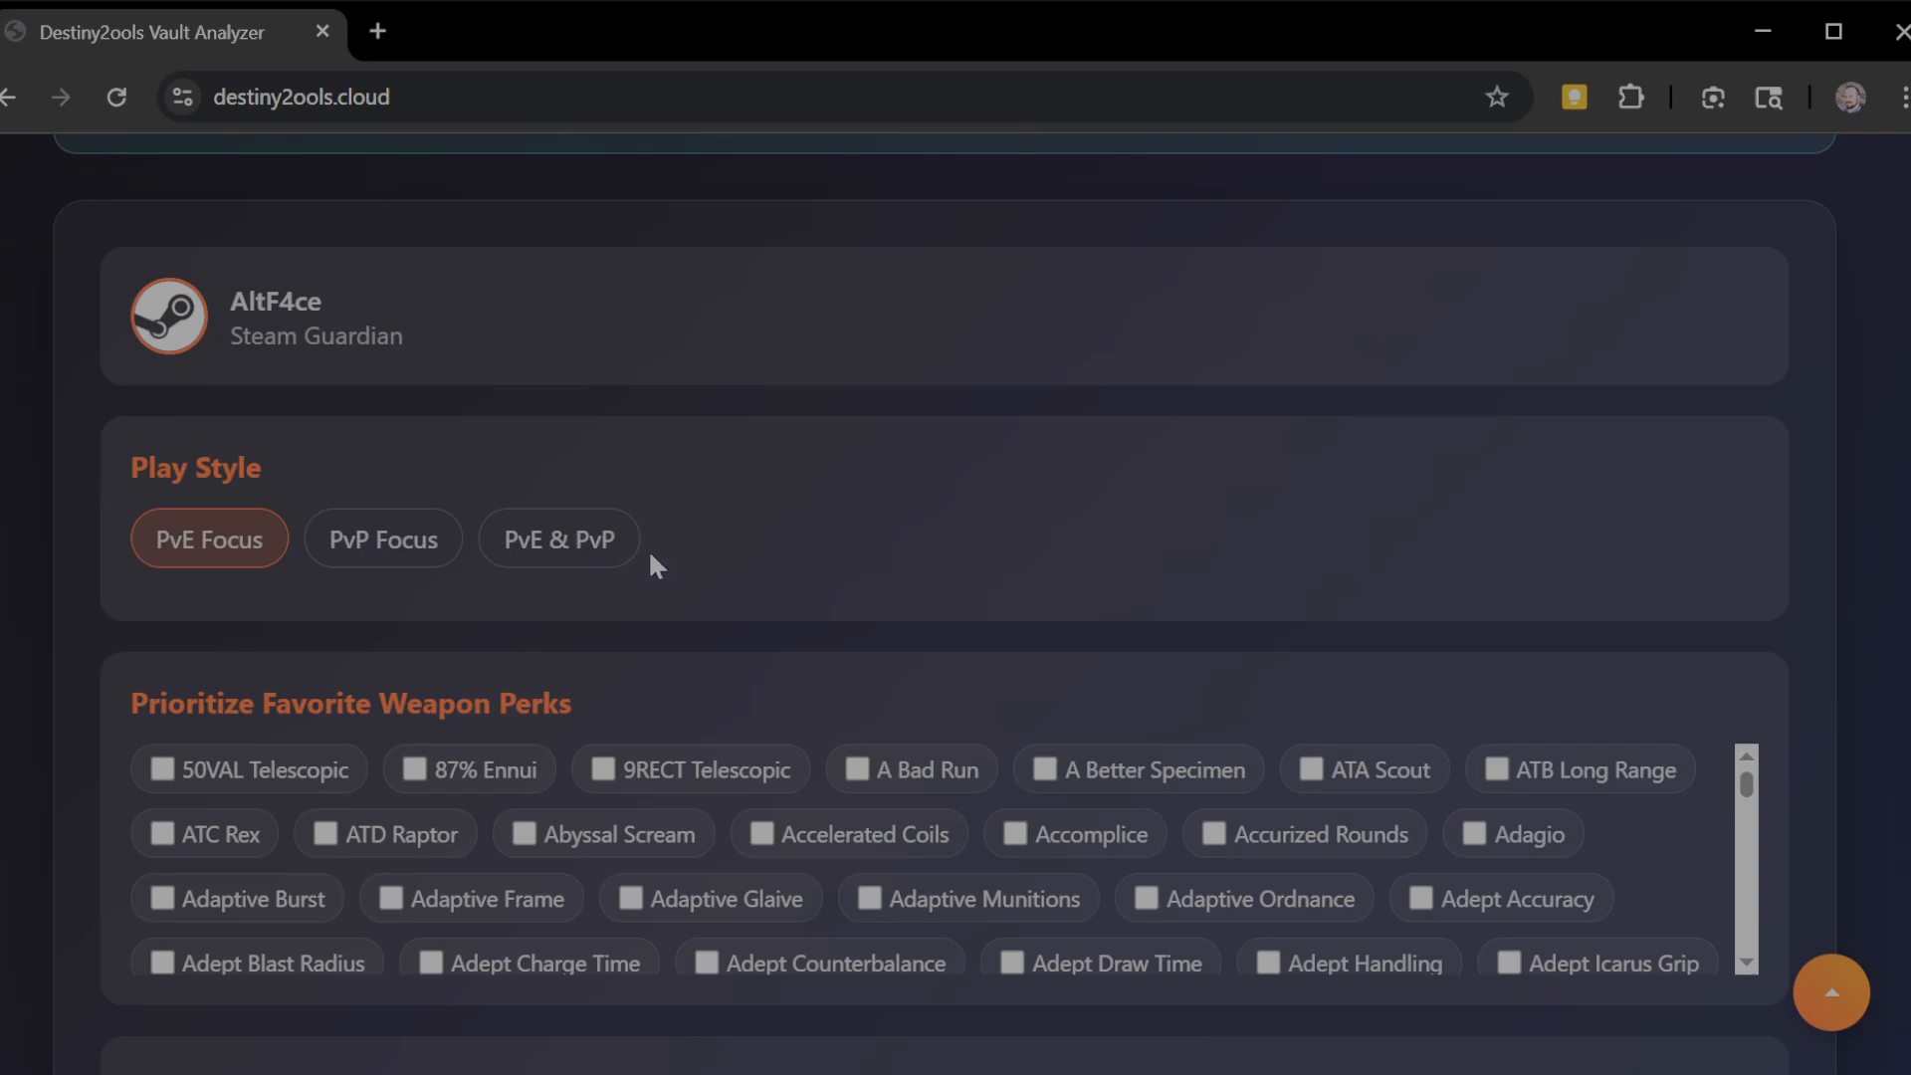
mouse_move(579, 564)
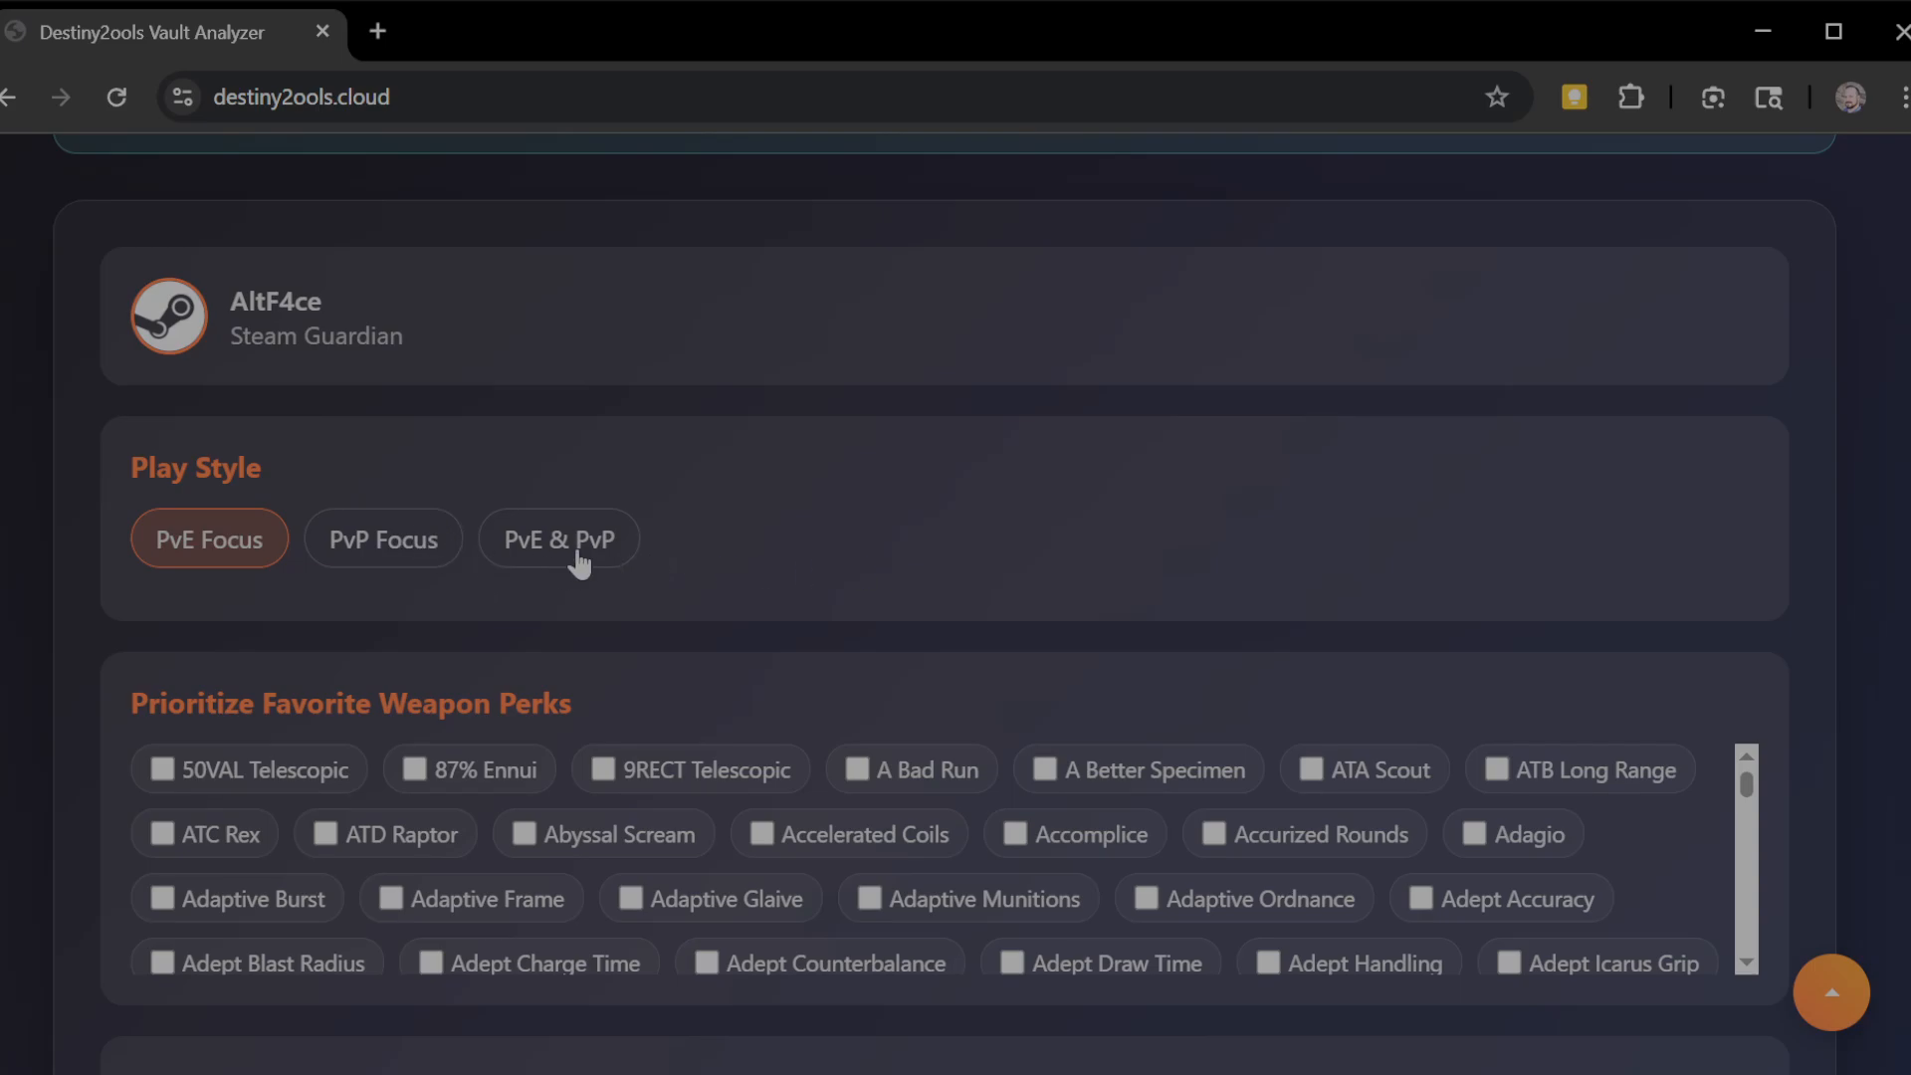
mouse_move(356, 764)
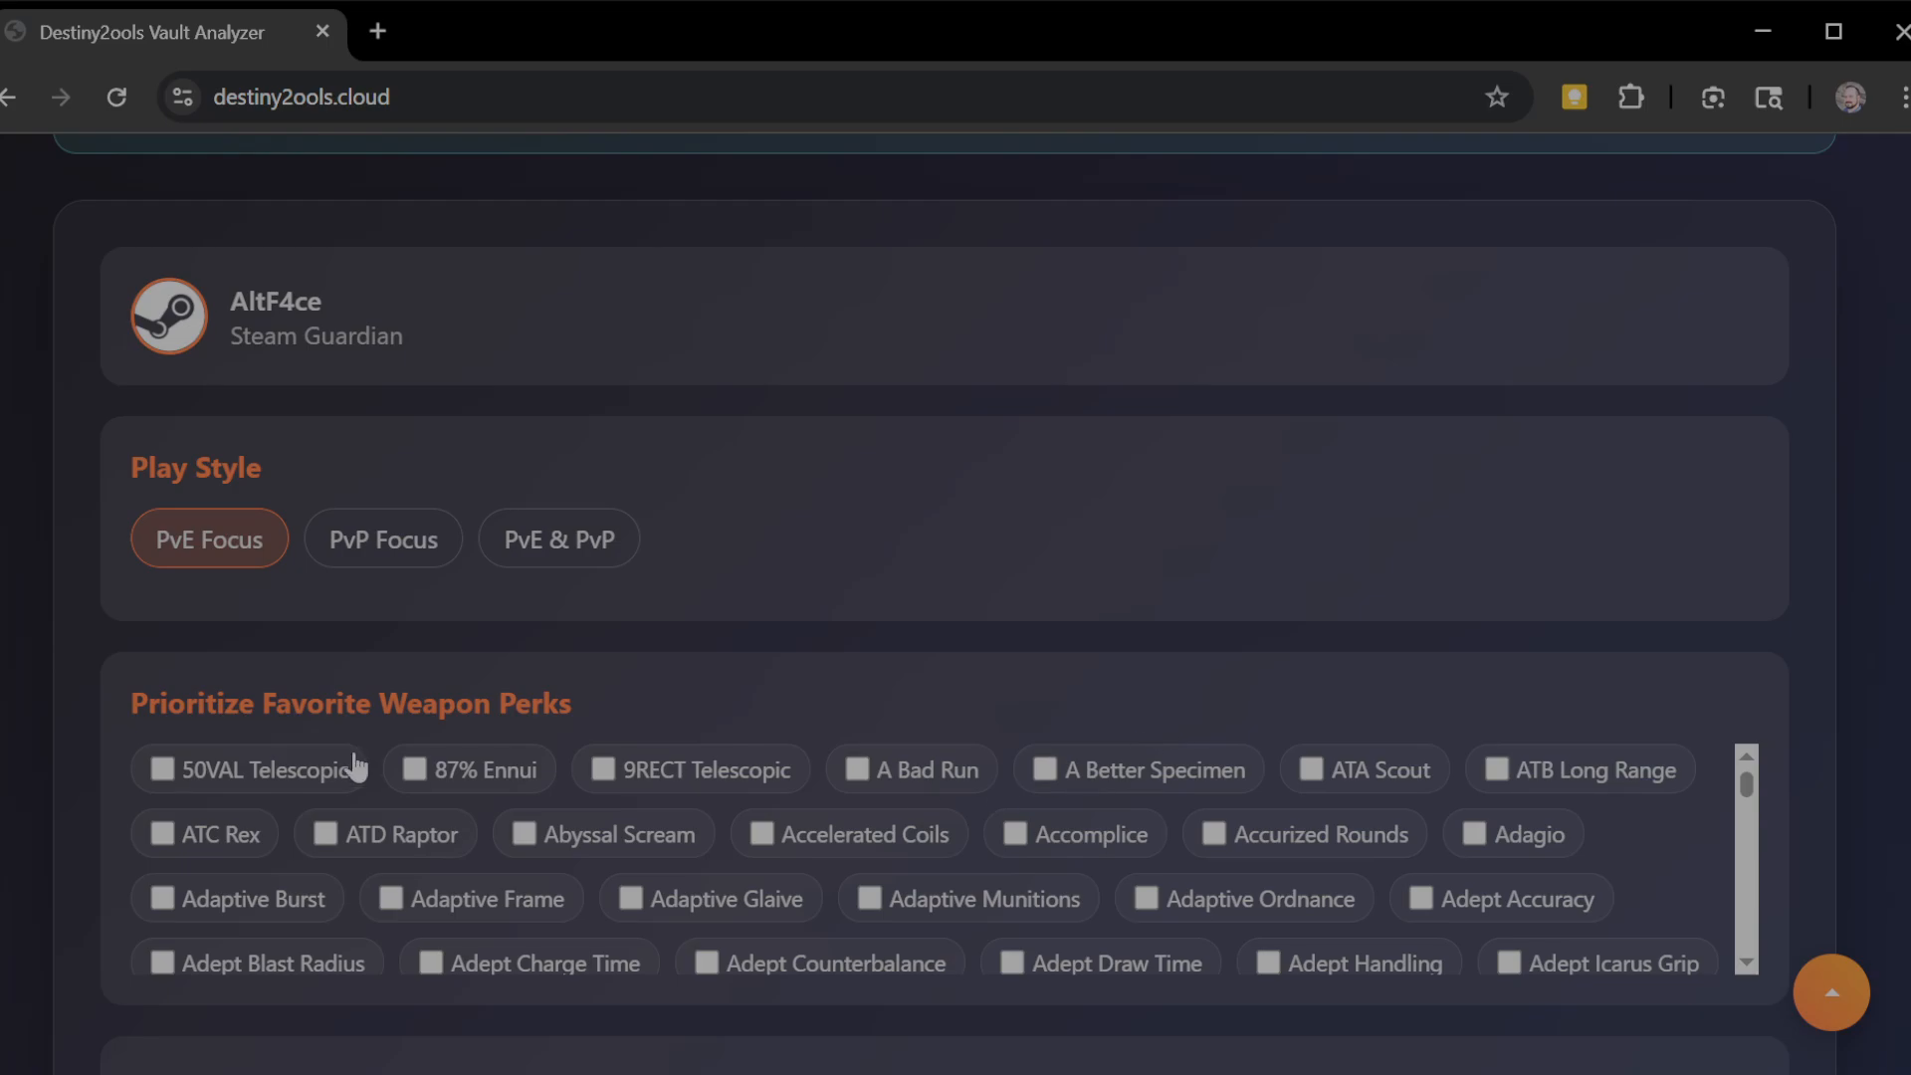
- Scroll past Play Style and the favourite weapon perks list down to Filter Options
scroll(down, 3)
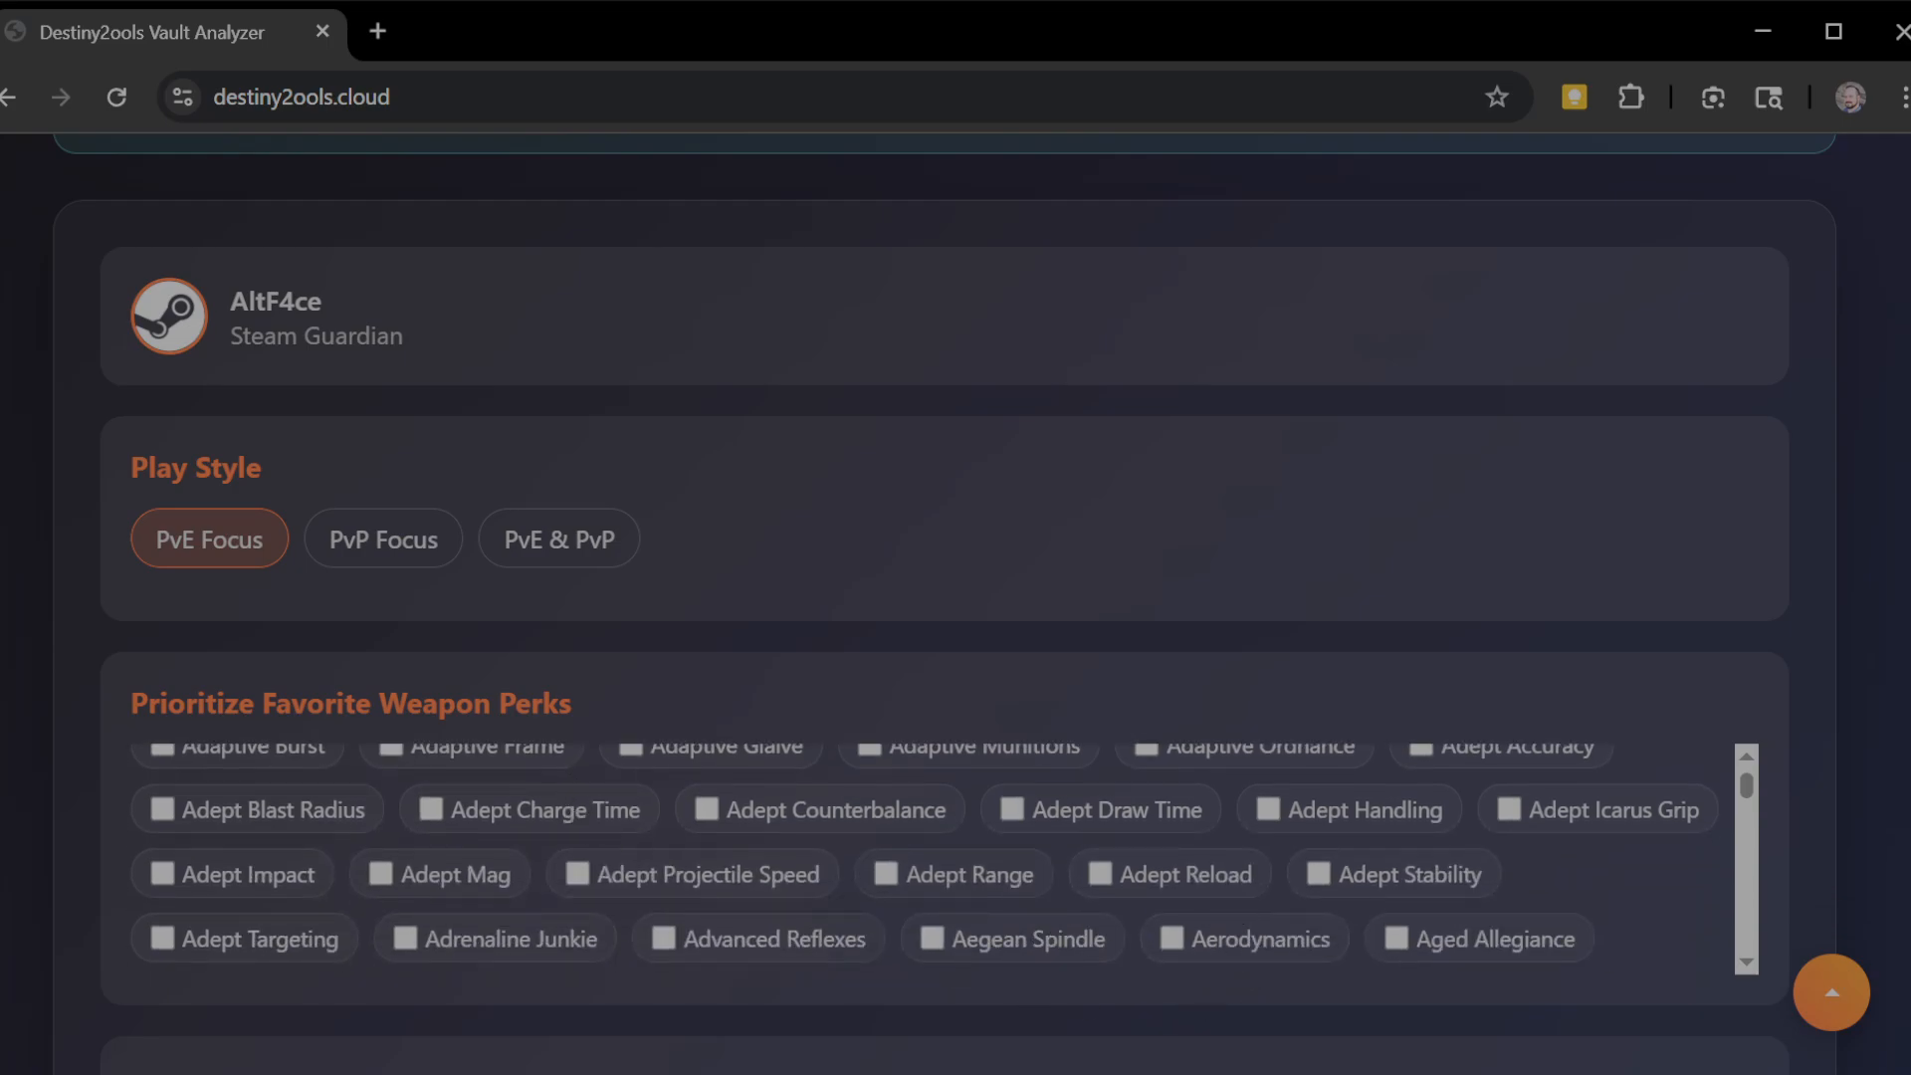
scroll(down, 3)
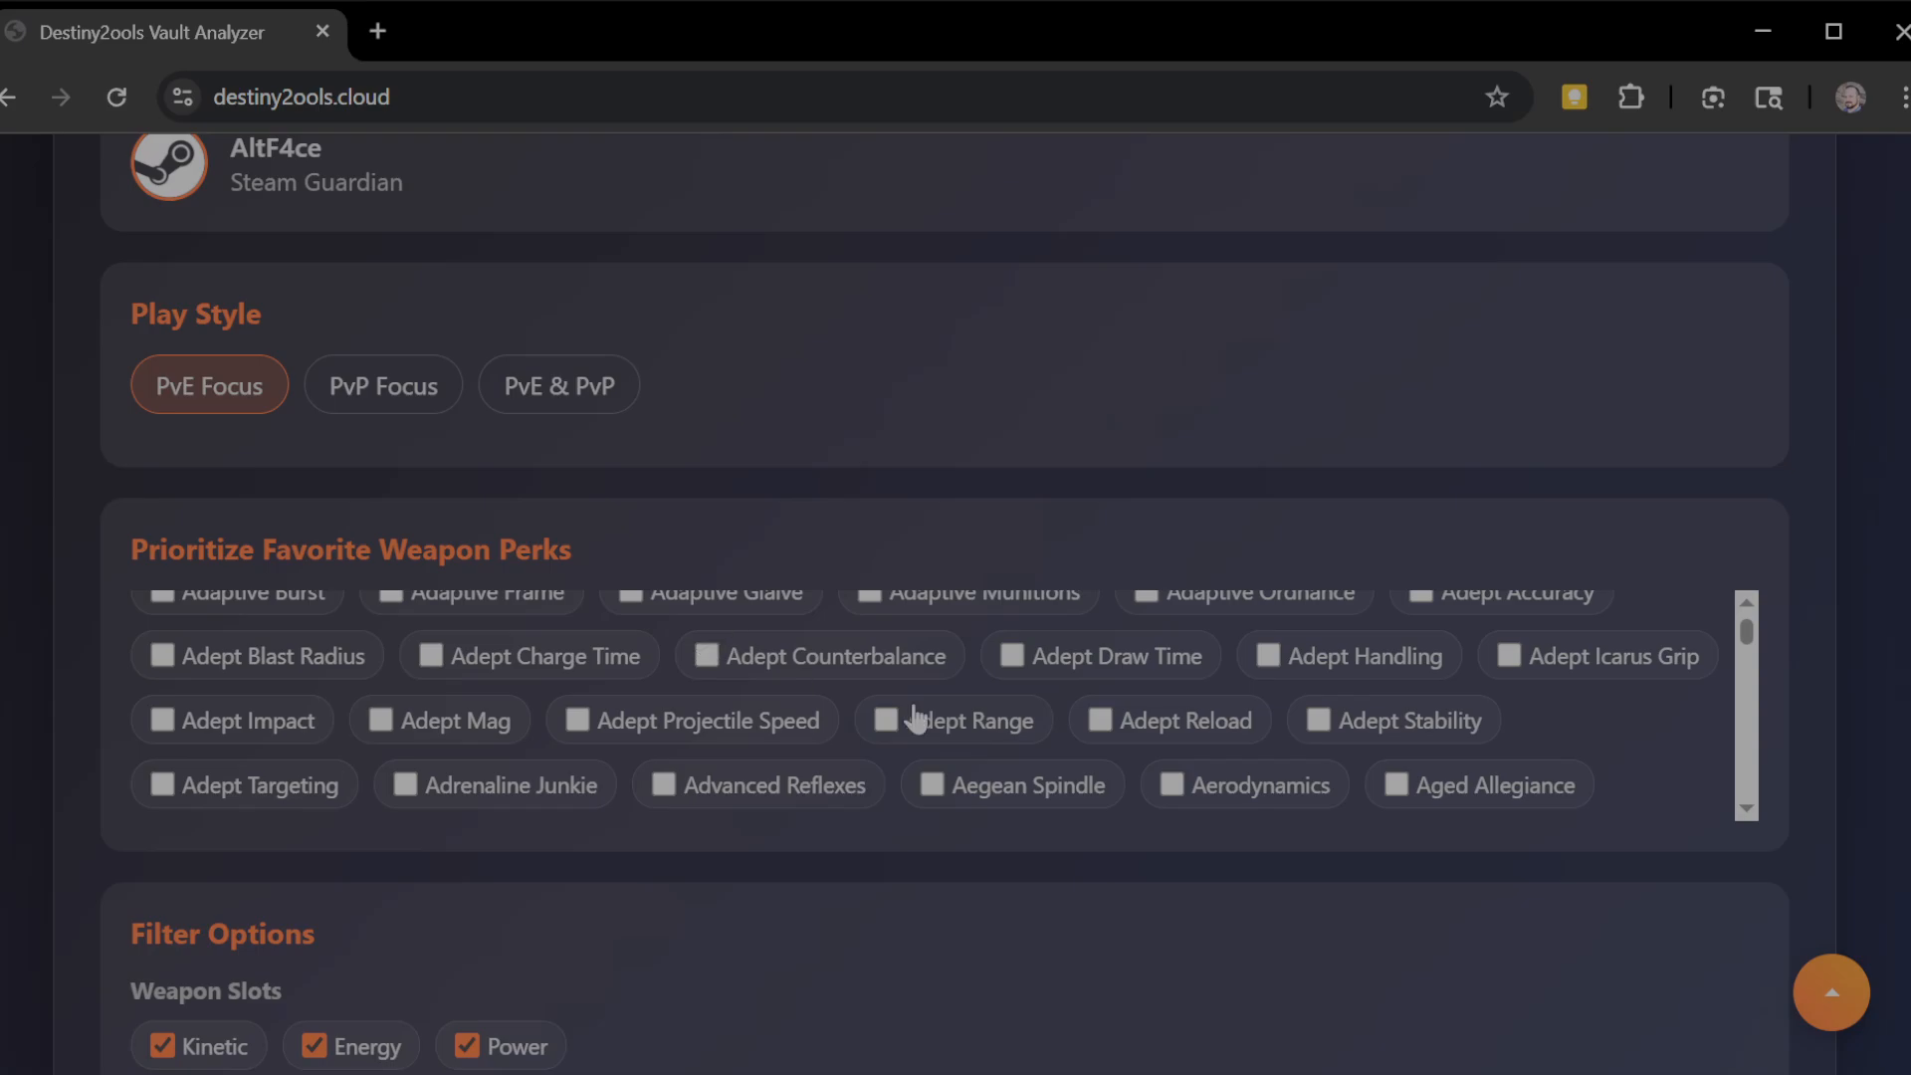
mouse_move(1131, 733)
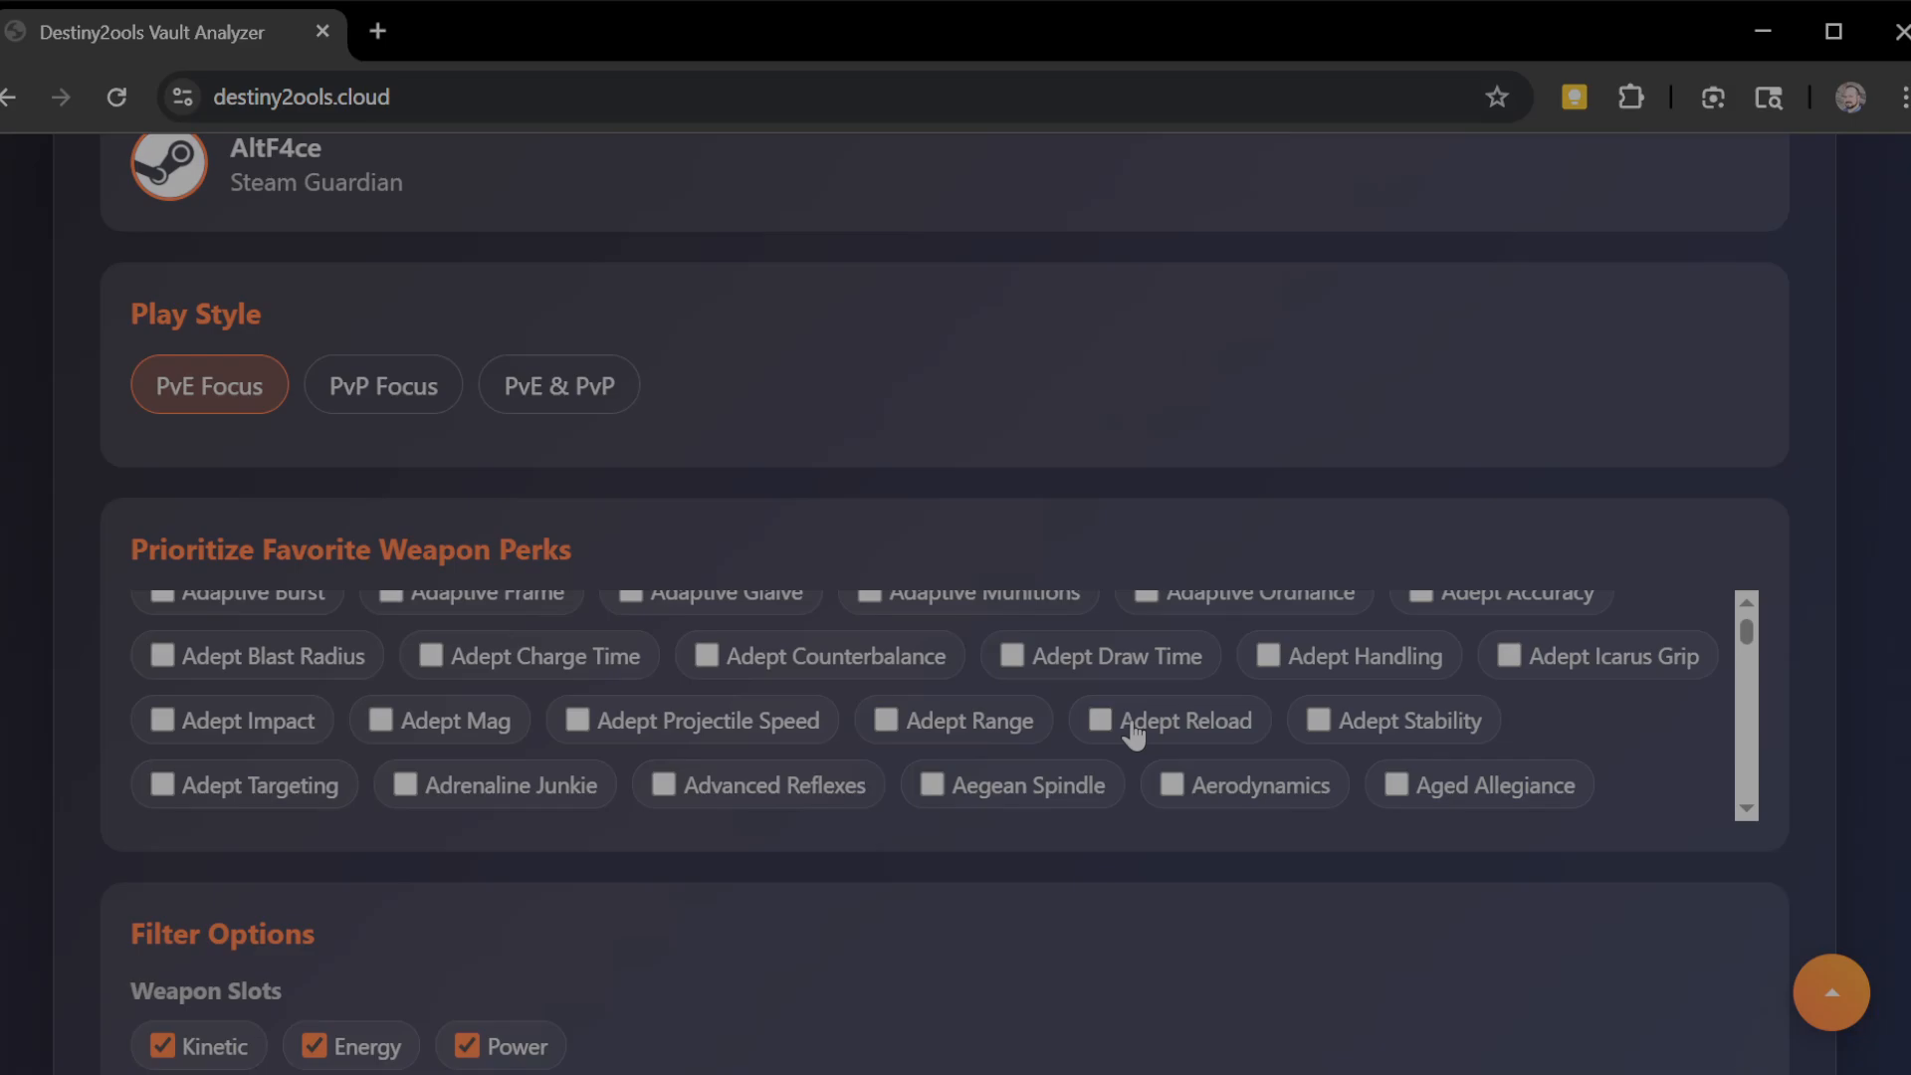
mouse_move(548, 420)
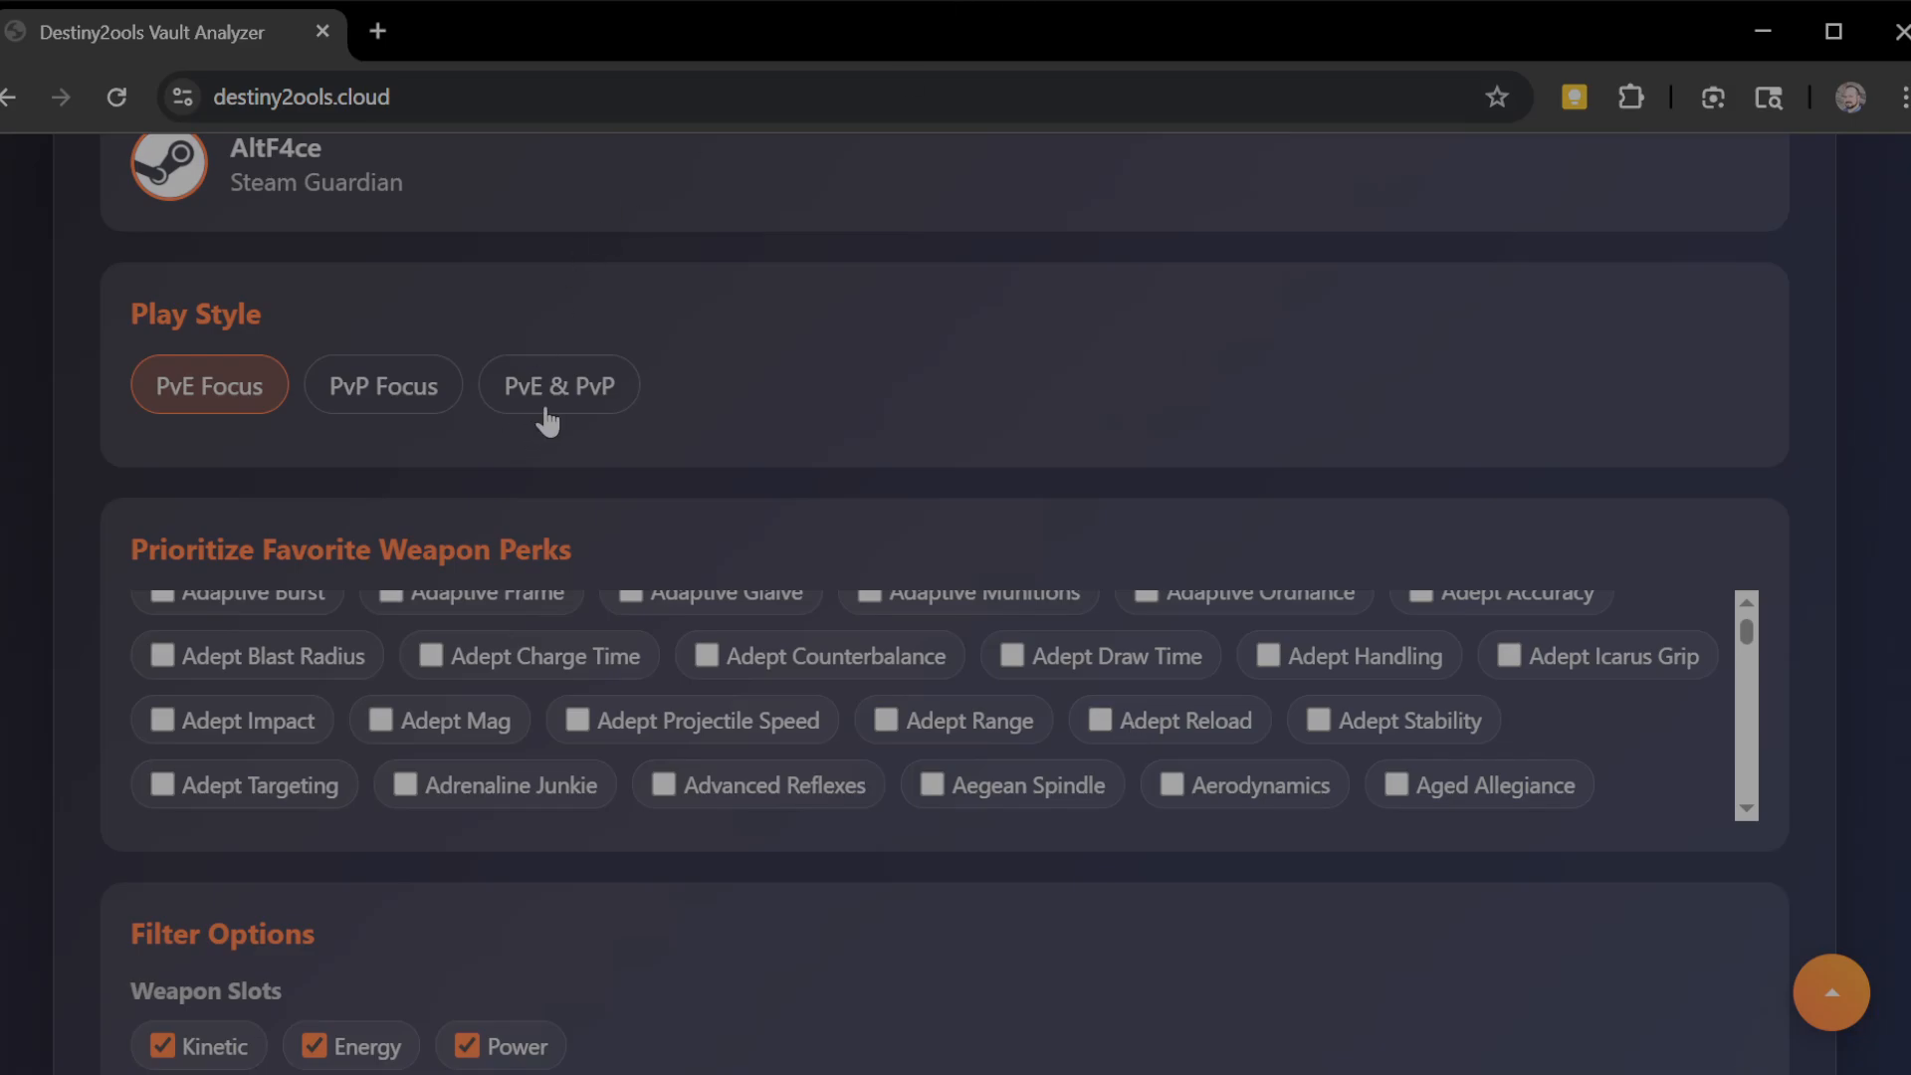
mouse_move(1849, 790)
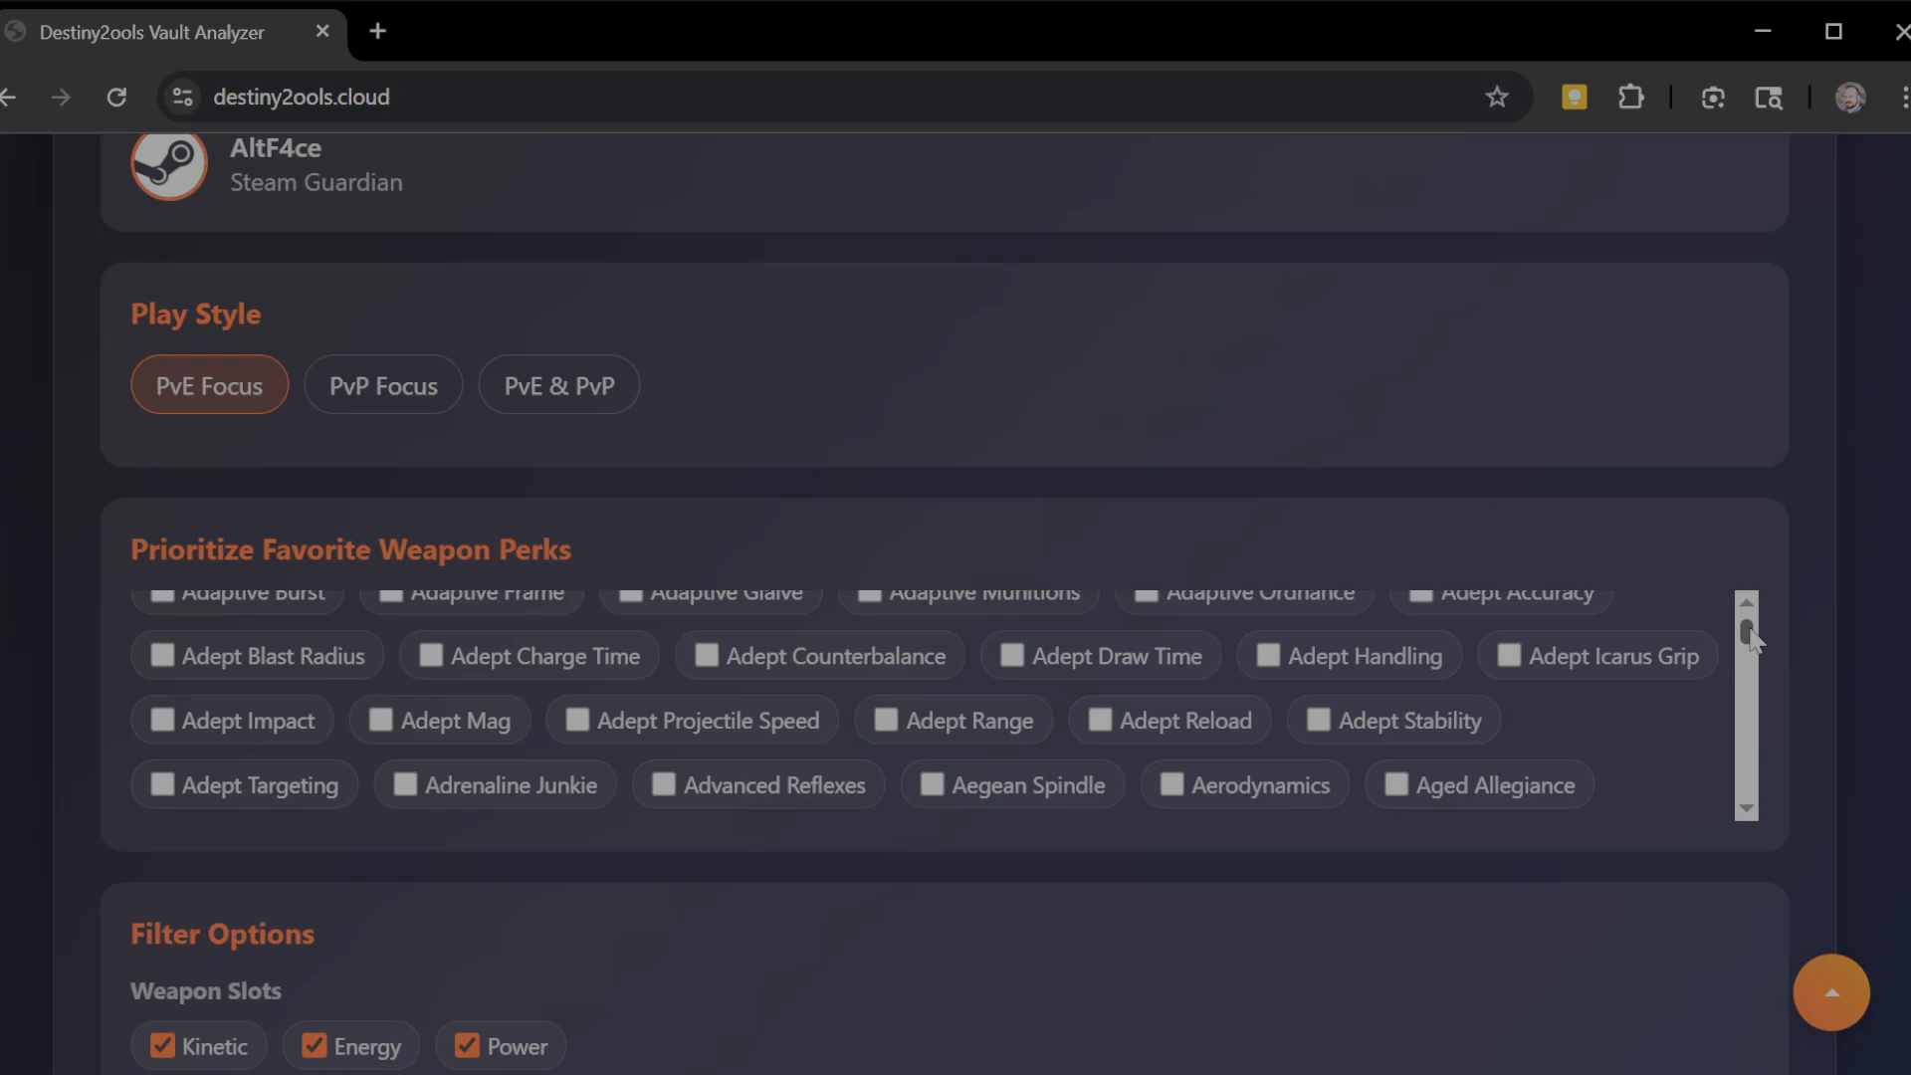
mouse_move(621, 503)
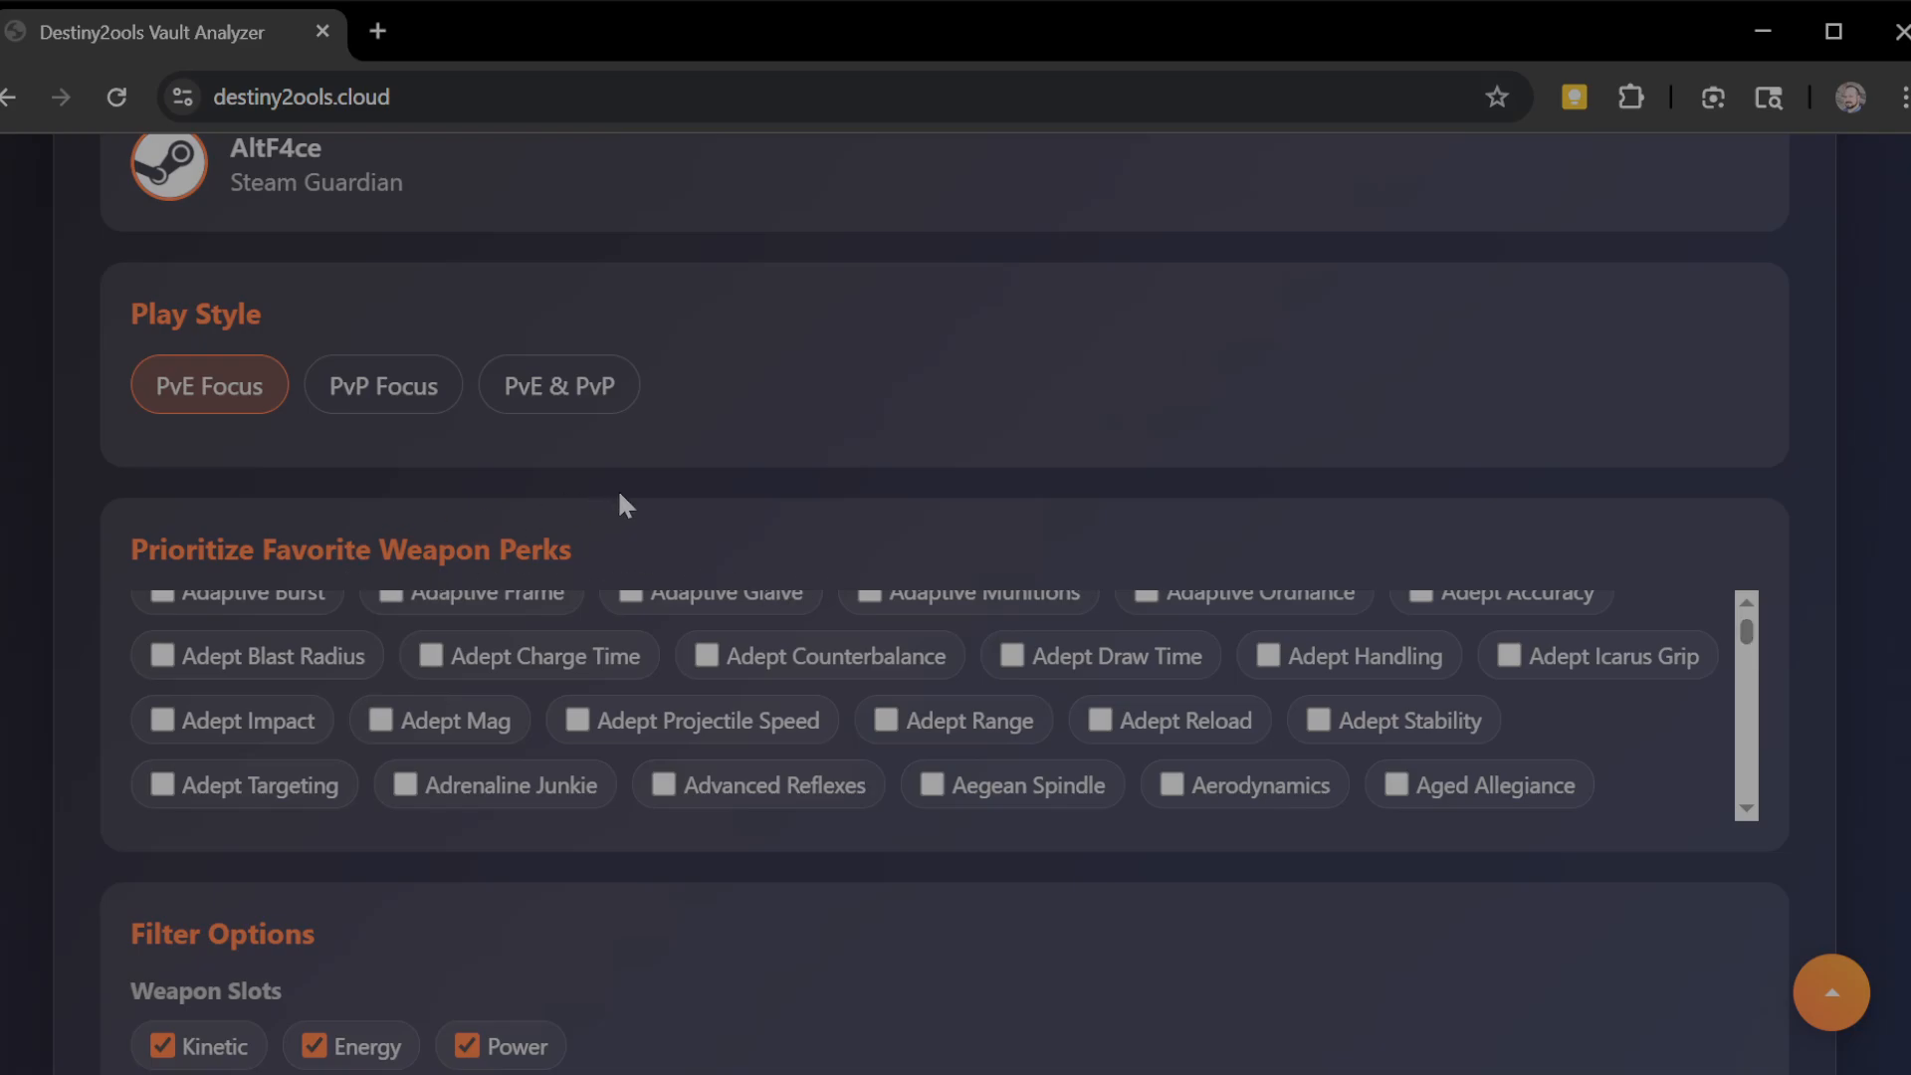
mouse_move(1658, 692)
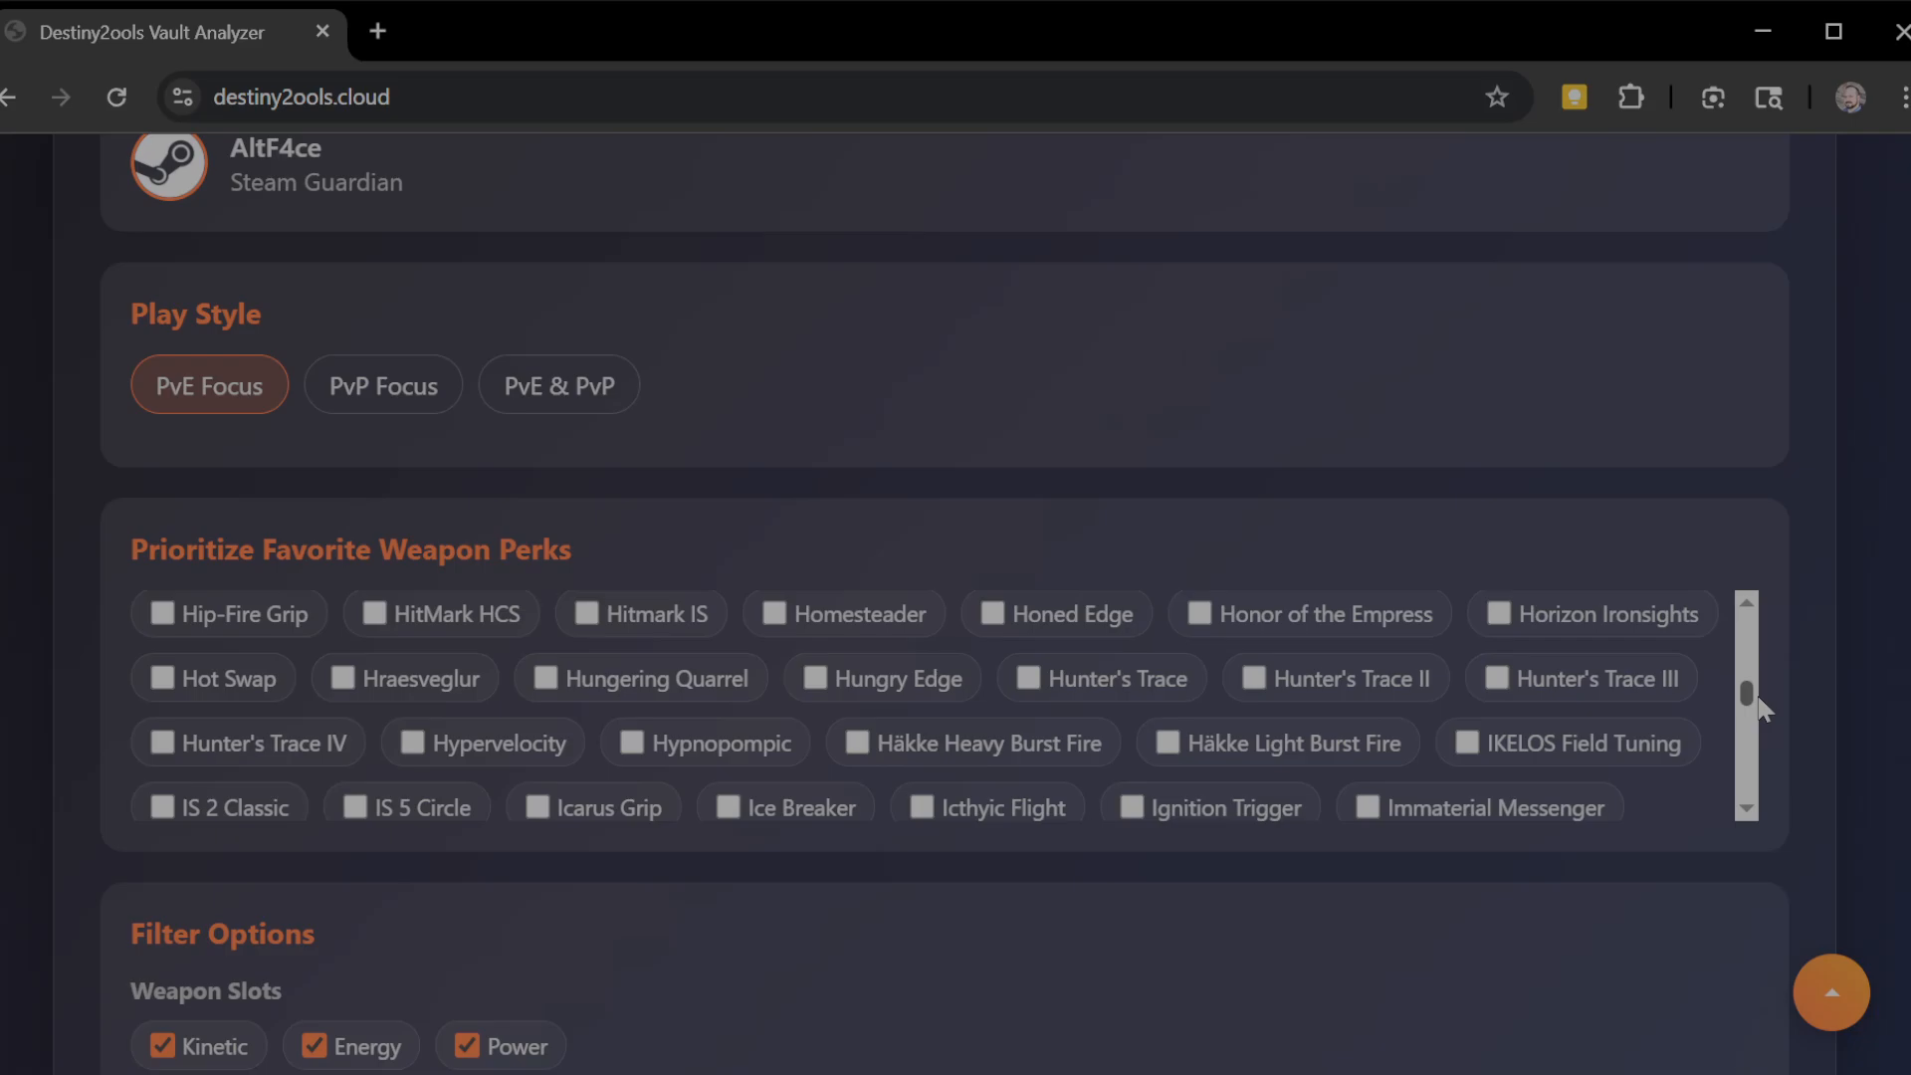
scroll(down, 3)
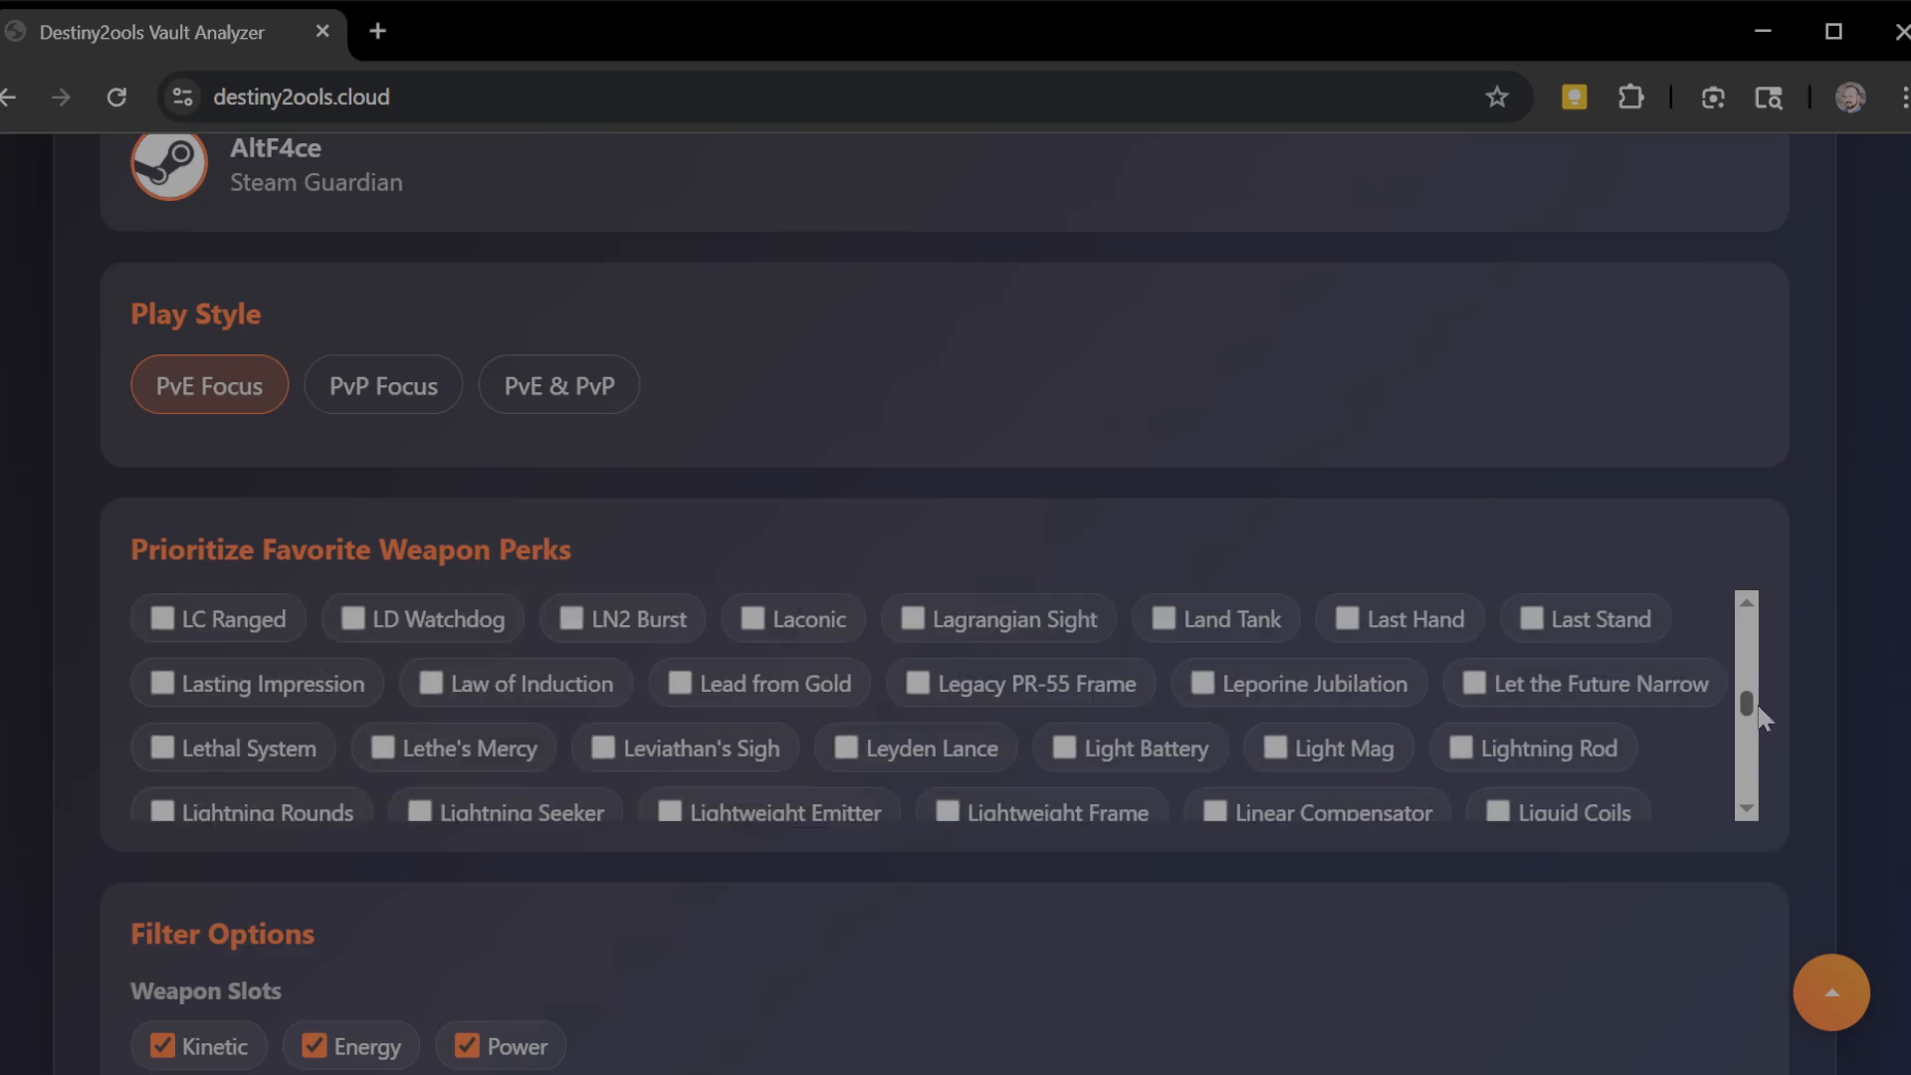
scroll(down, 3)
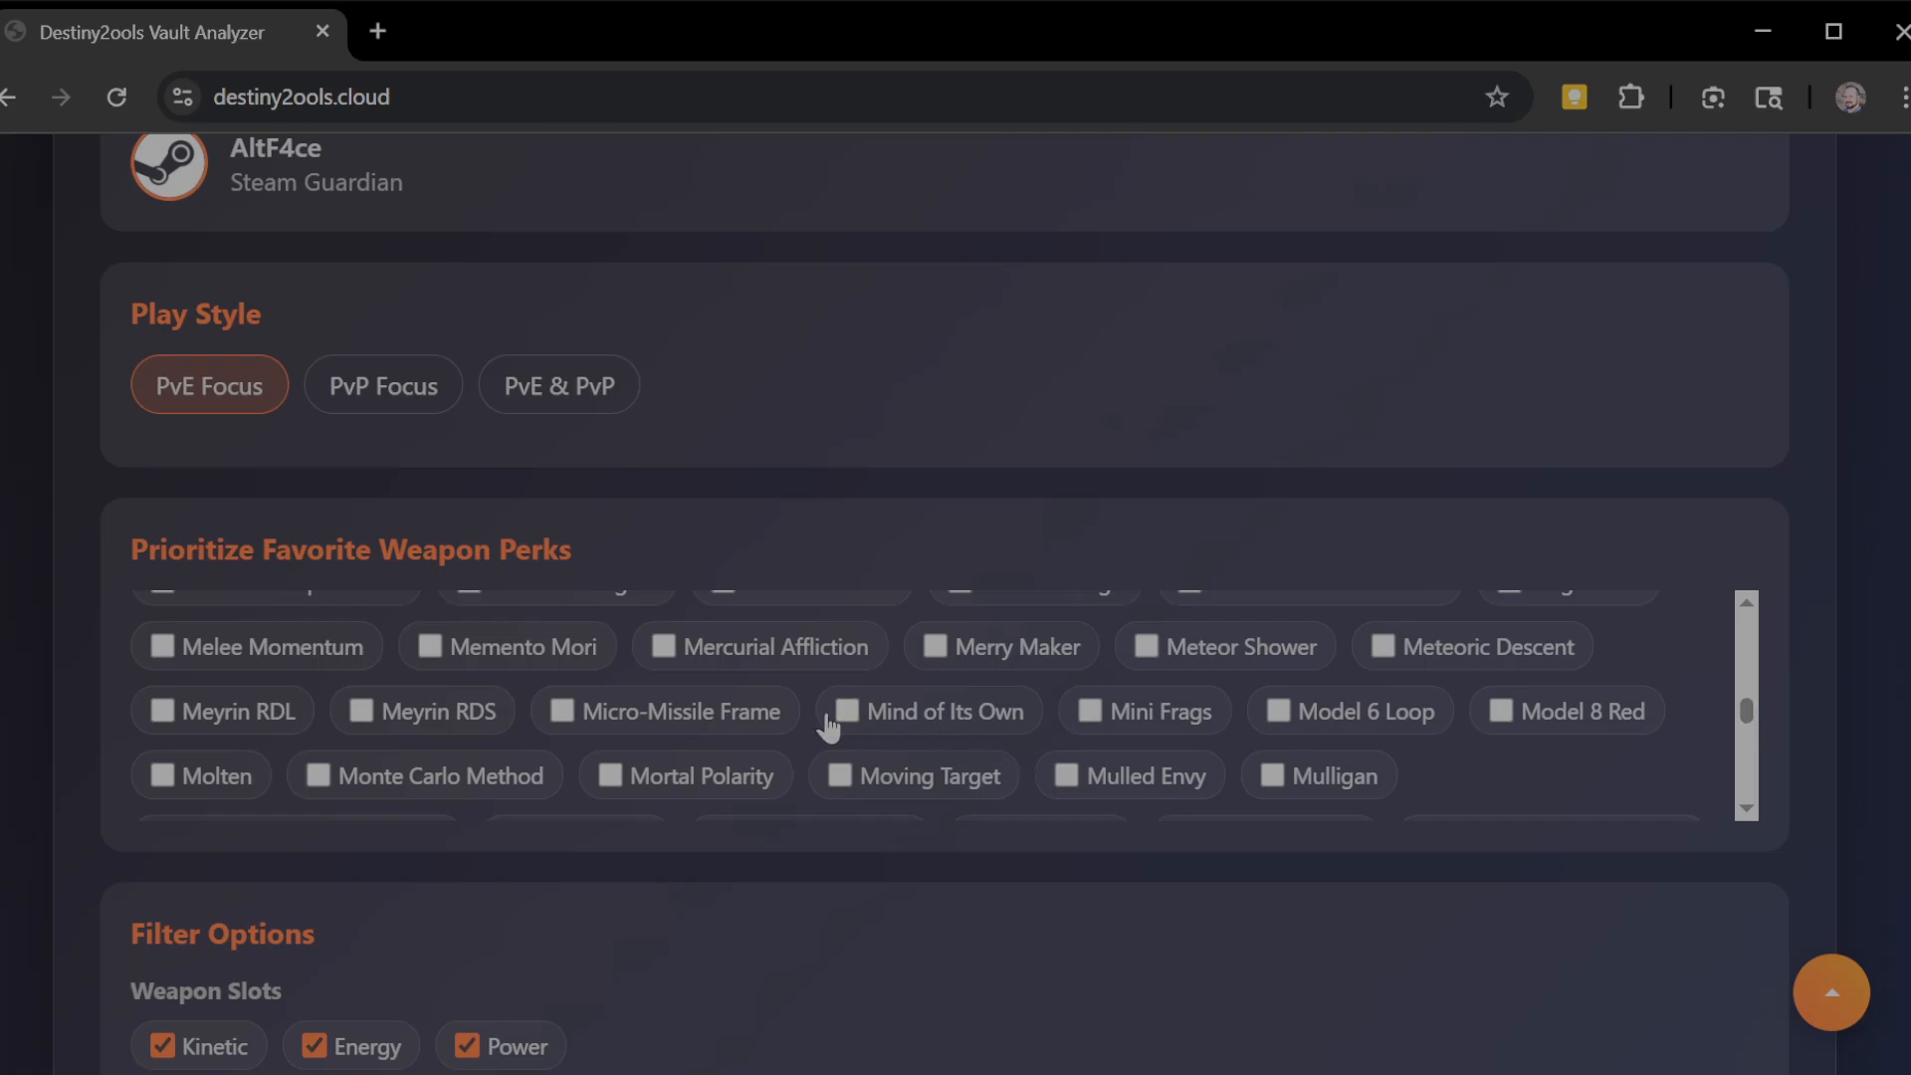
scroll(up, 3)
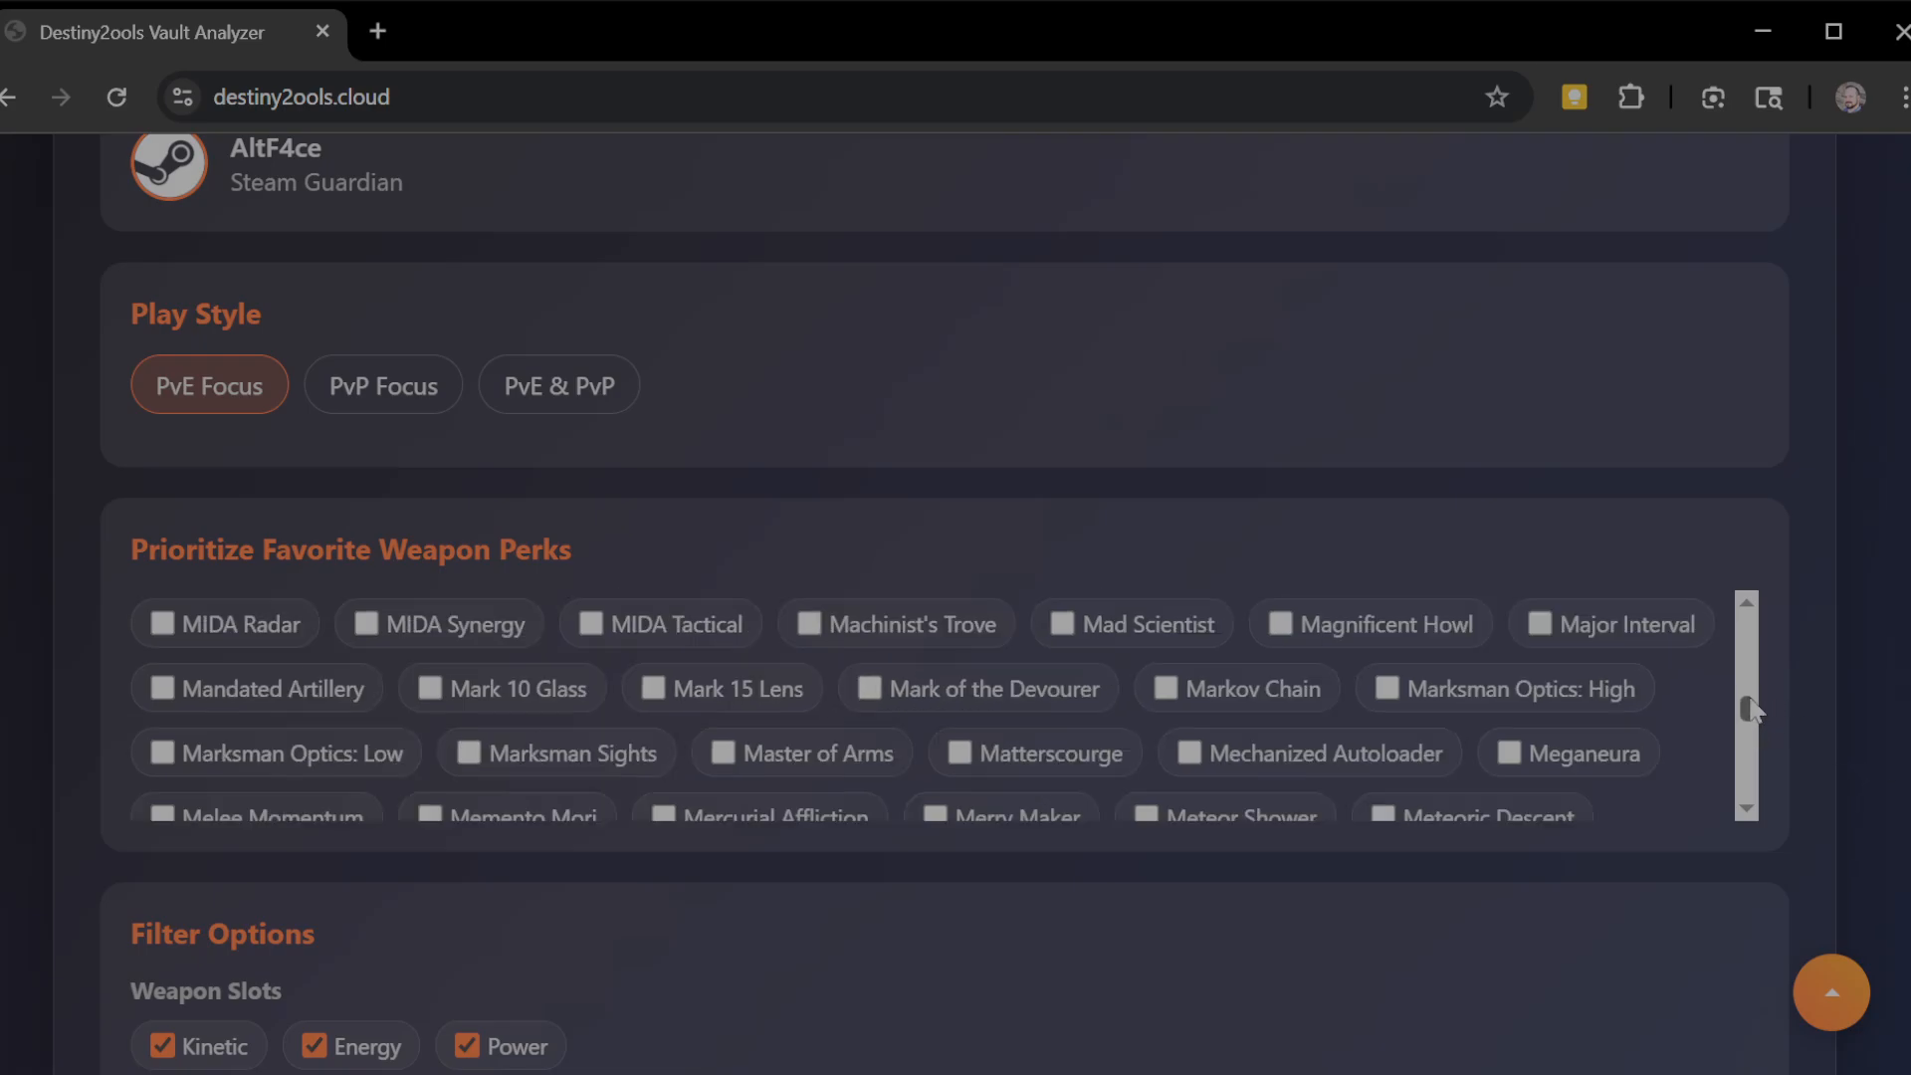
scroll(down, 3)
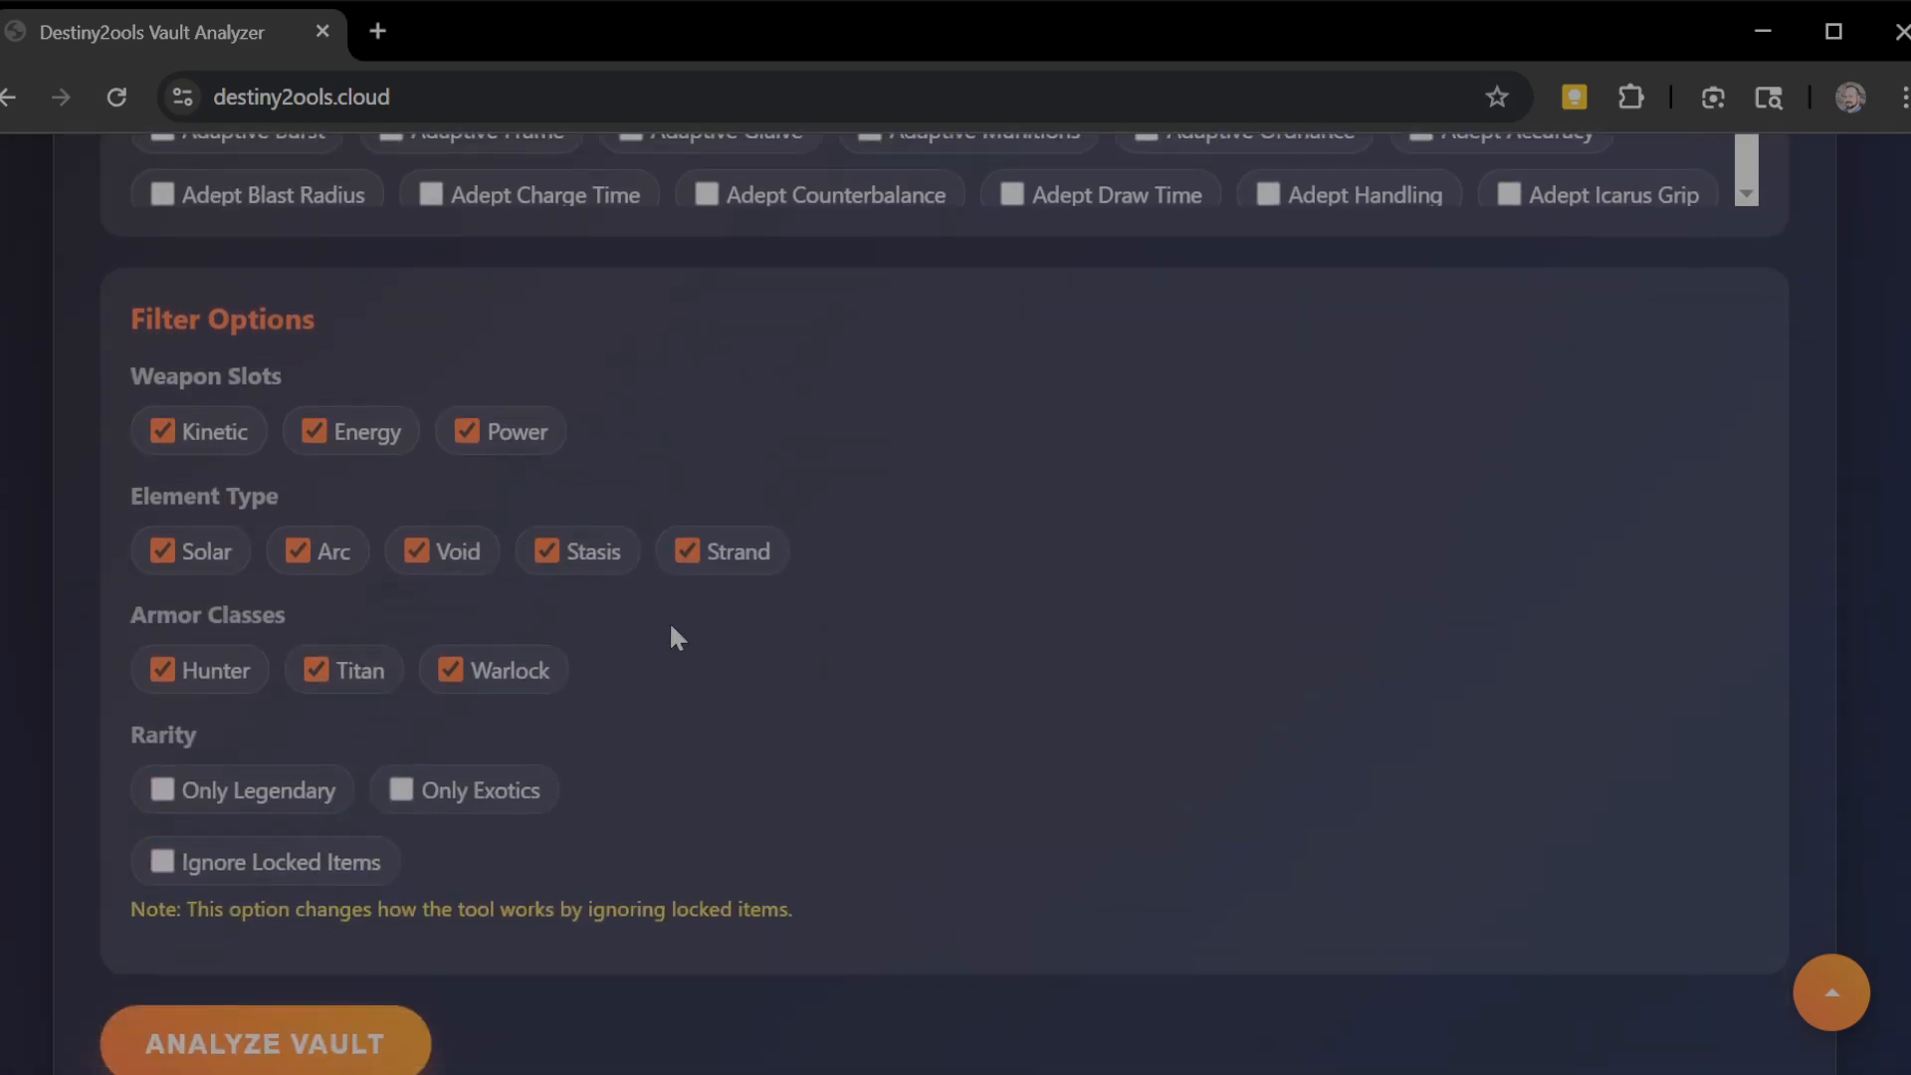
mouse_move(597, 719)
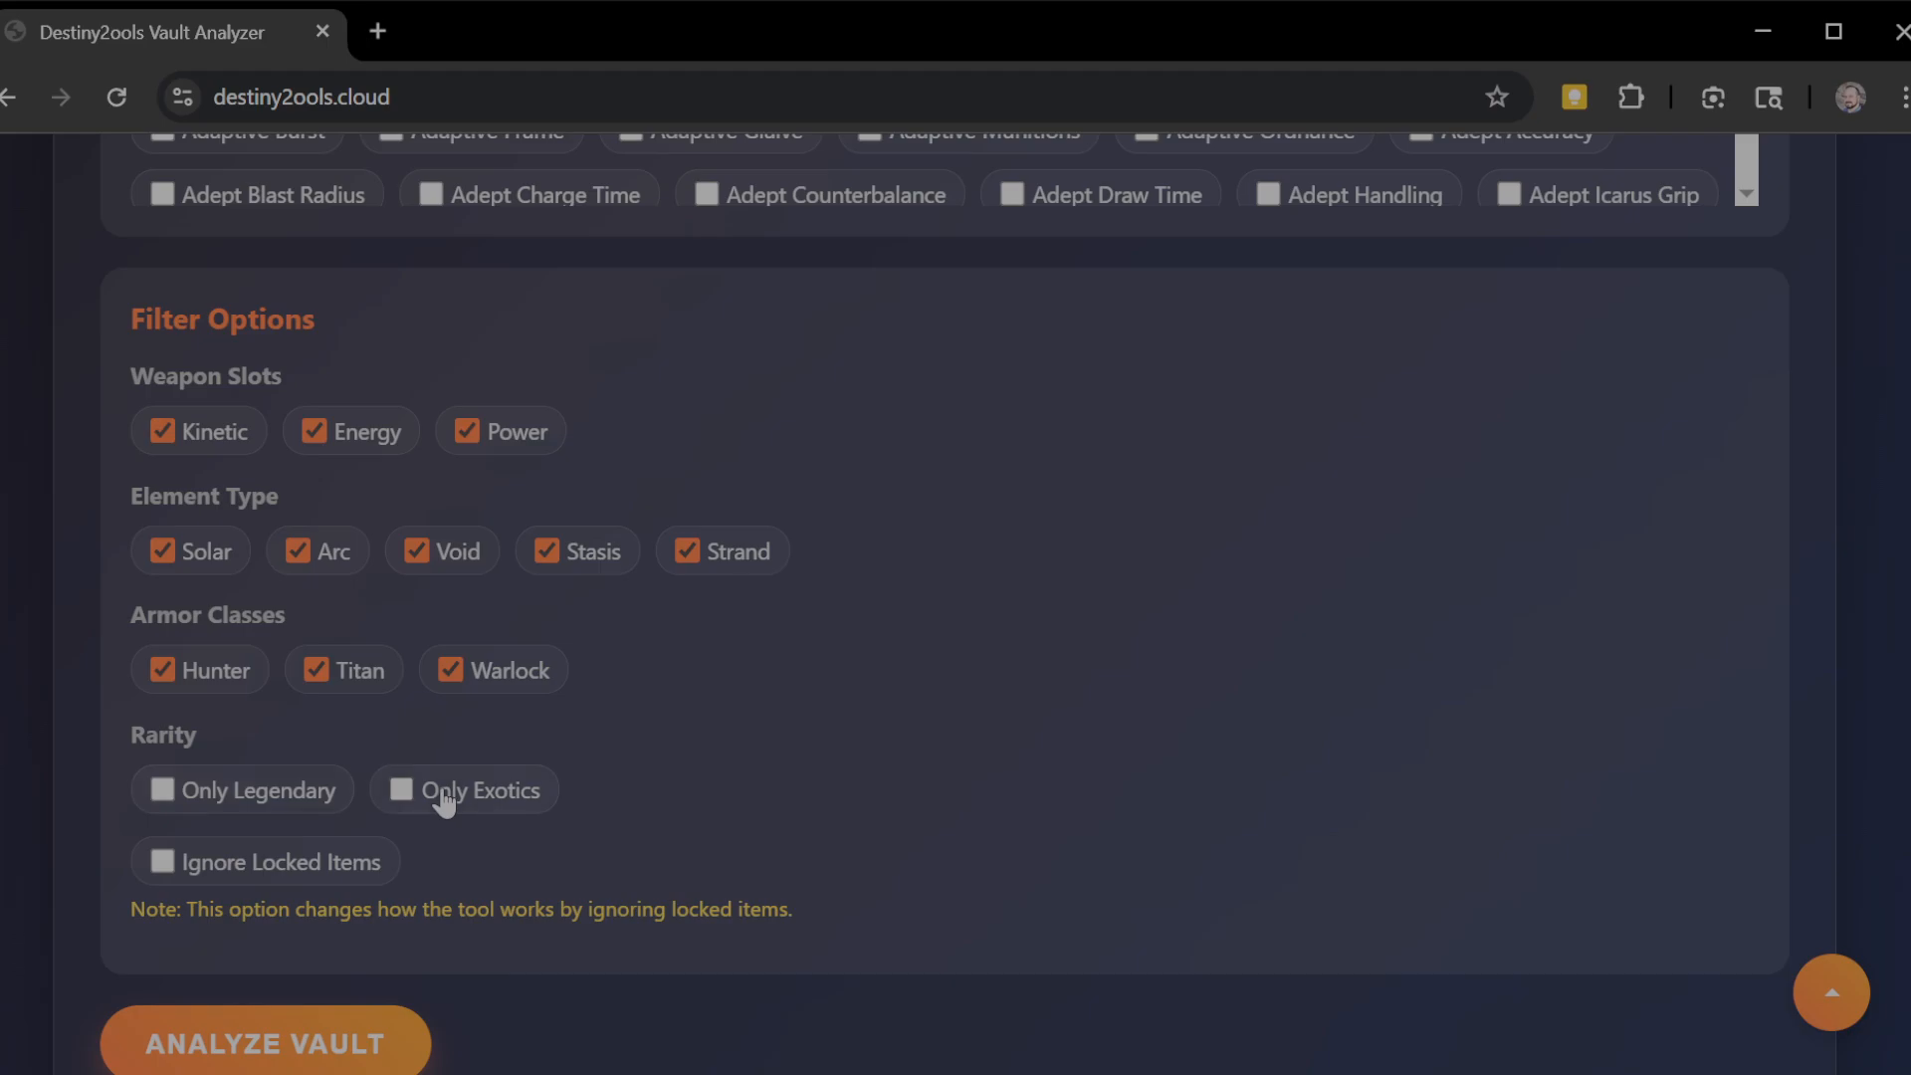
mouse_move(490, 796)
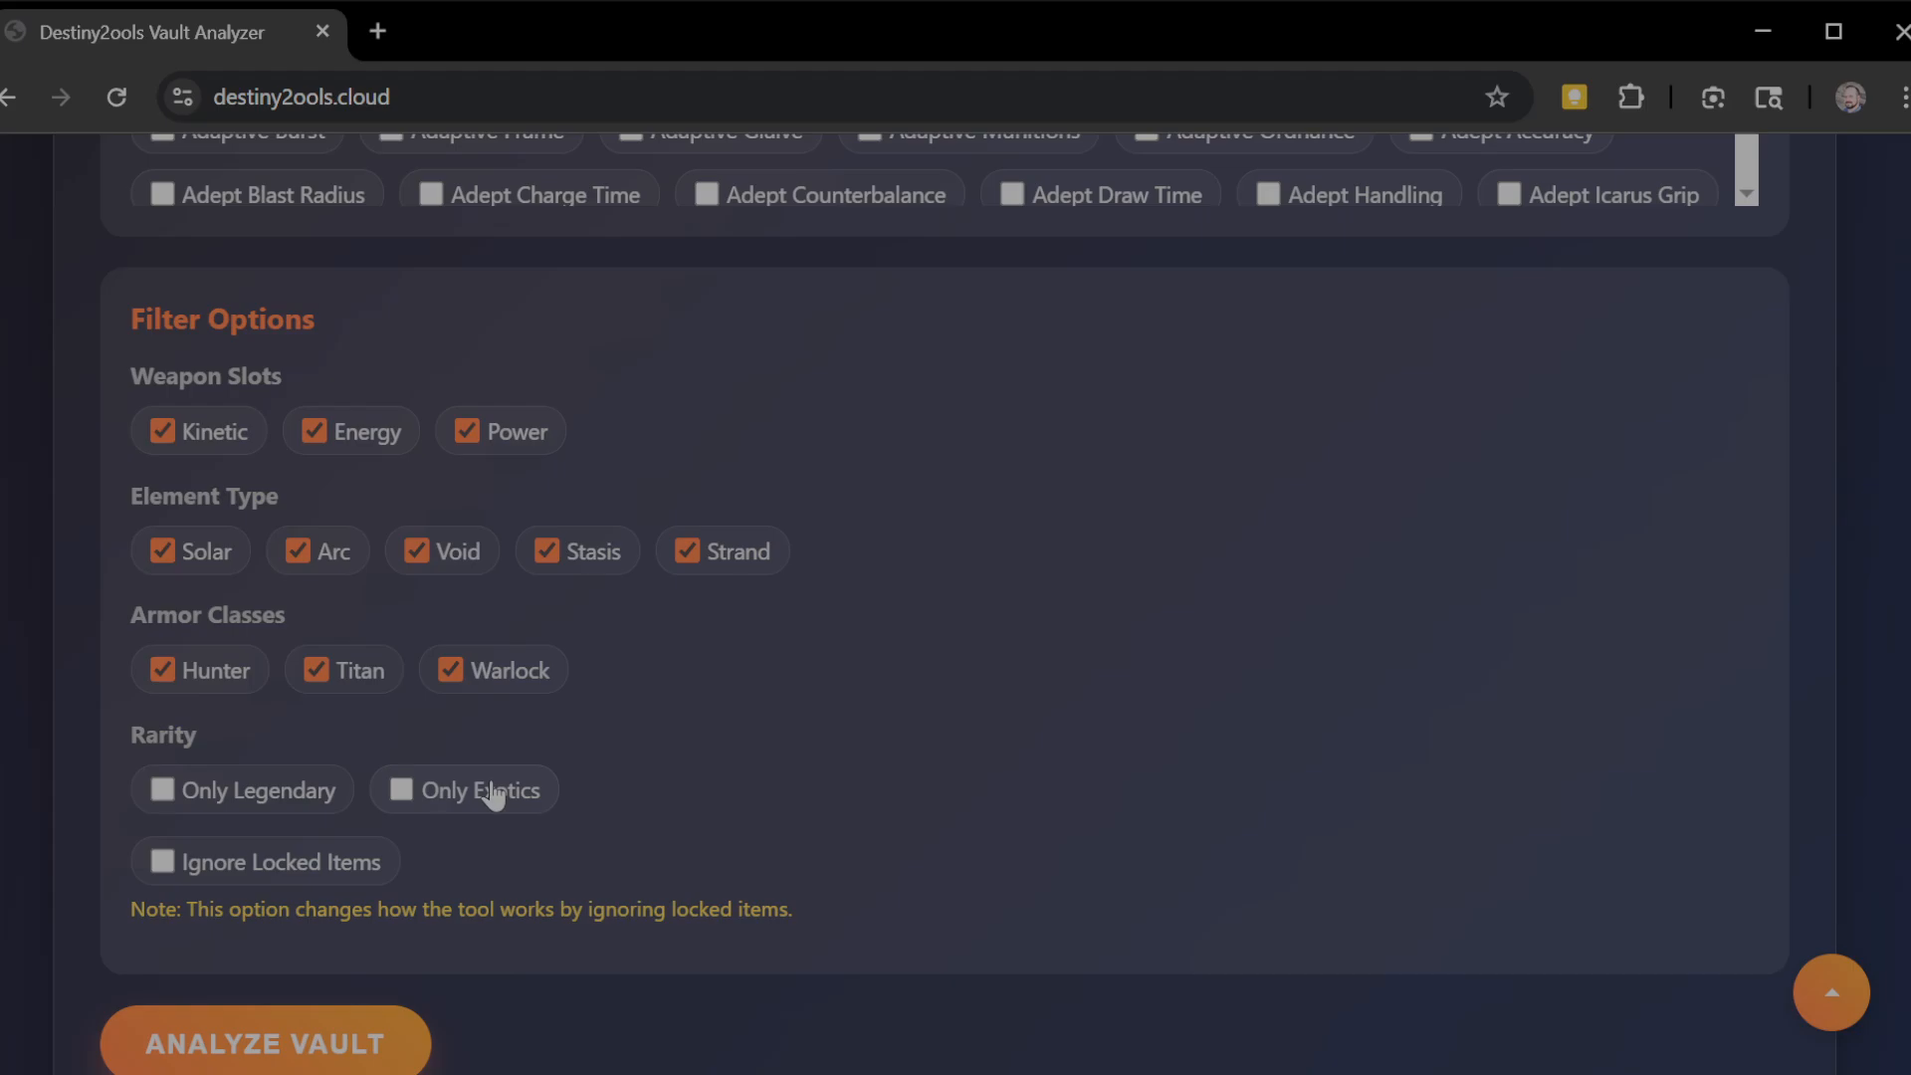
mouse_move(667, 766)
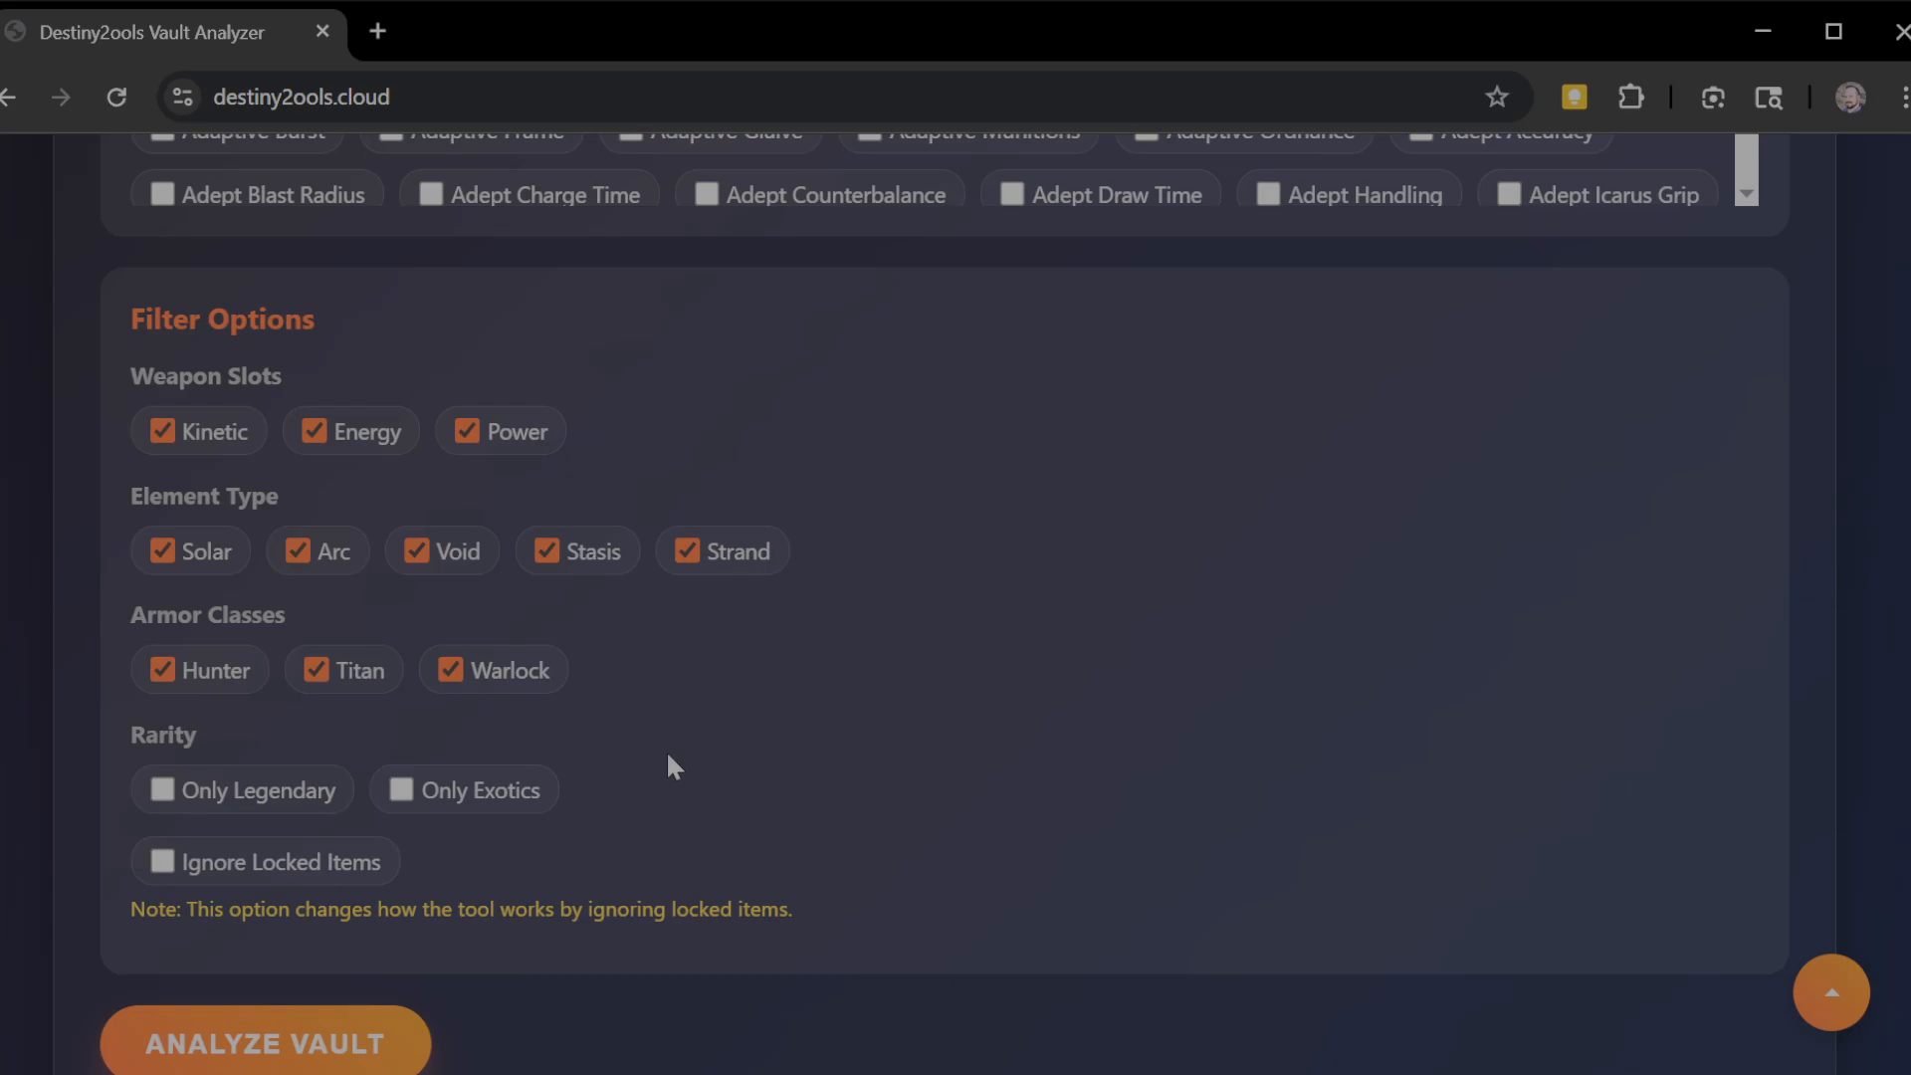
mouse_move(275, 895)
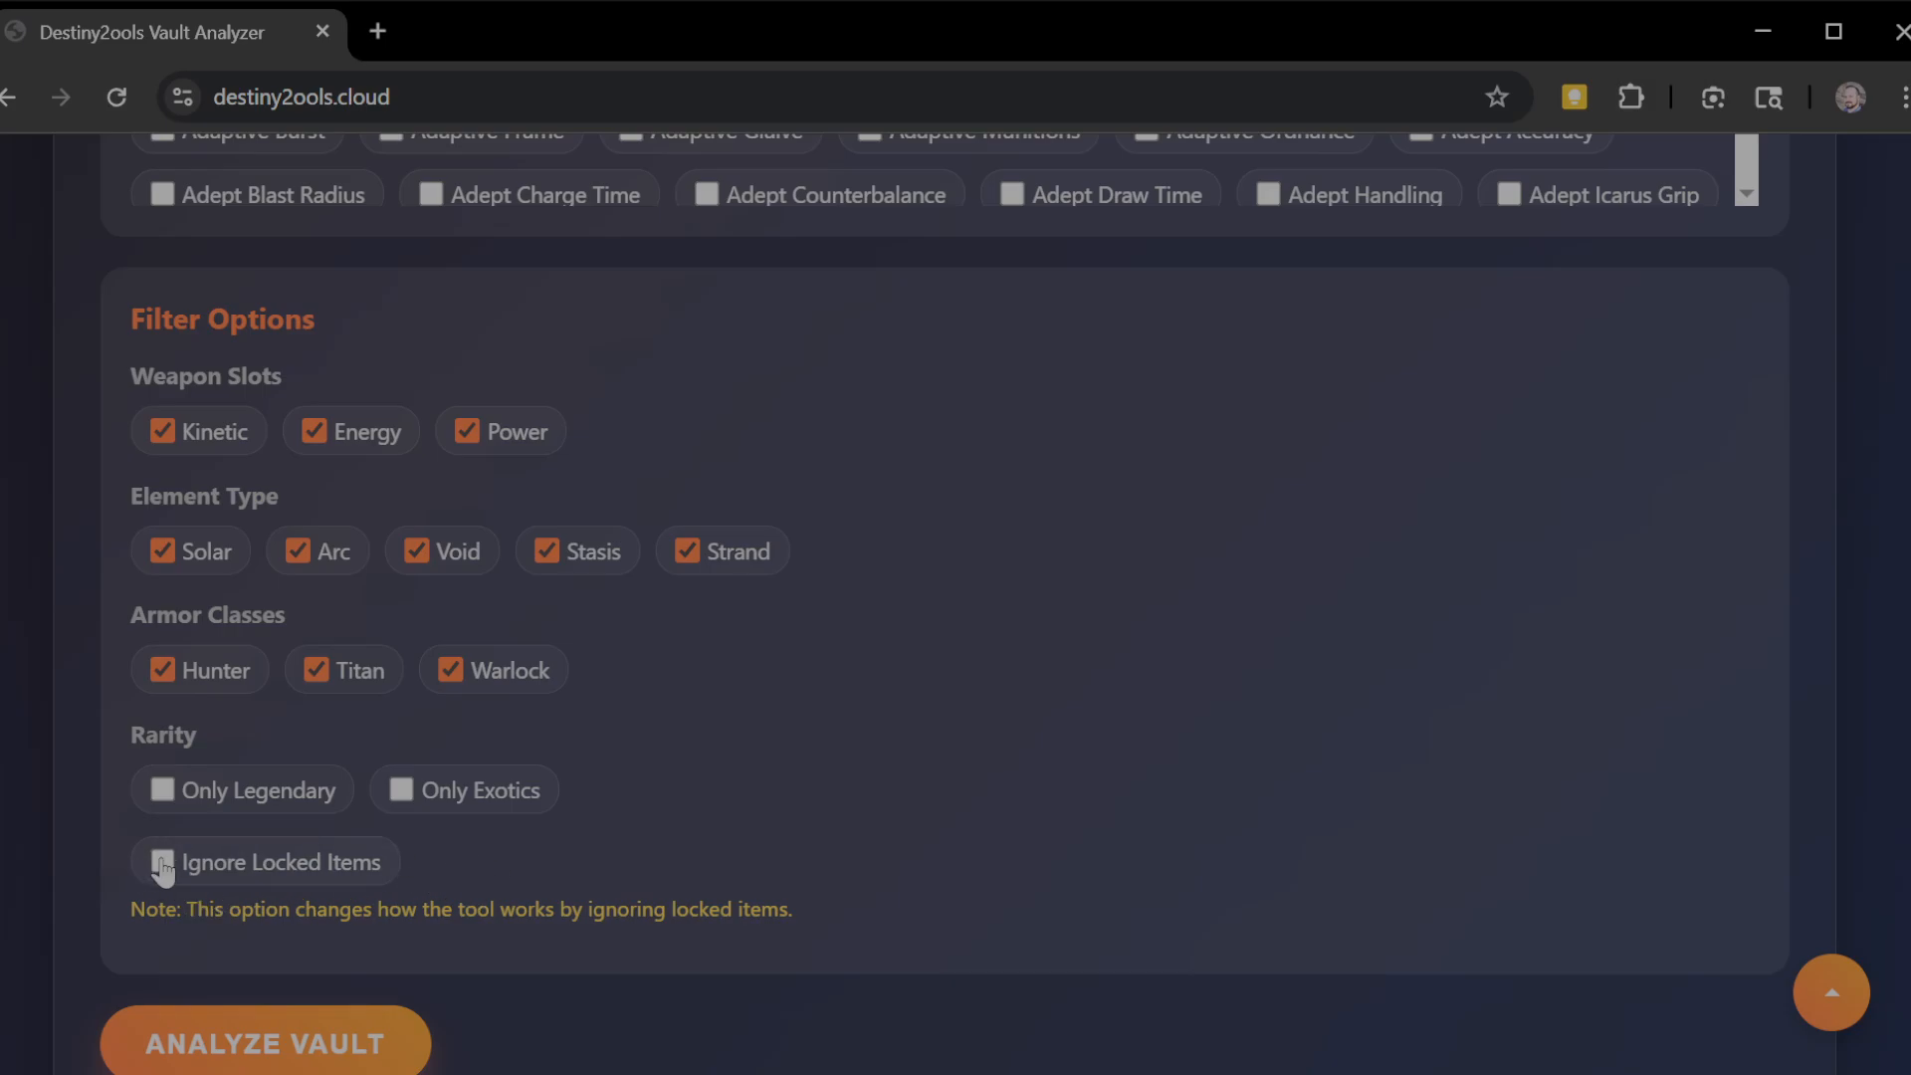
- Check Ignore Locked Items so locked gear is skipped in the analysis
click(161, 860)
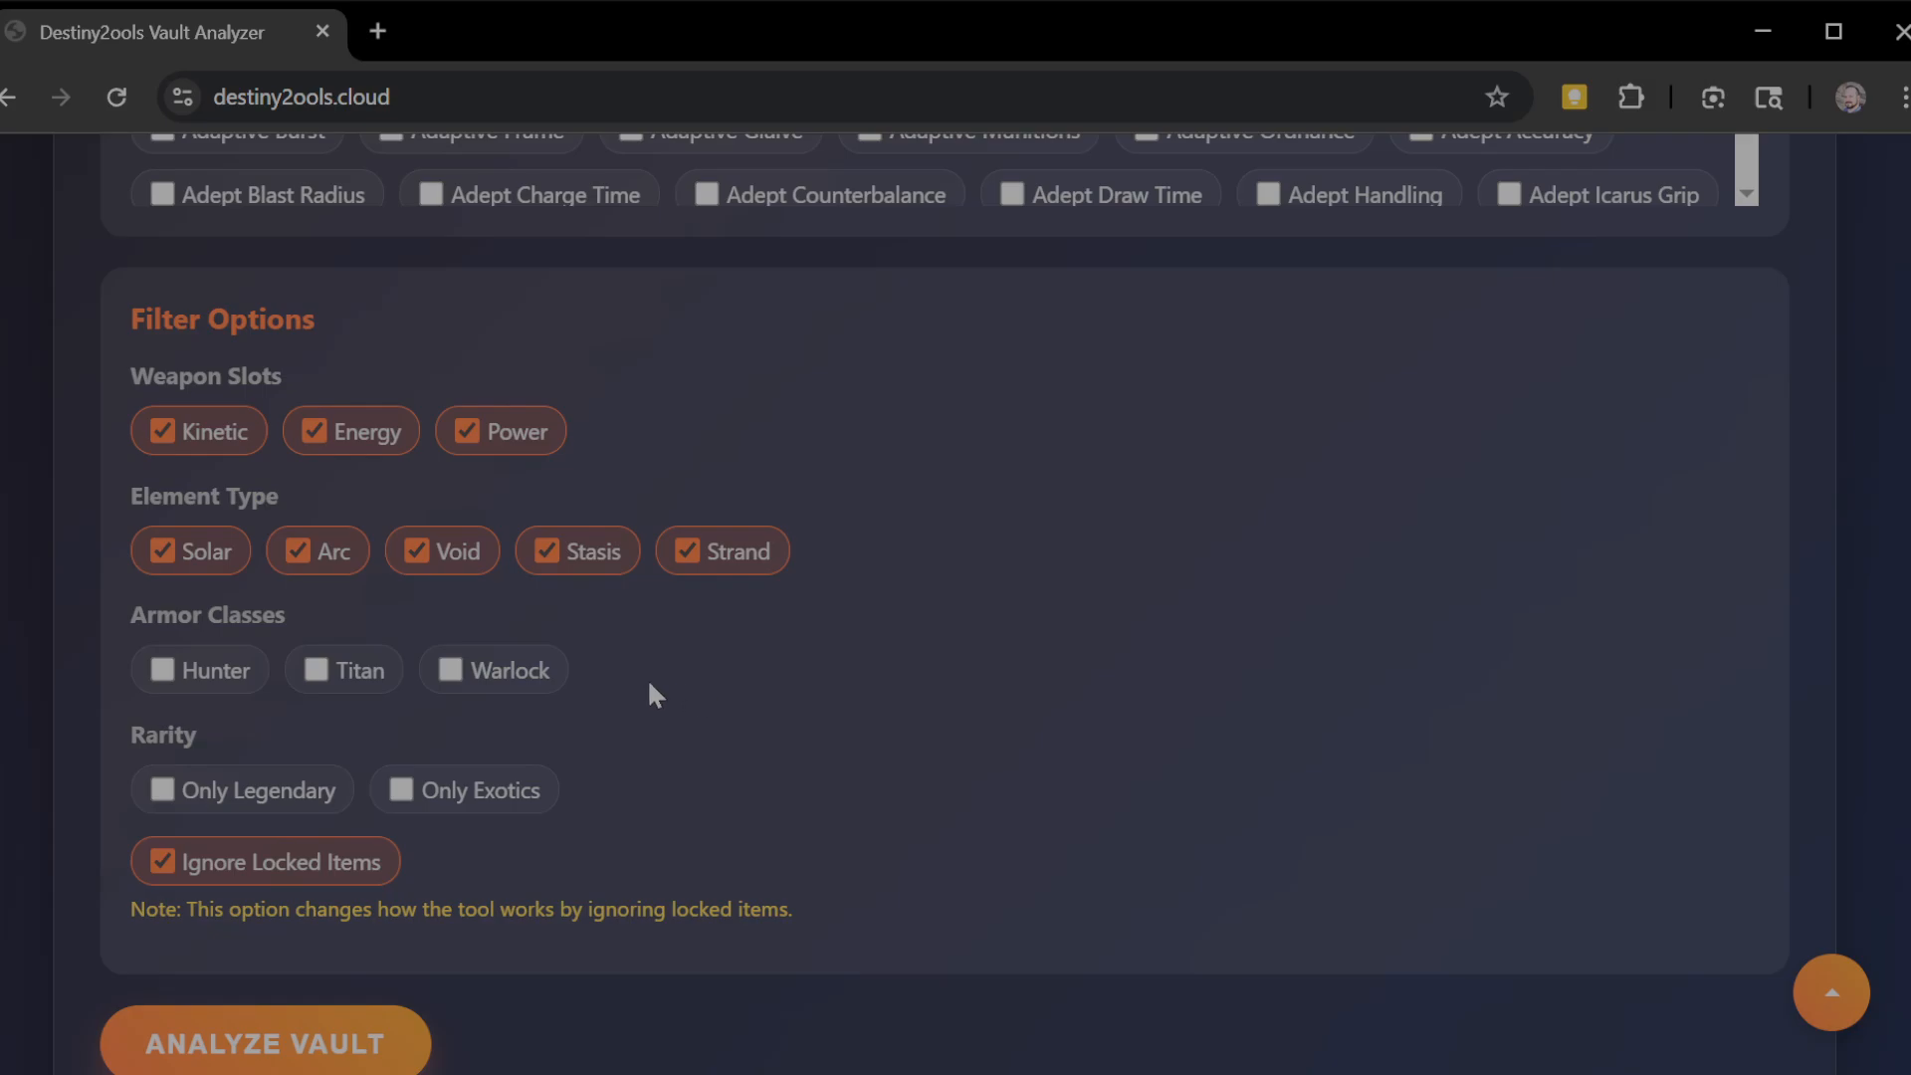
mouse_move(687, 901)
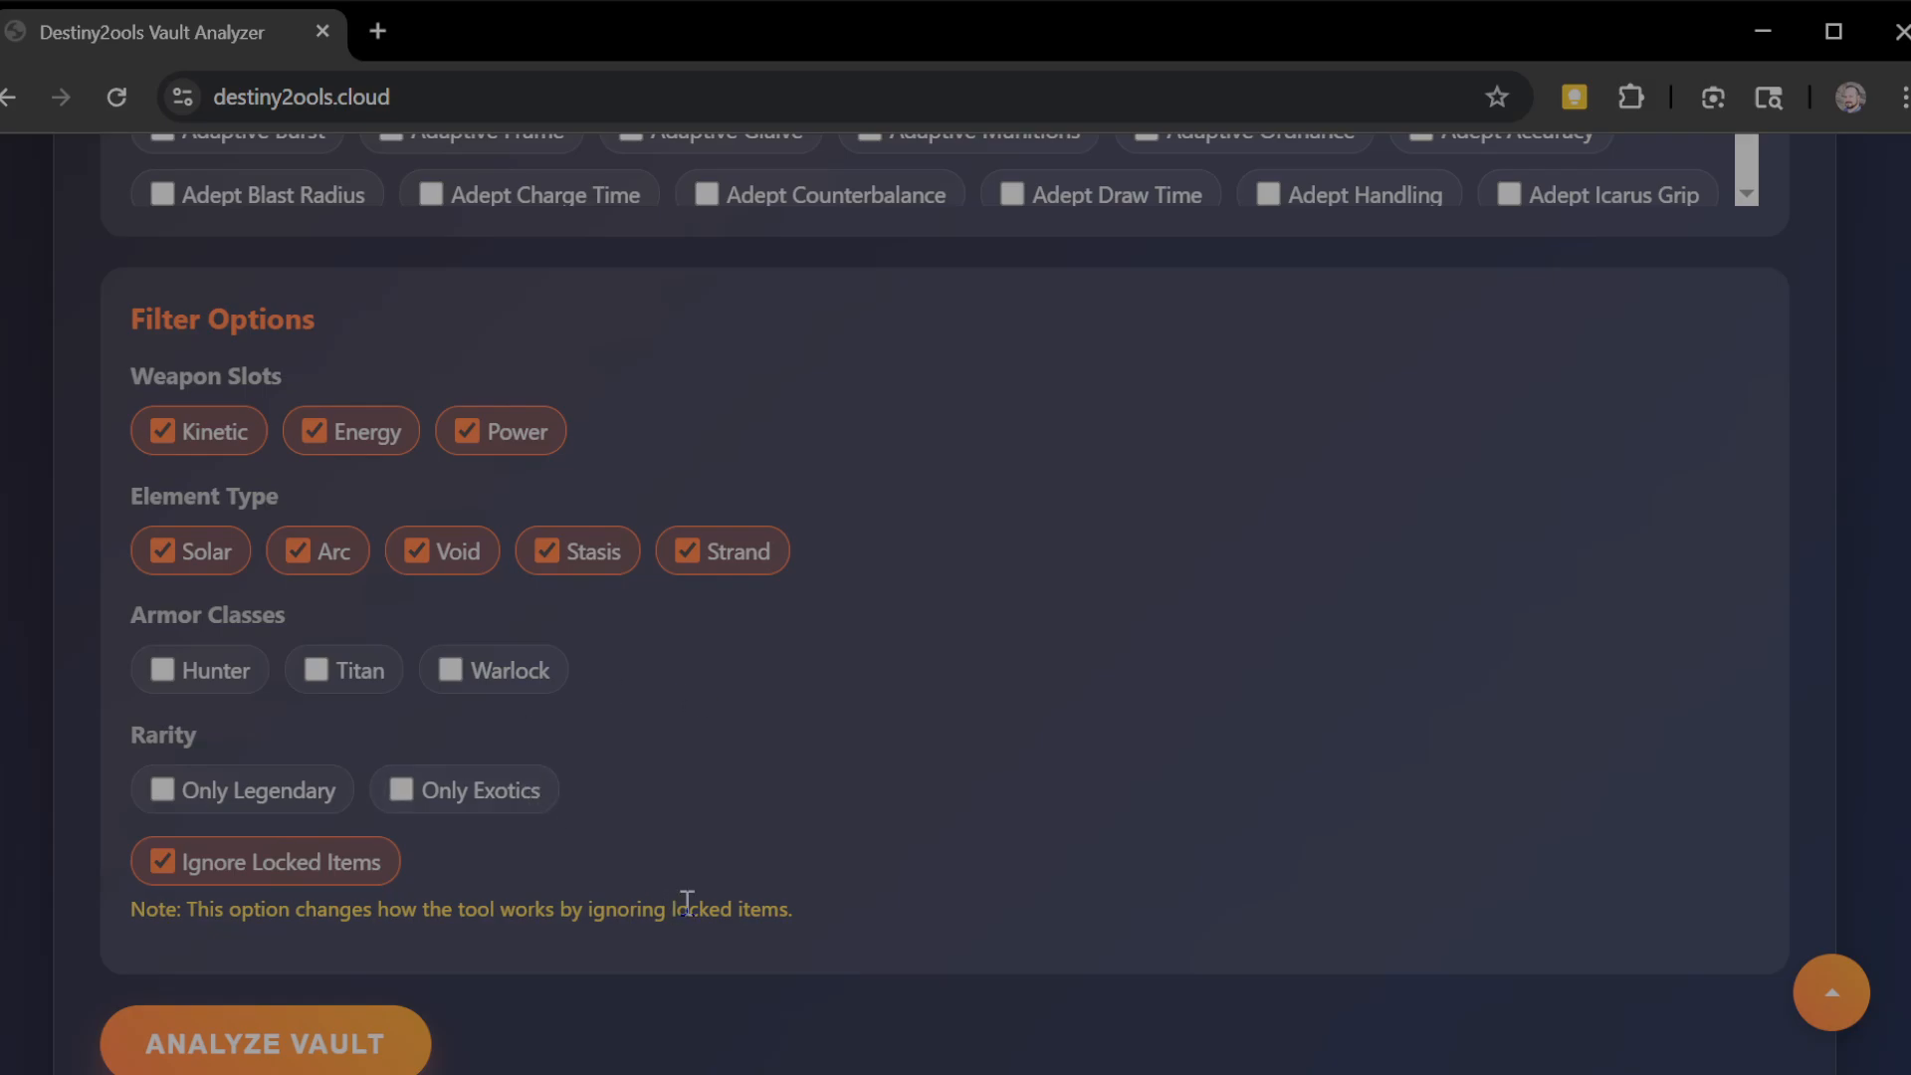
mouse_move(756, 822)
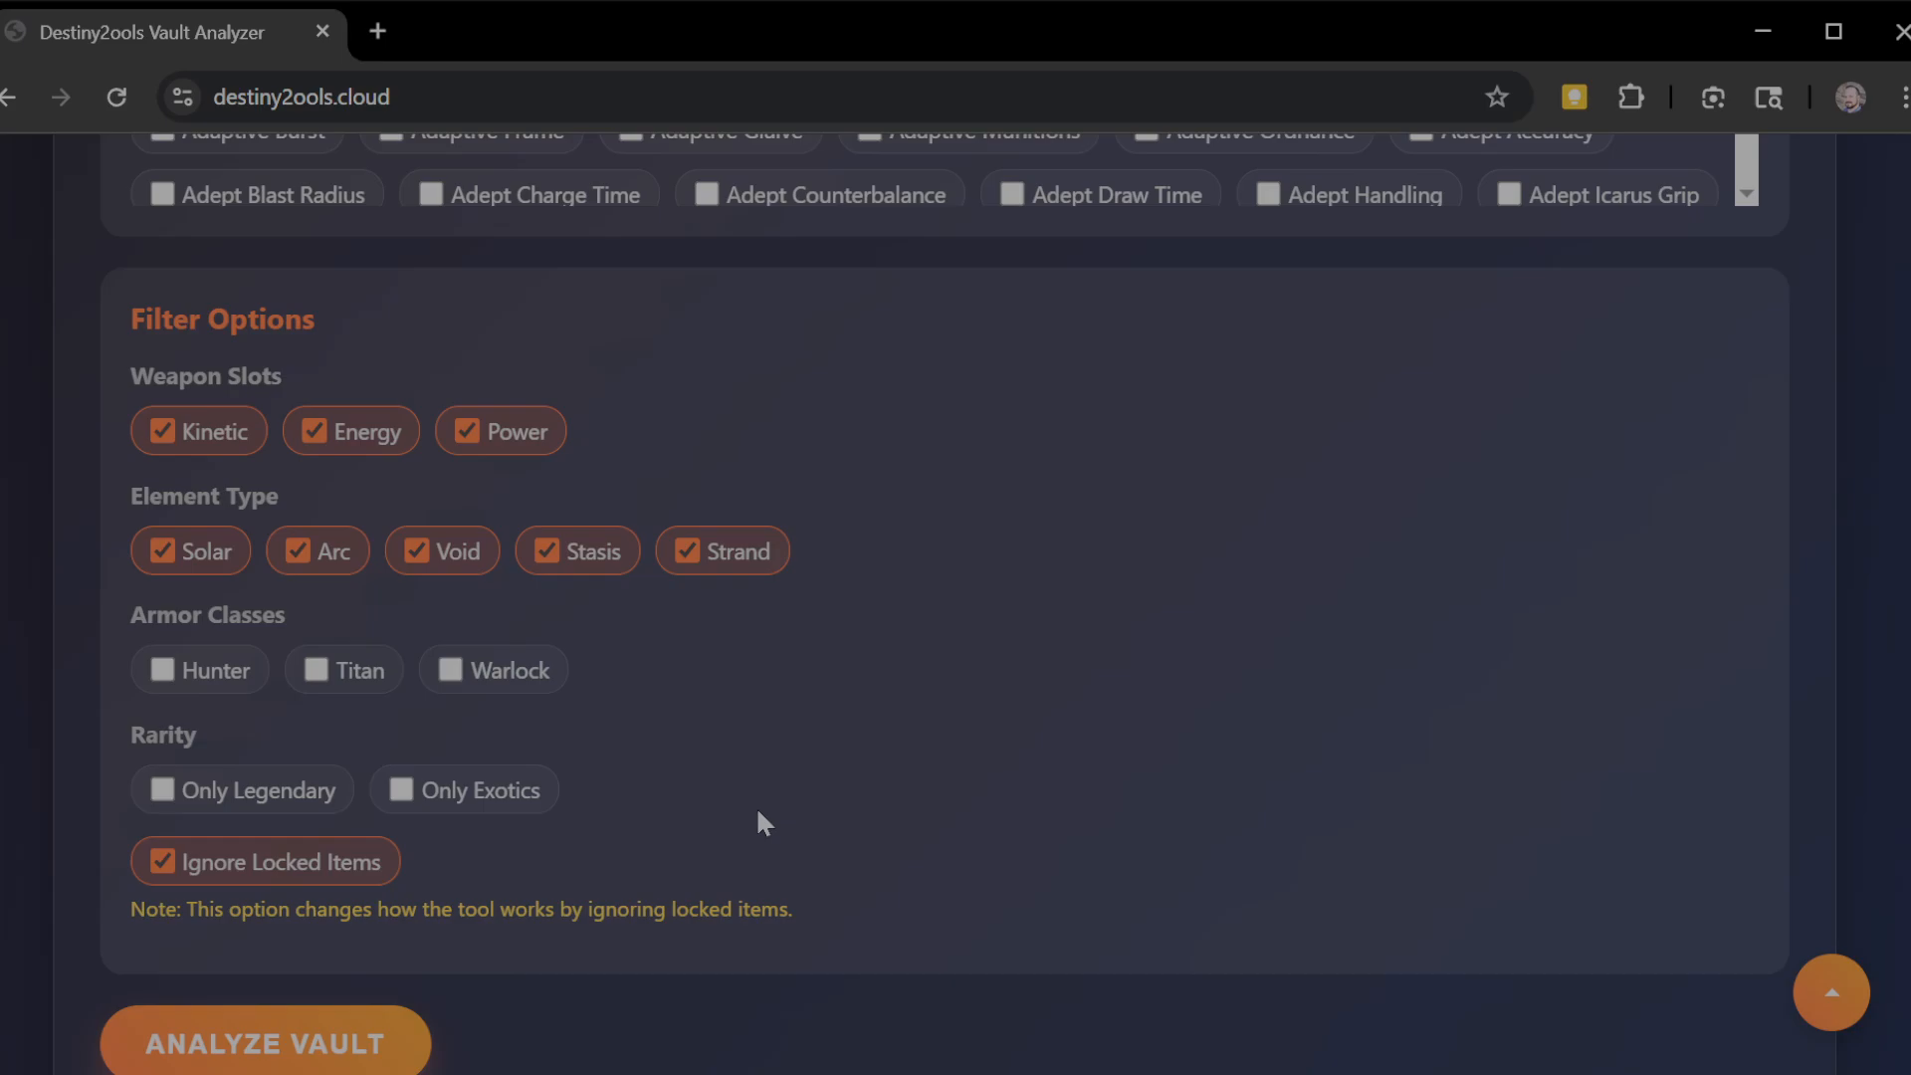
mouse_move(688, 800)
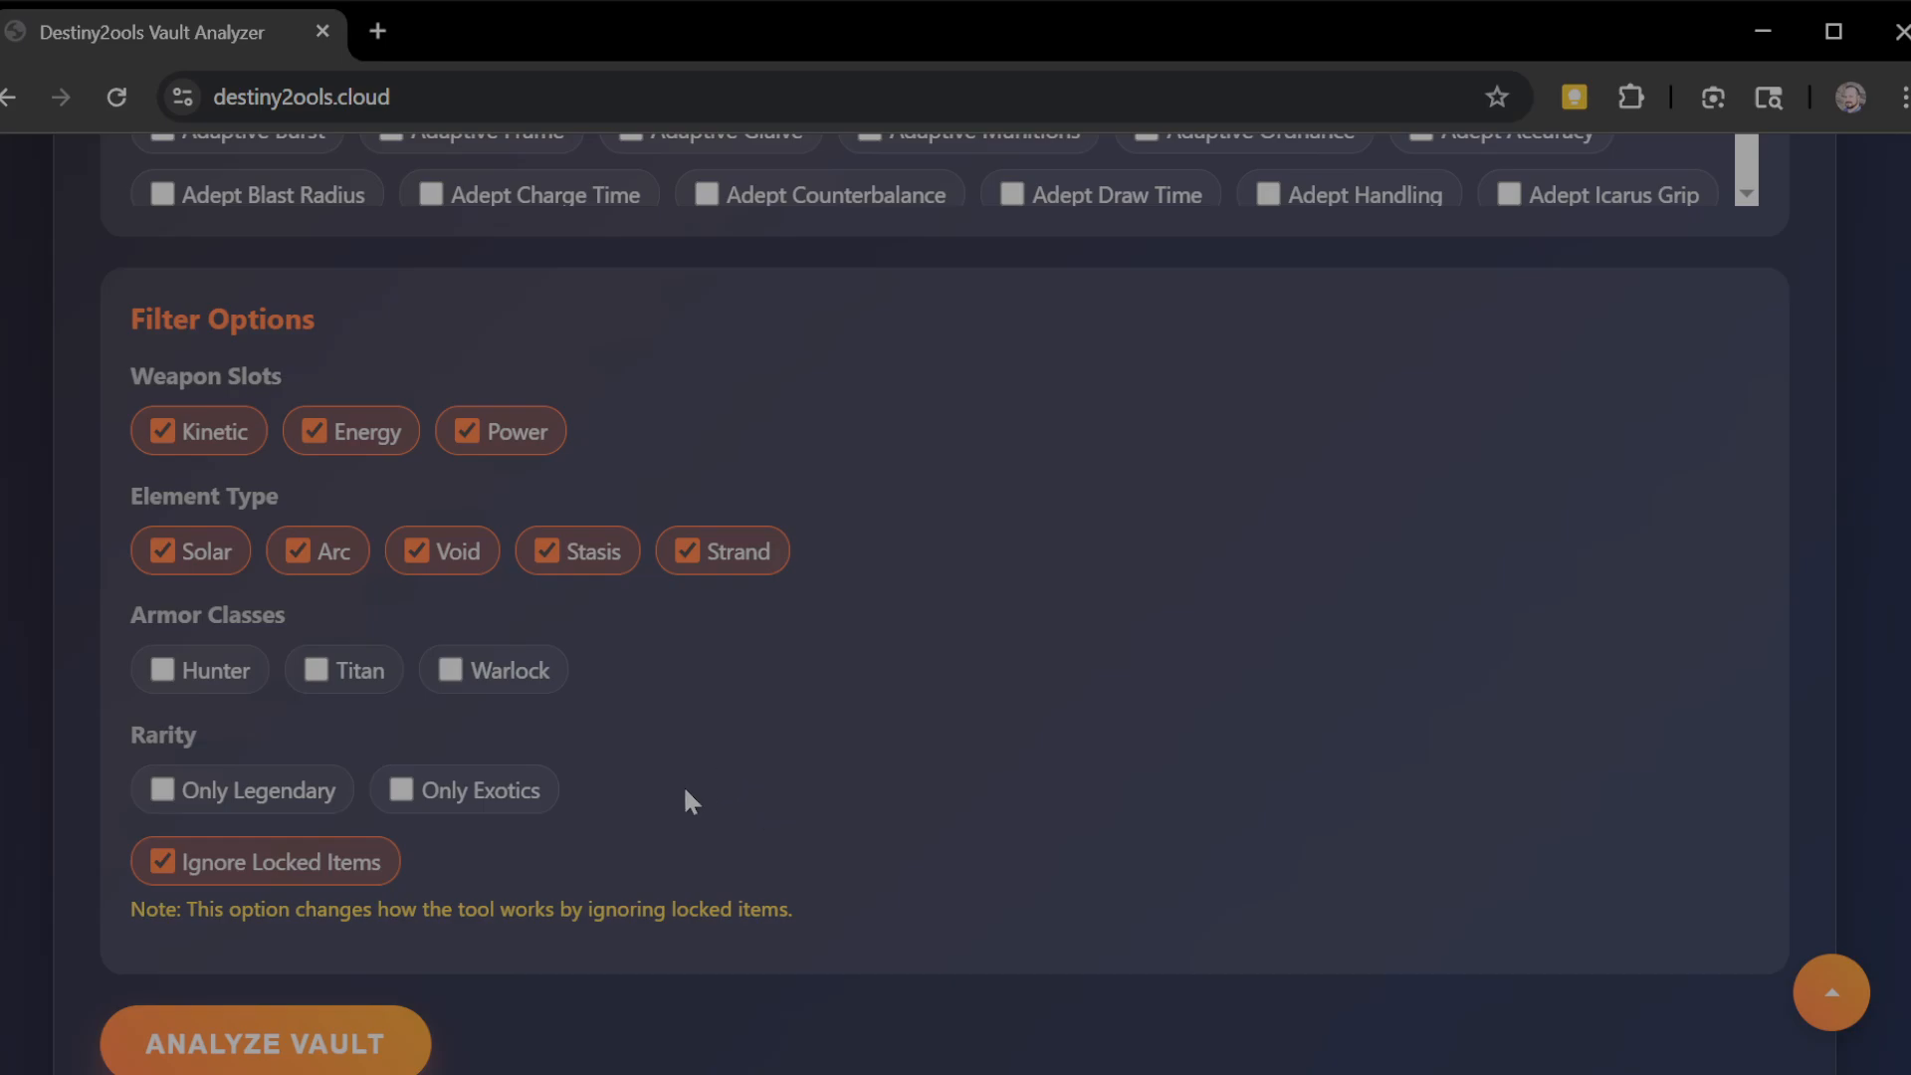
mouse_move(552, 838)
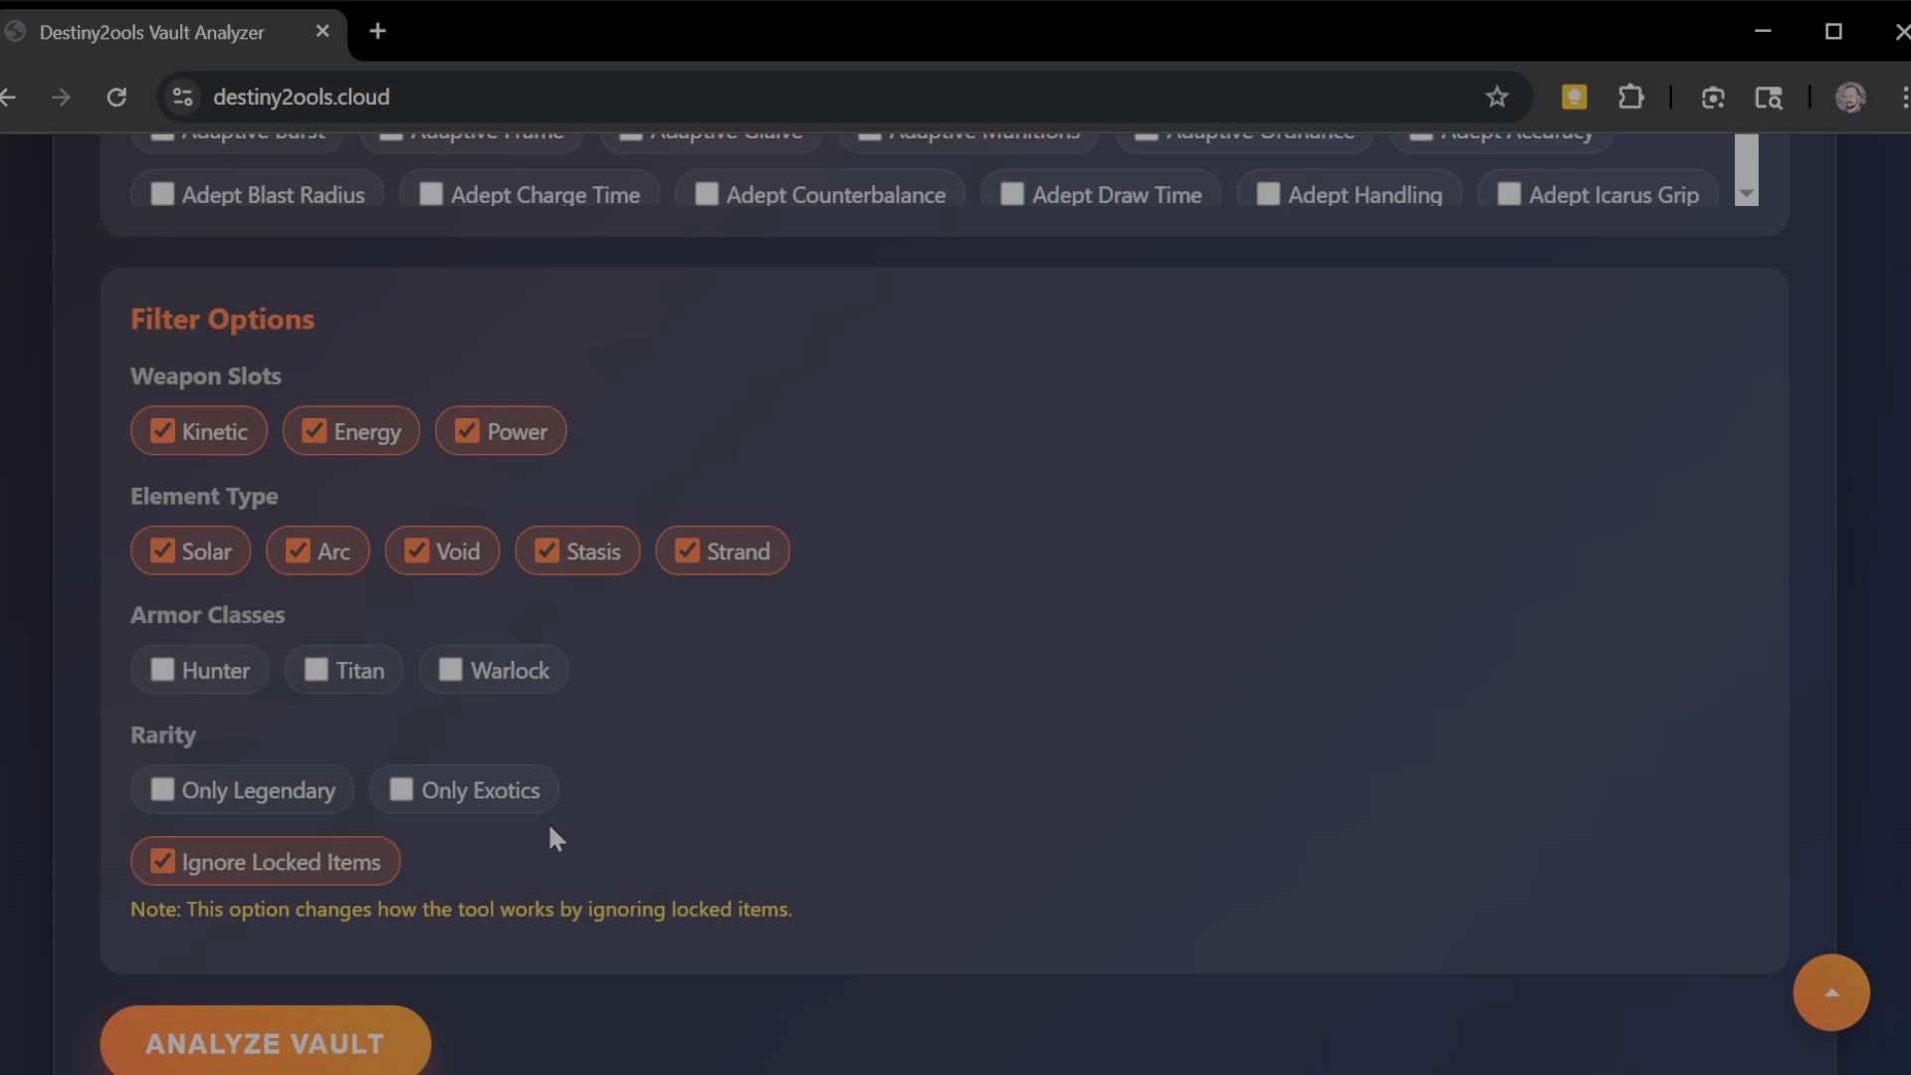
mouse_move(414, 868)
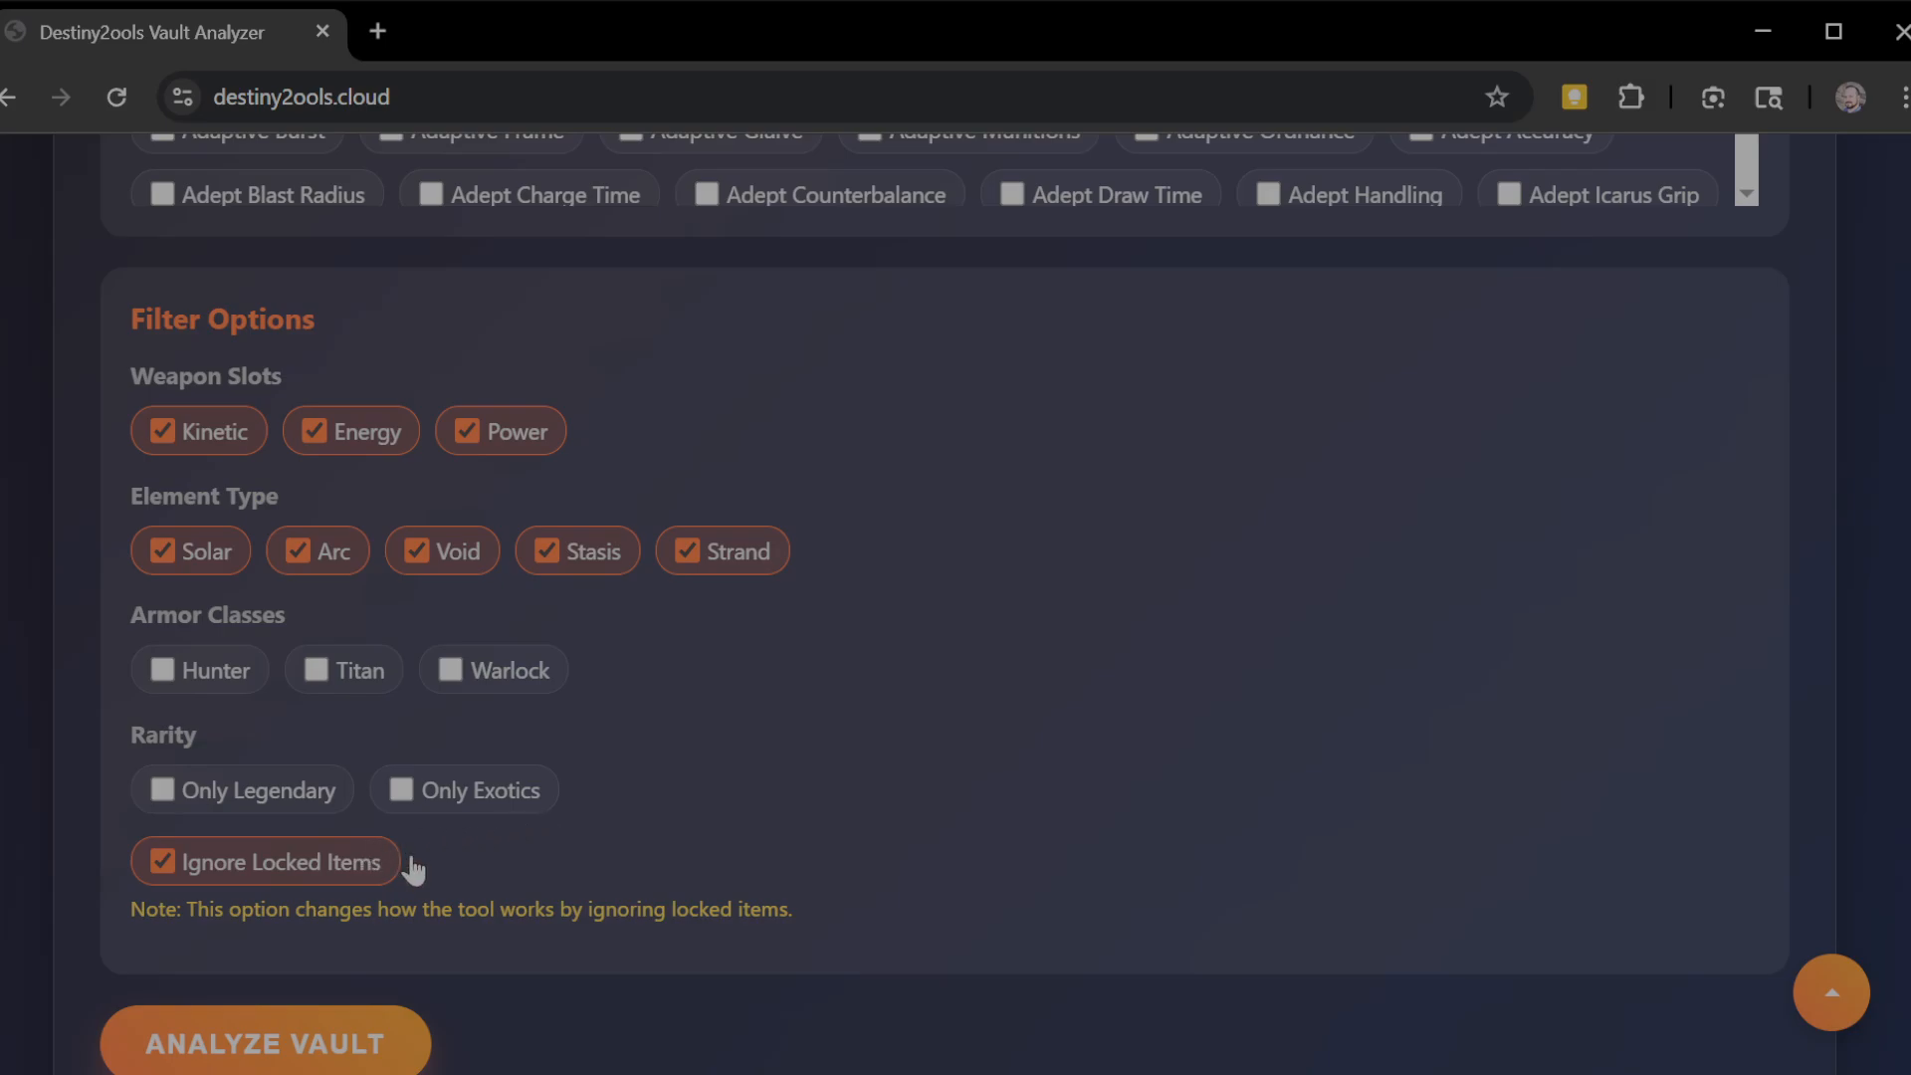
mouse_move(881, 776)
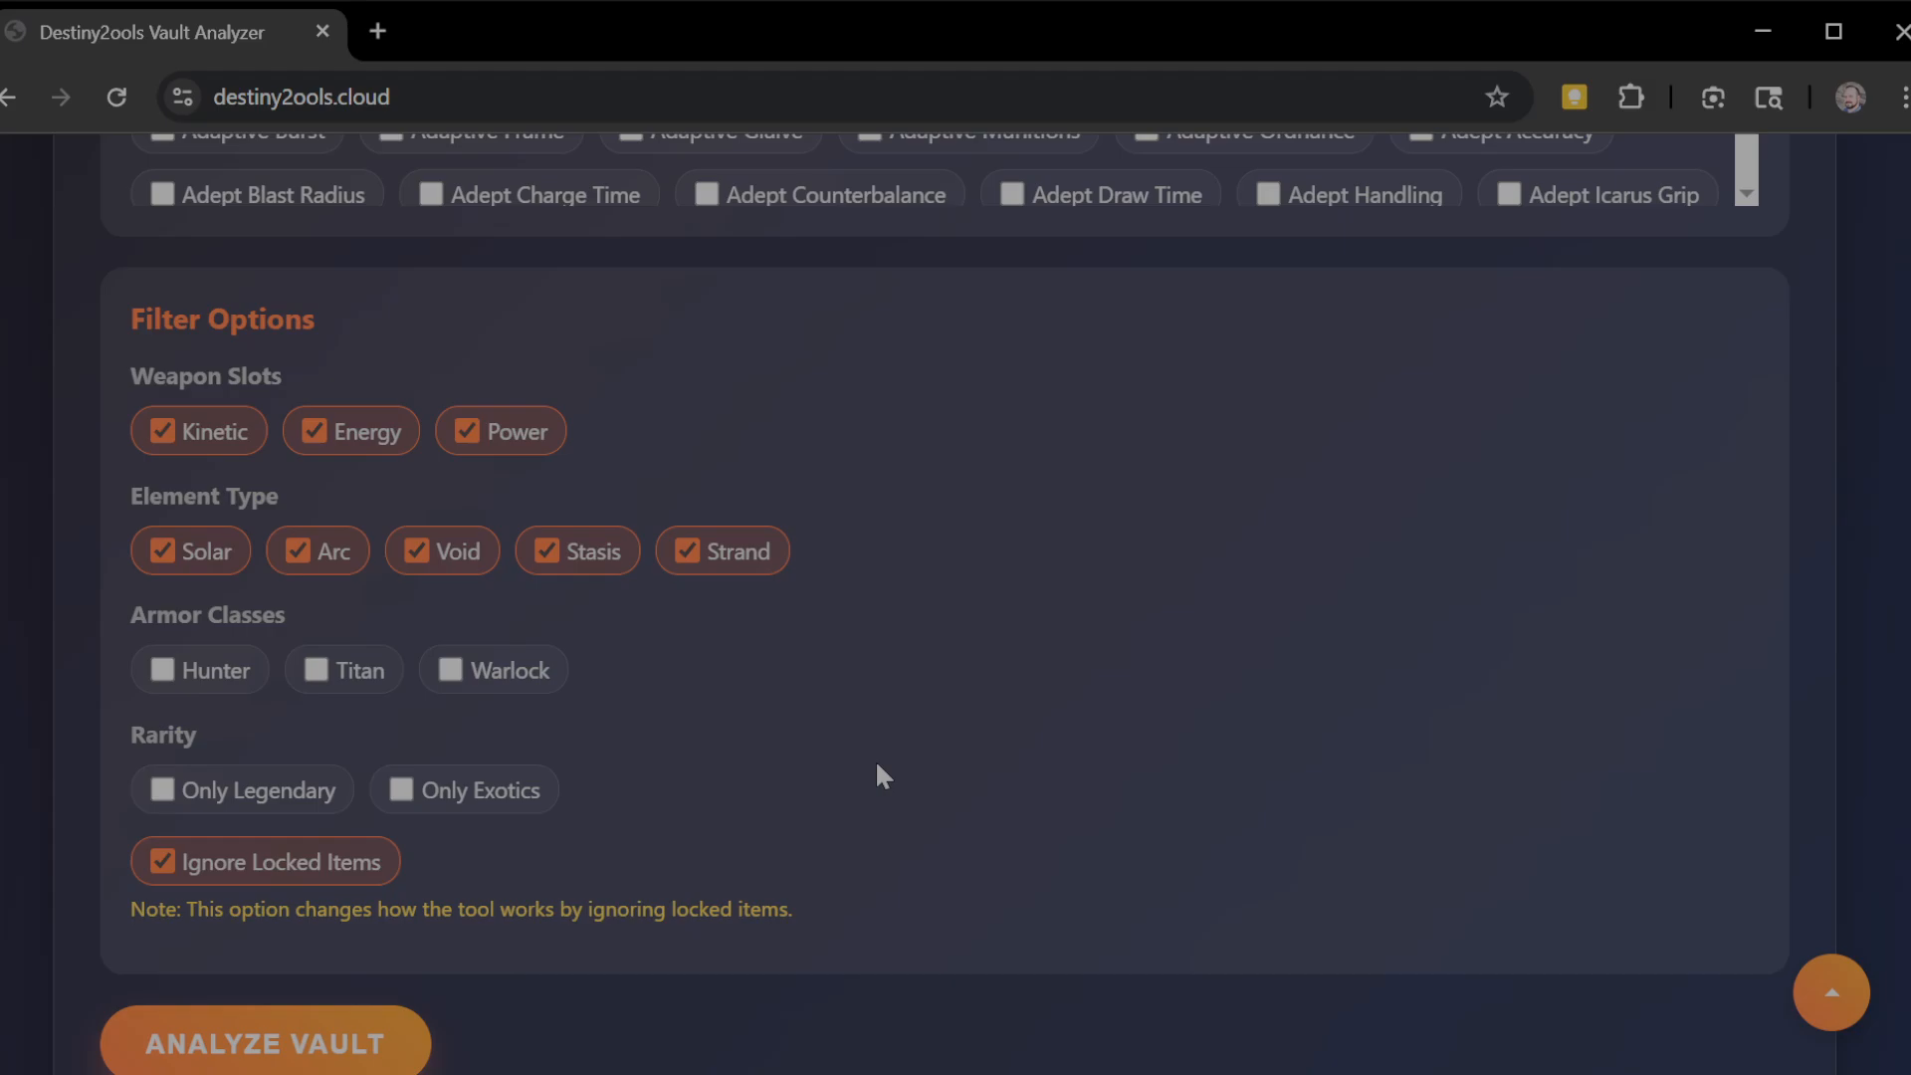